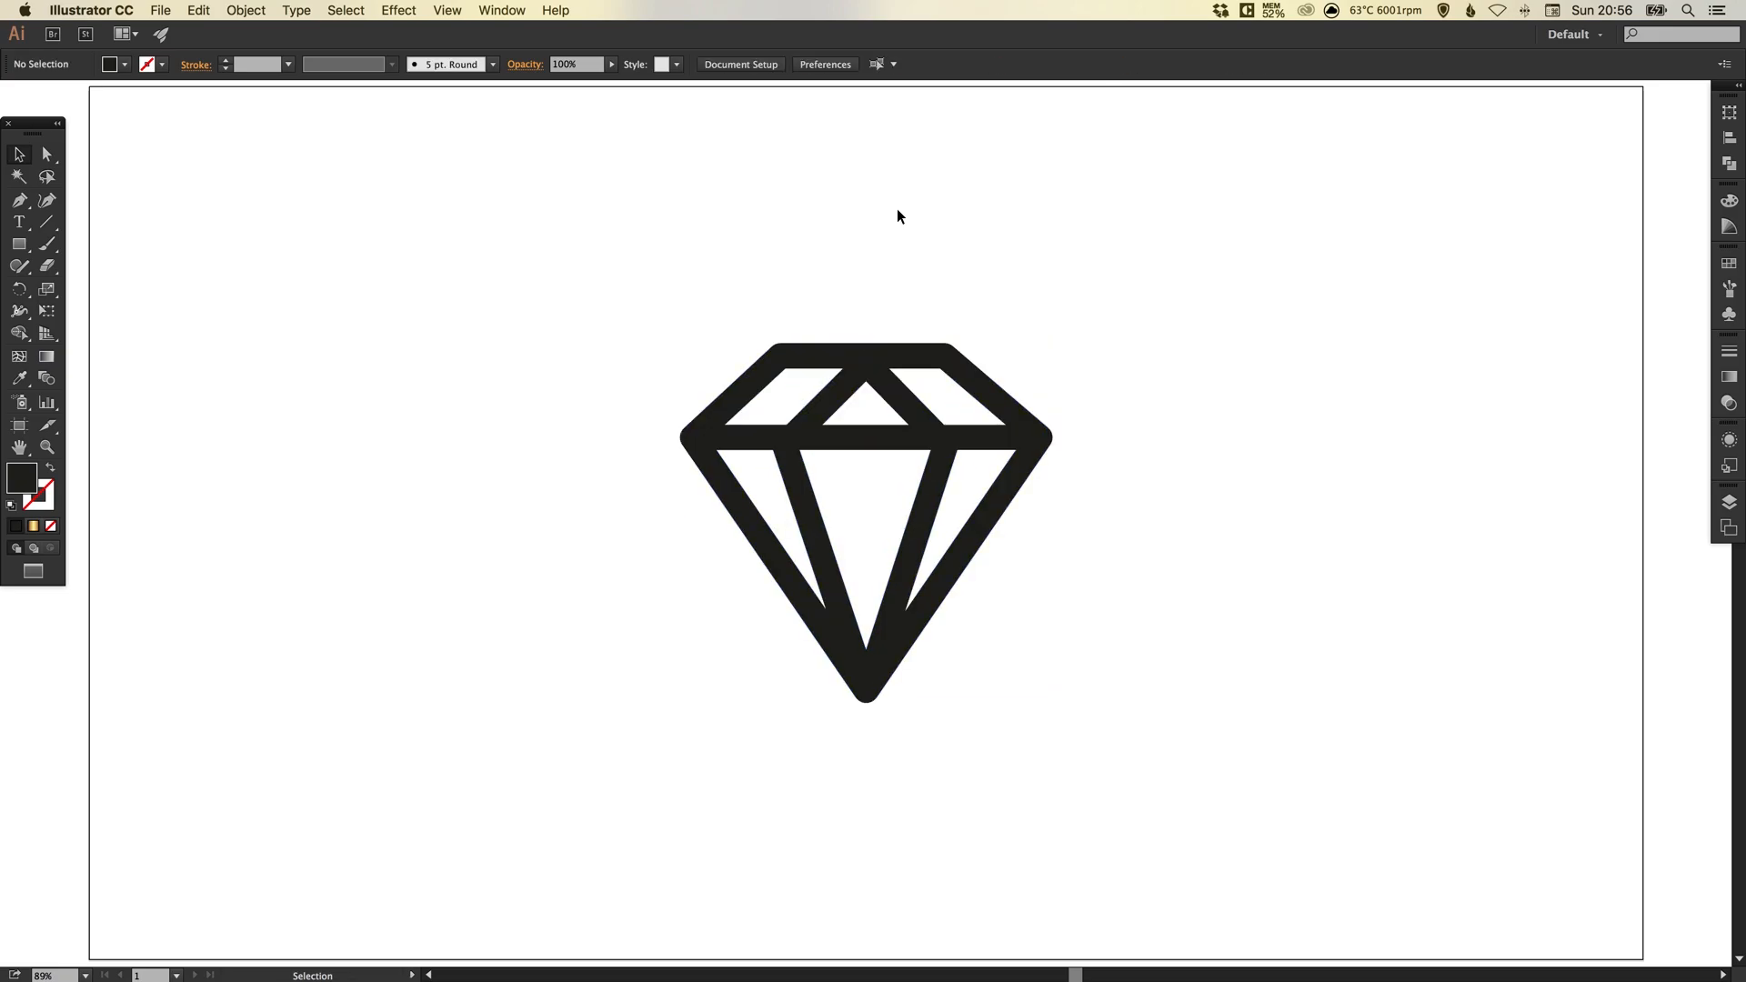
{"action": "mouse_move", "coordinate": [851, 504]}
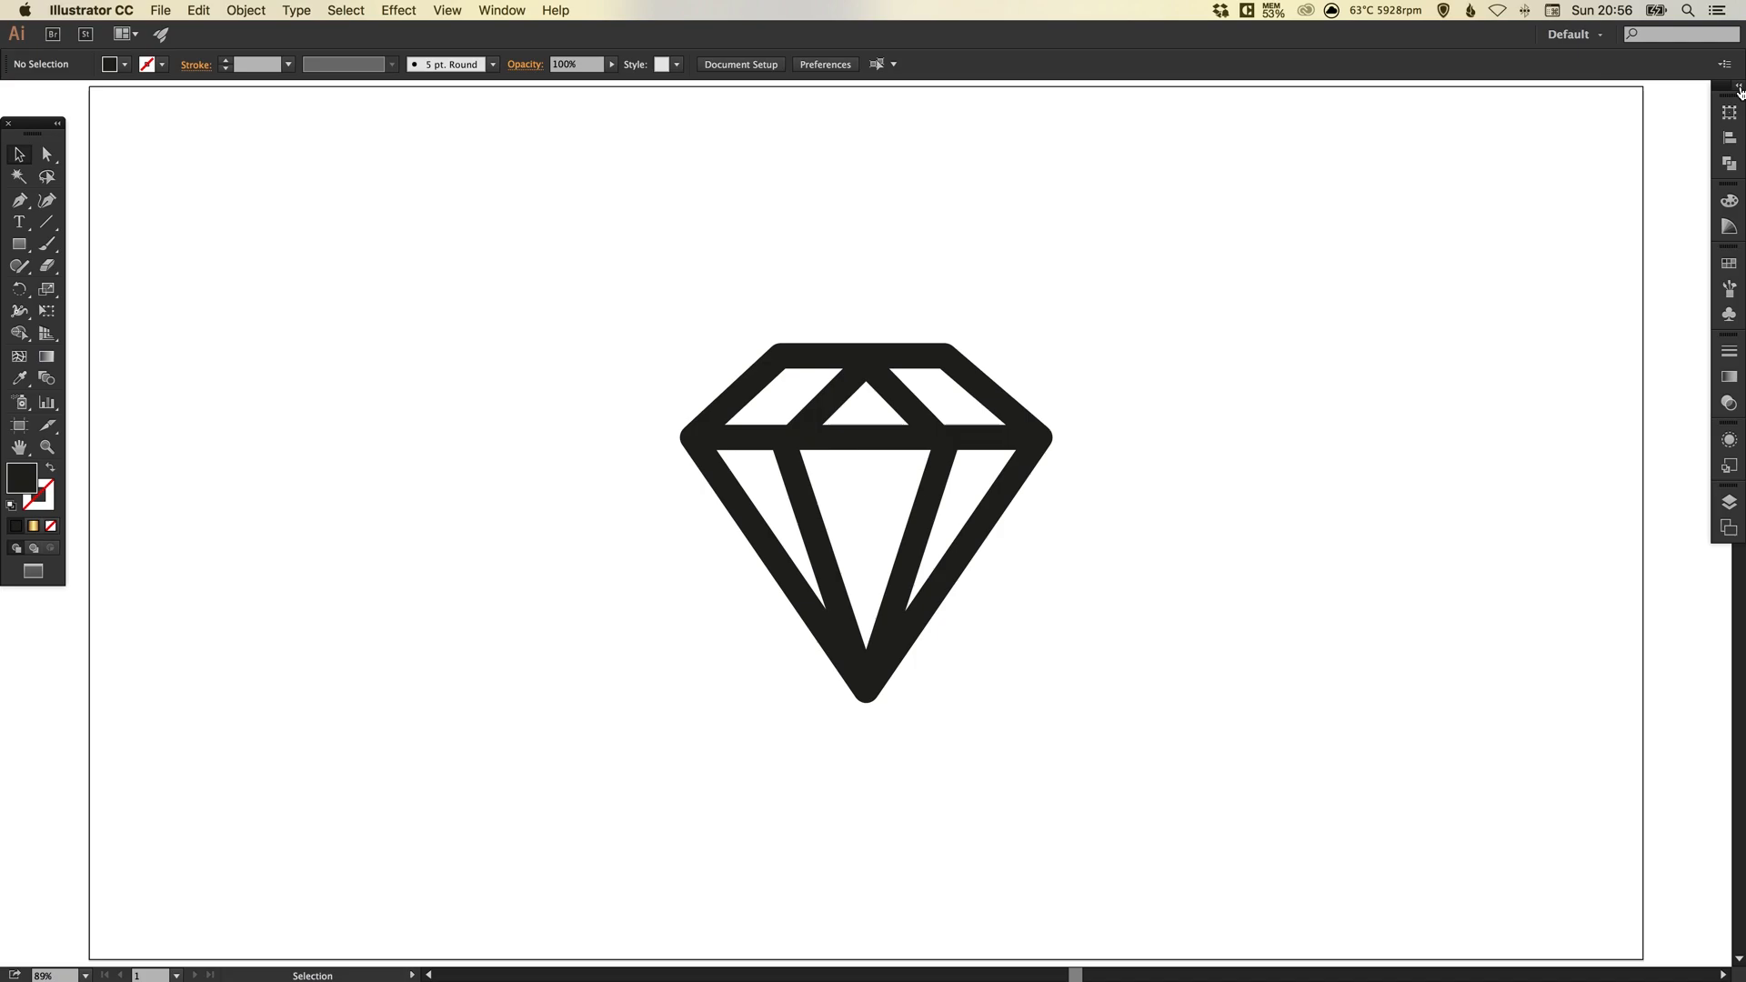
- Expand the right dock to show the Color, Swatches and Gradient panels
{"action": "left_click", "coordinate": [1733, 89]}
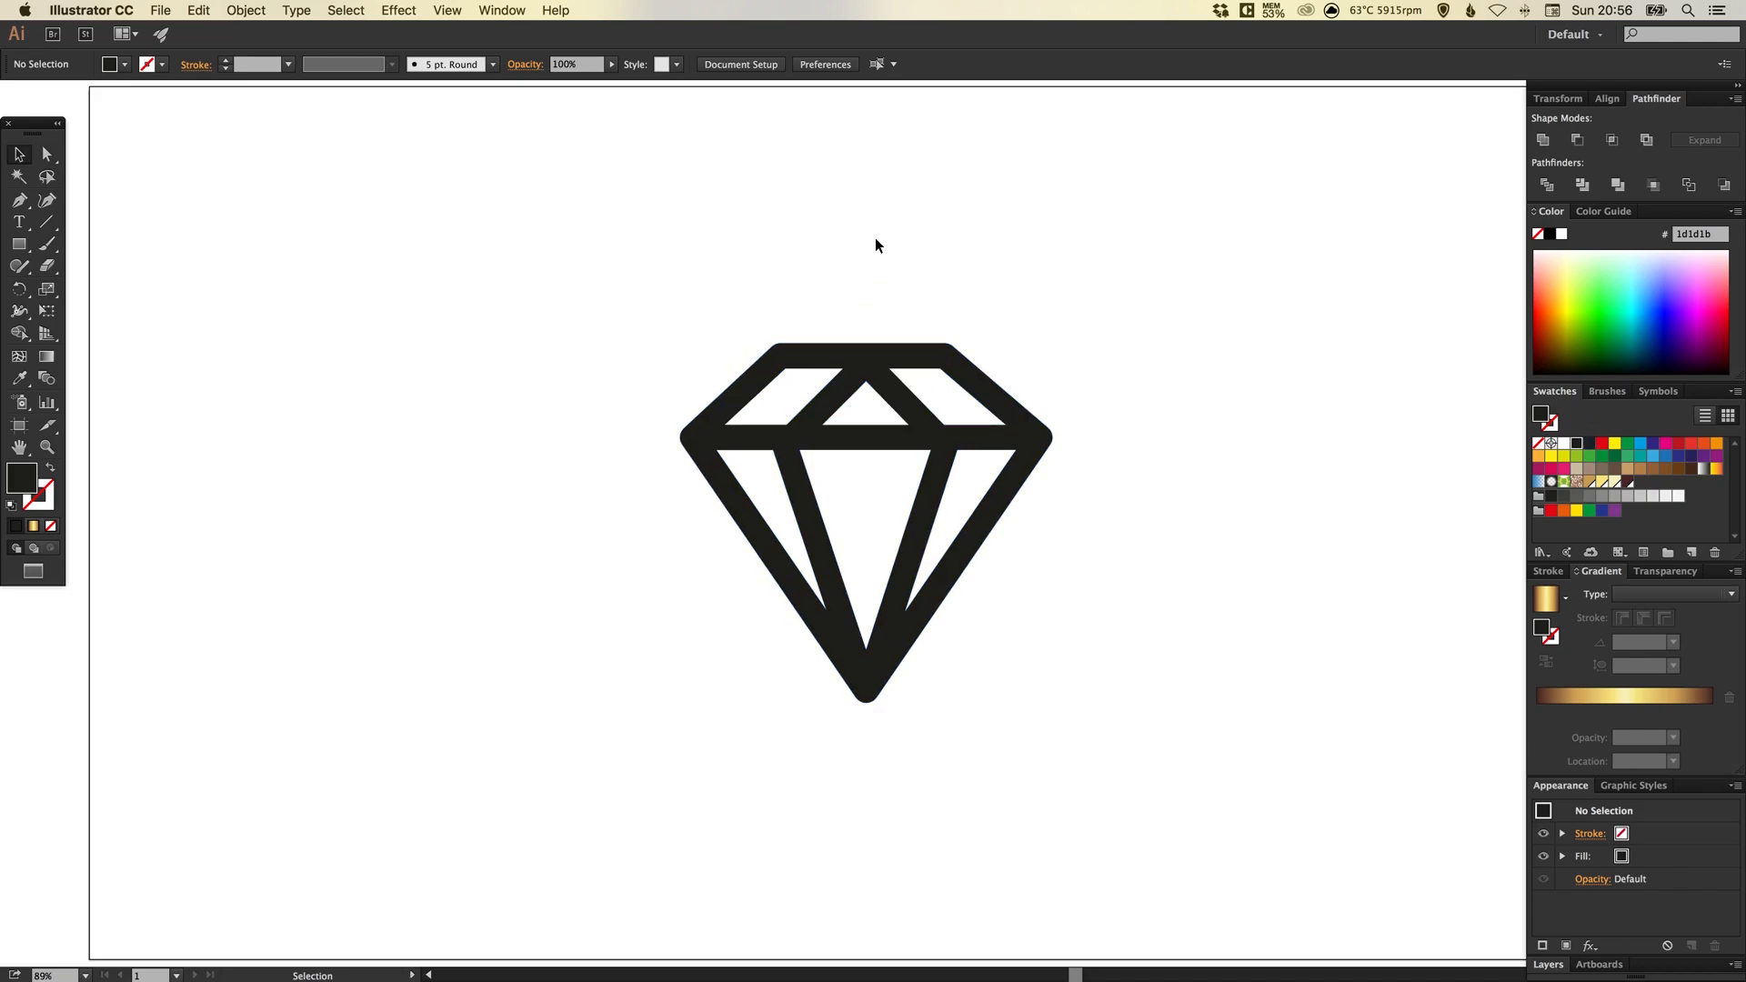
{"action": "mouse_move", "coordinate": [1497, 558]}
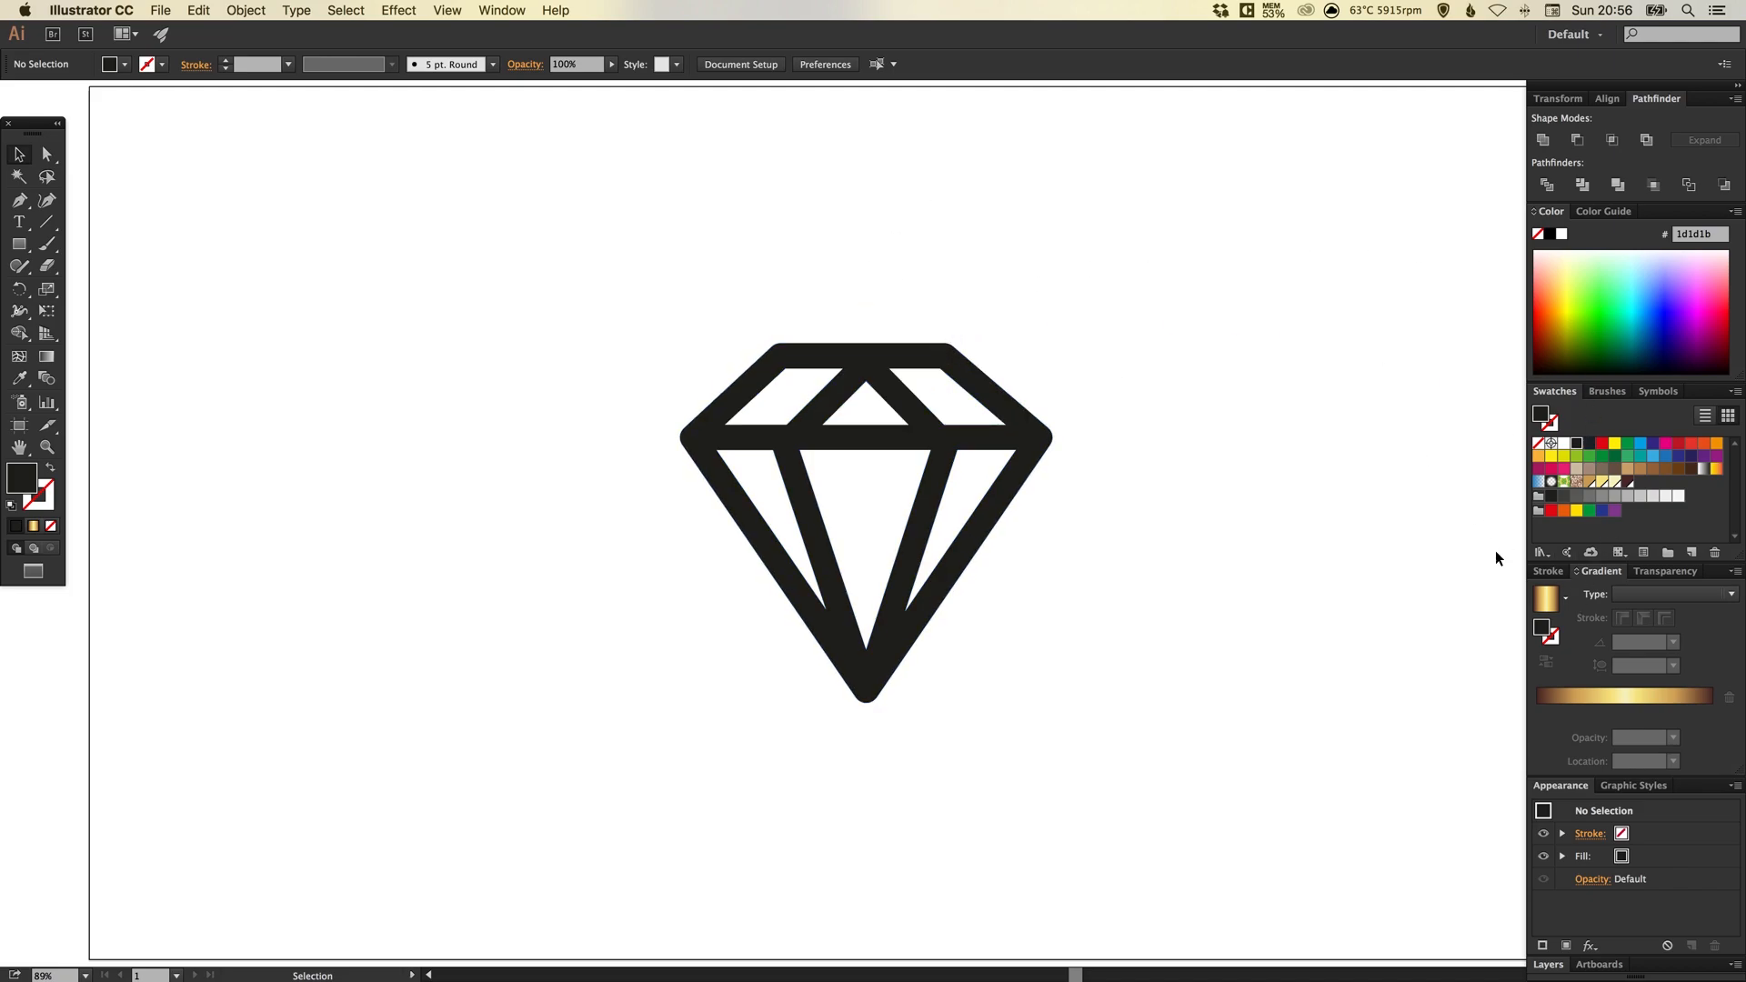
{"action": "mouse_move", "coordinate": [1595, 484]}
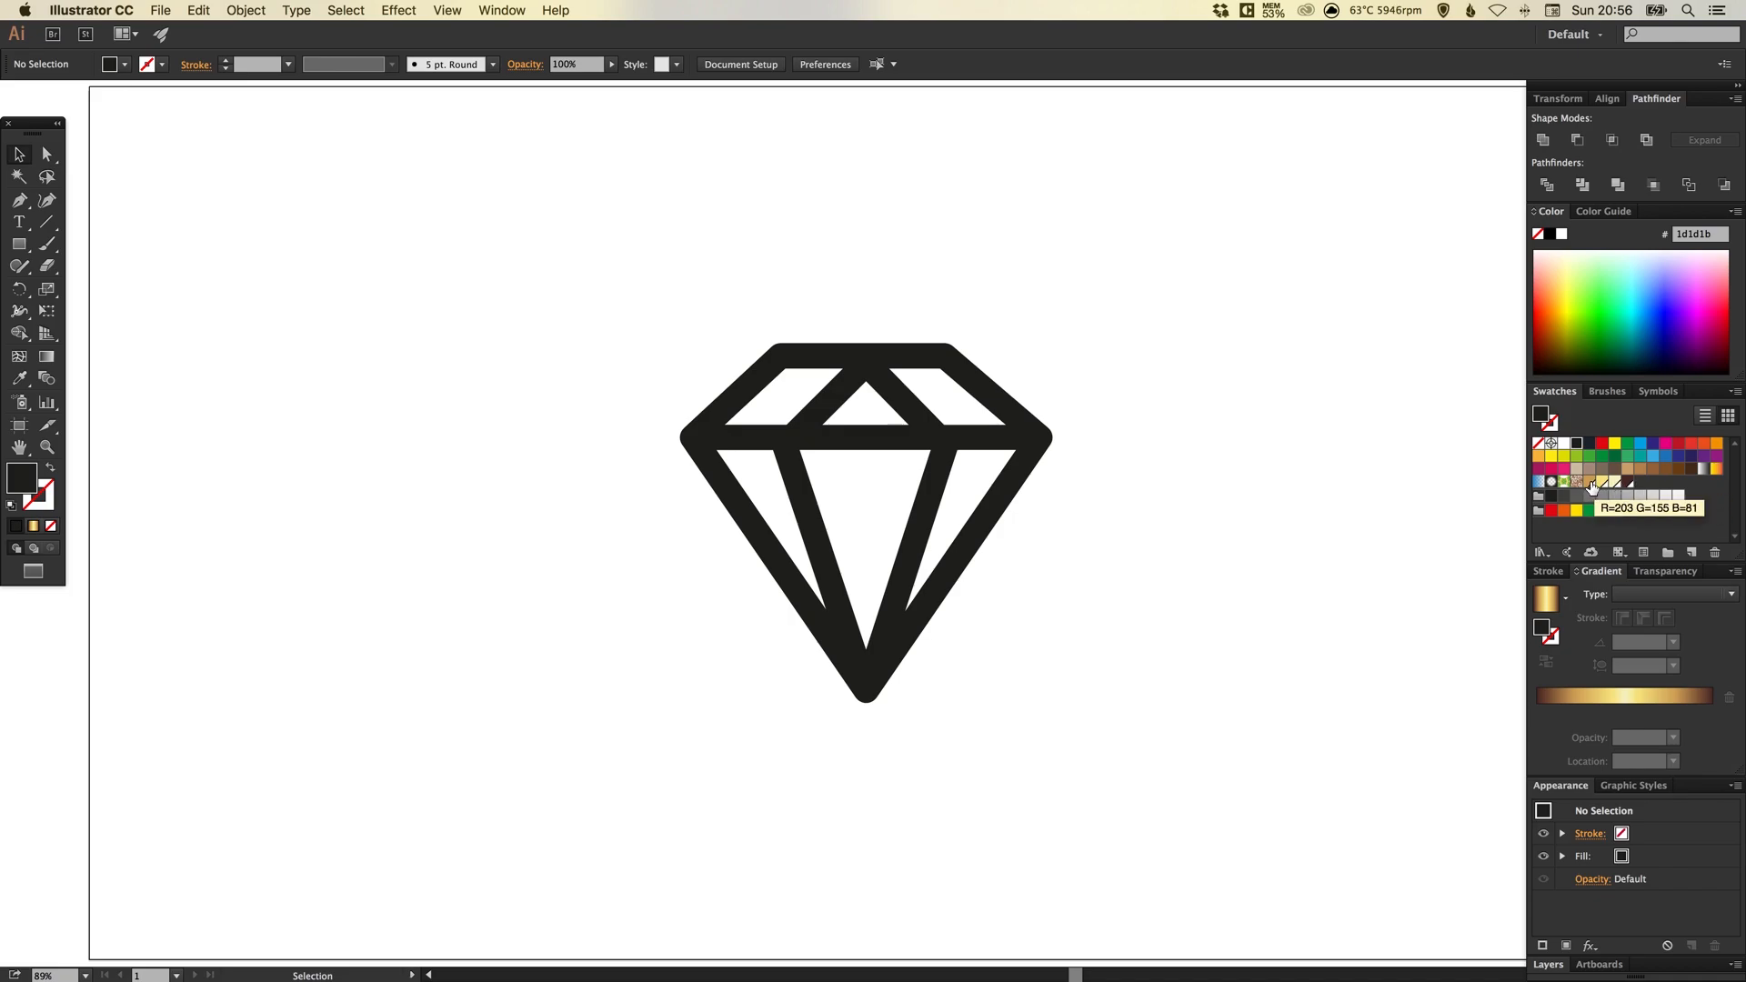
{"action": "double_click", "coordinate": [1589, 480]}
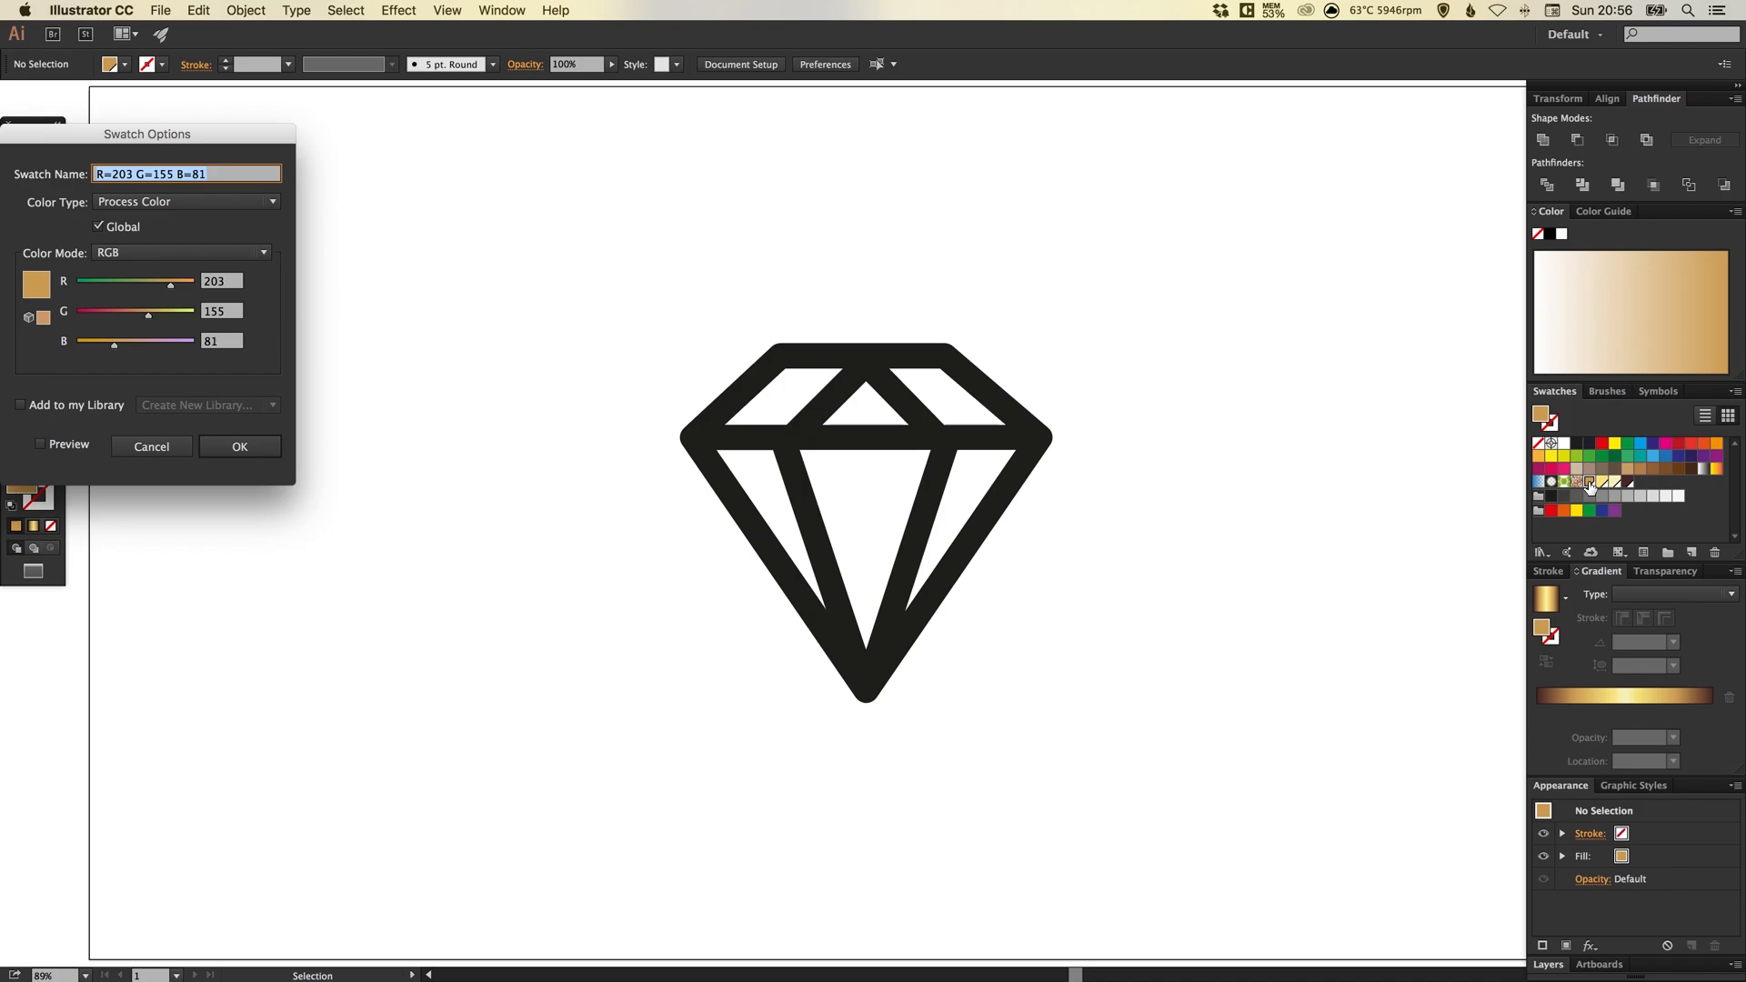
{"action": "left_click", "coordinate": [182, 250]}
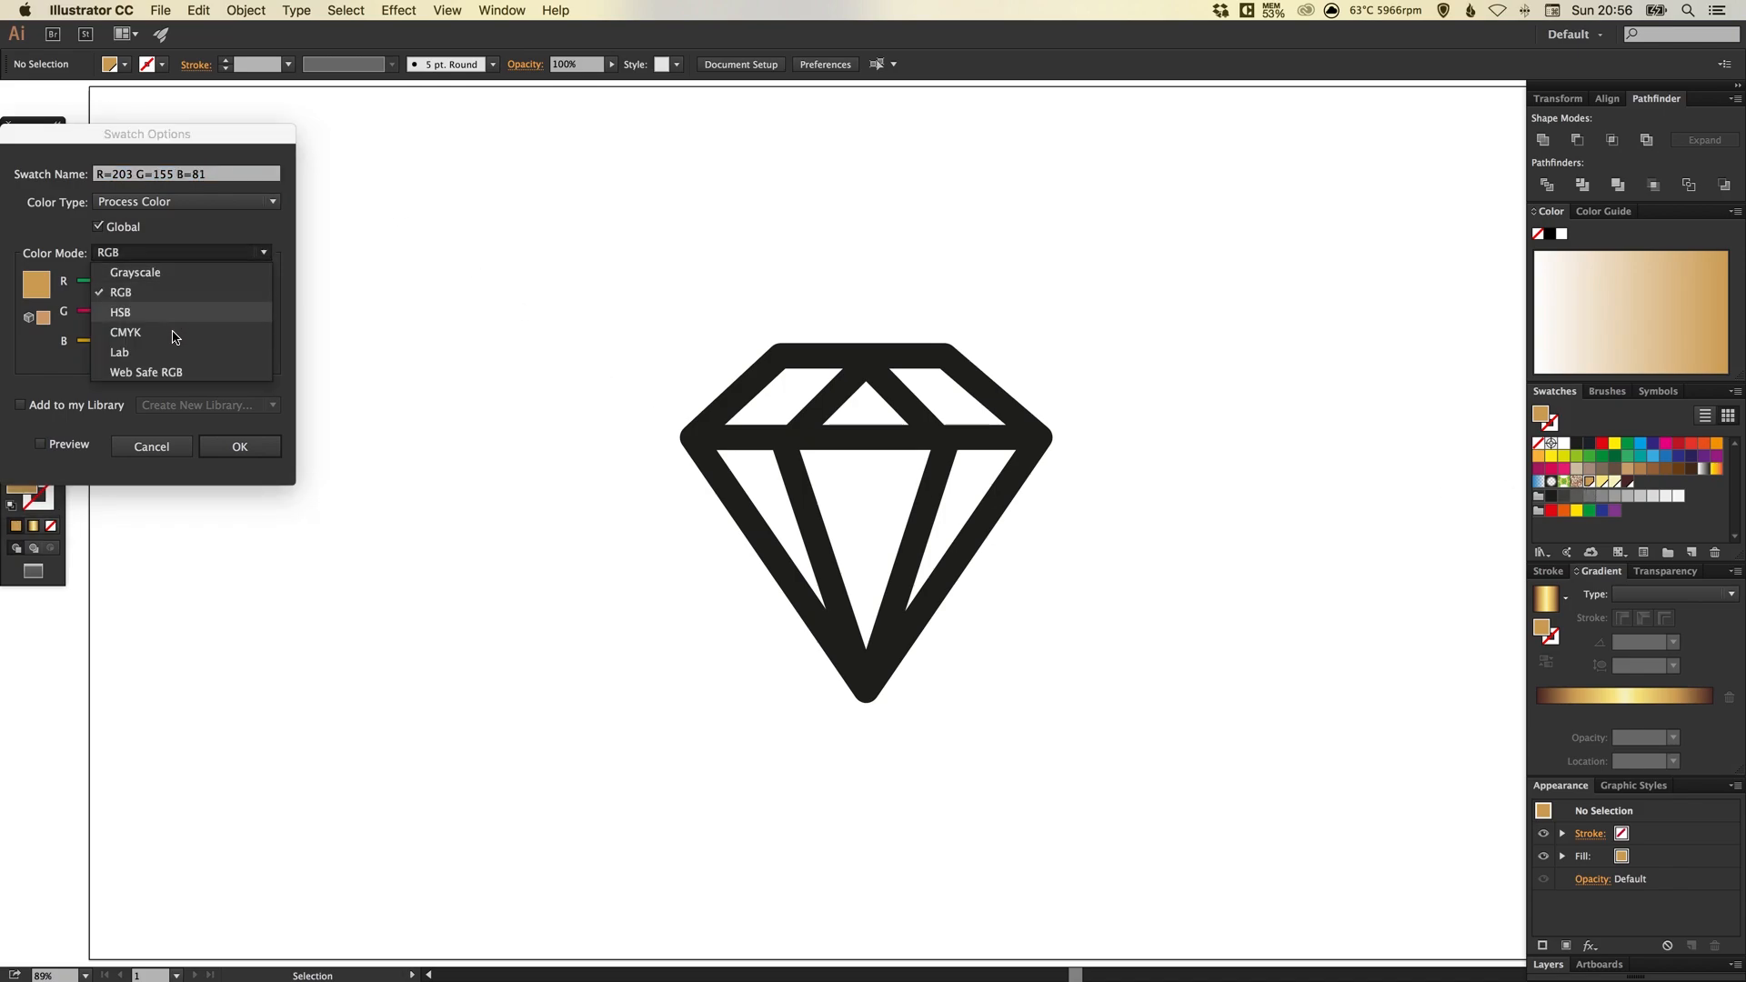
{"action": "left_click", "coordinate": [120, 291]}
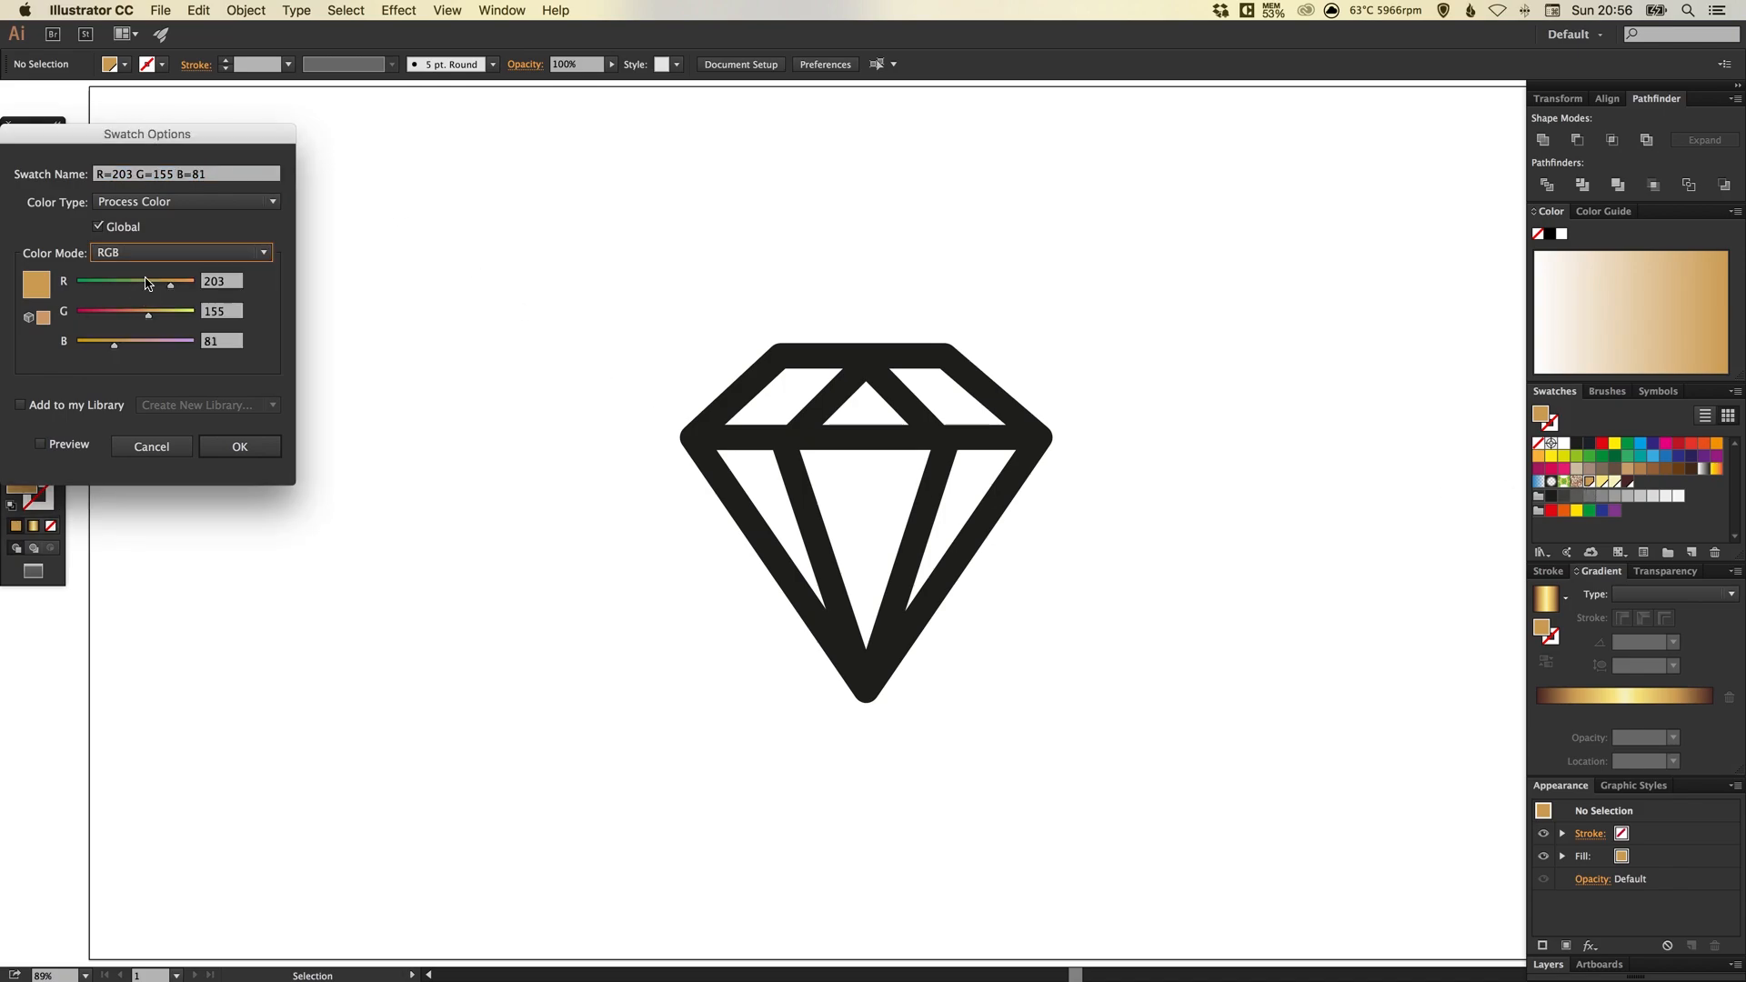
{"action": "left_click", "coordinate": [98, 225]}
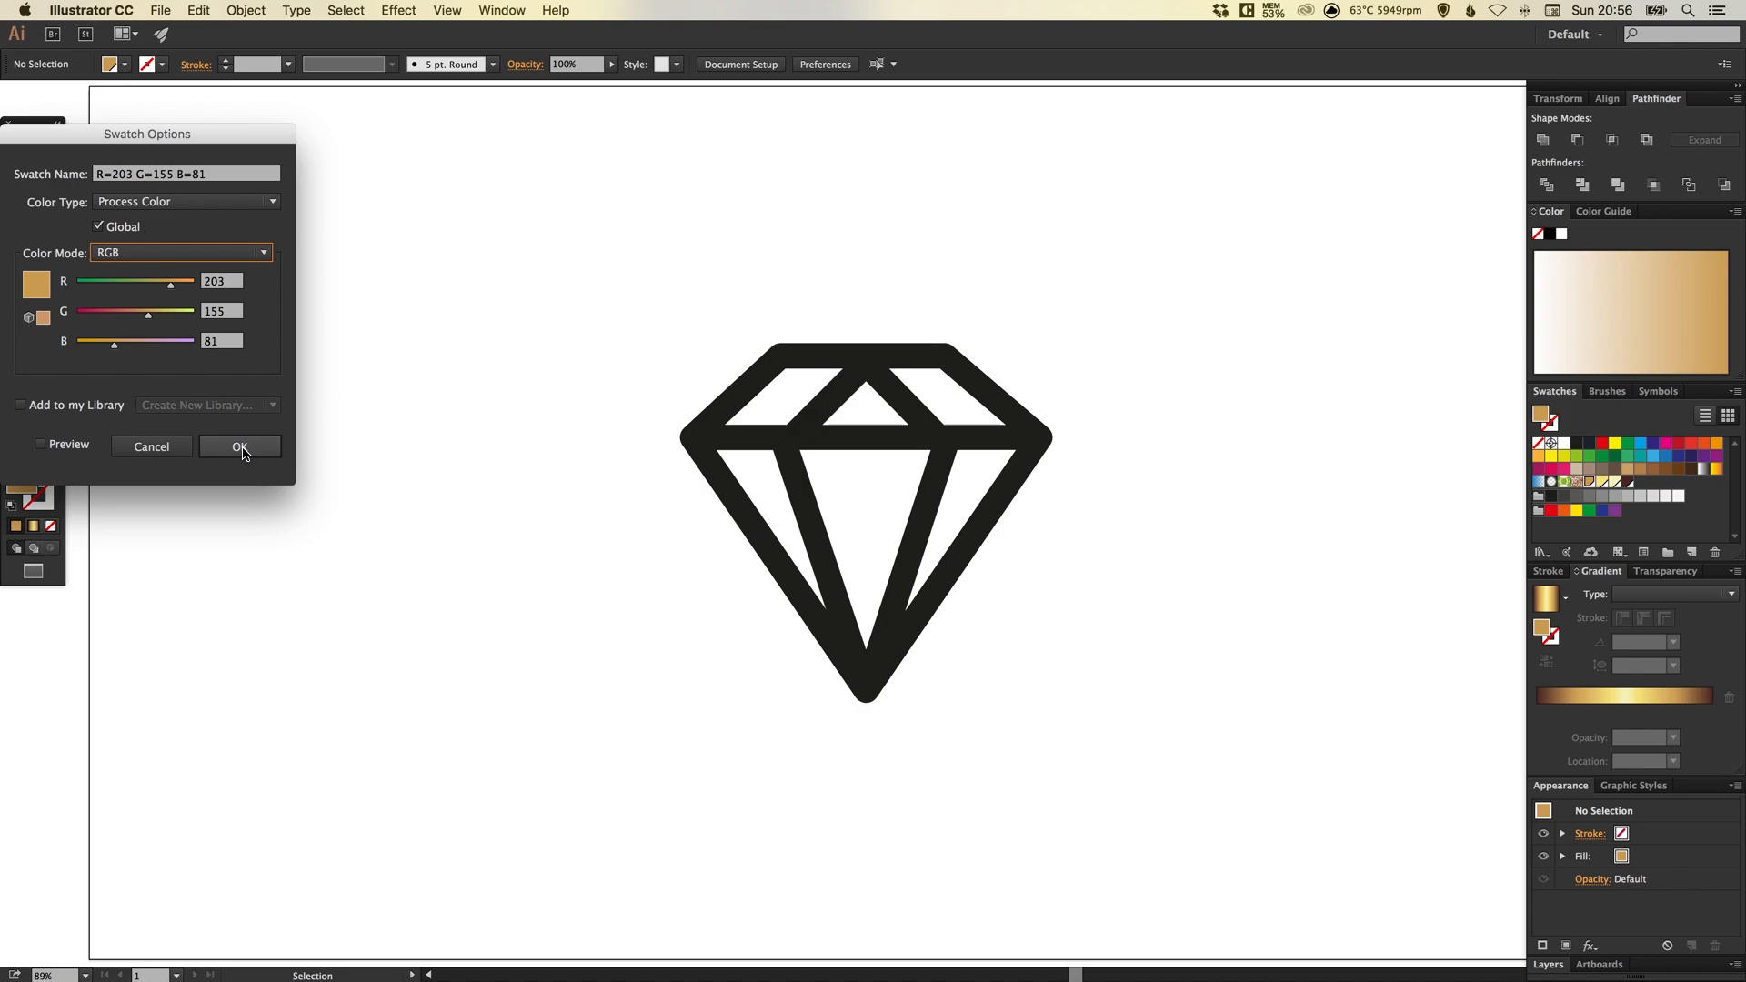
{"action": "left_click", "coordinate": [241, 448]}
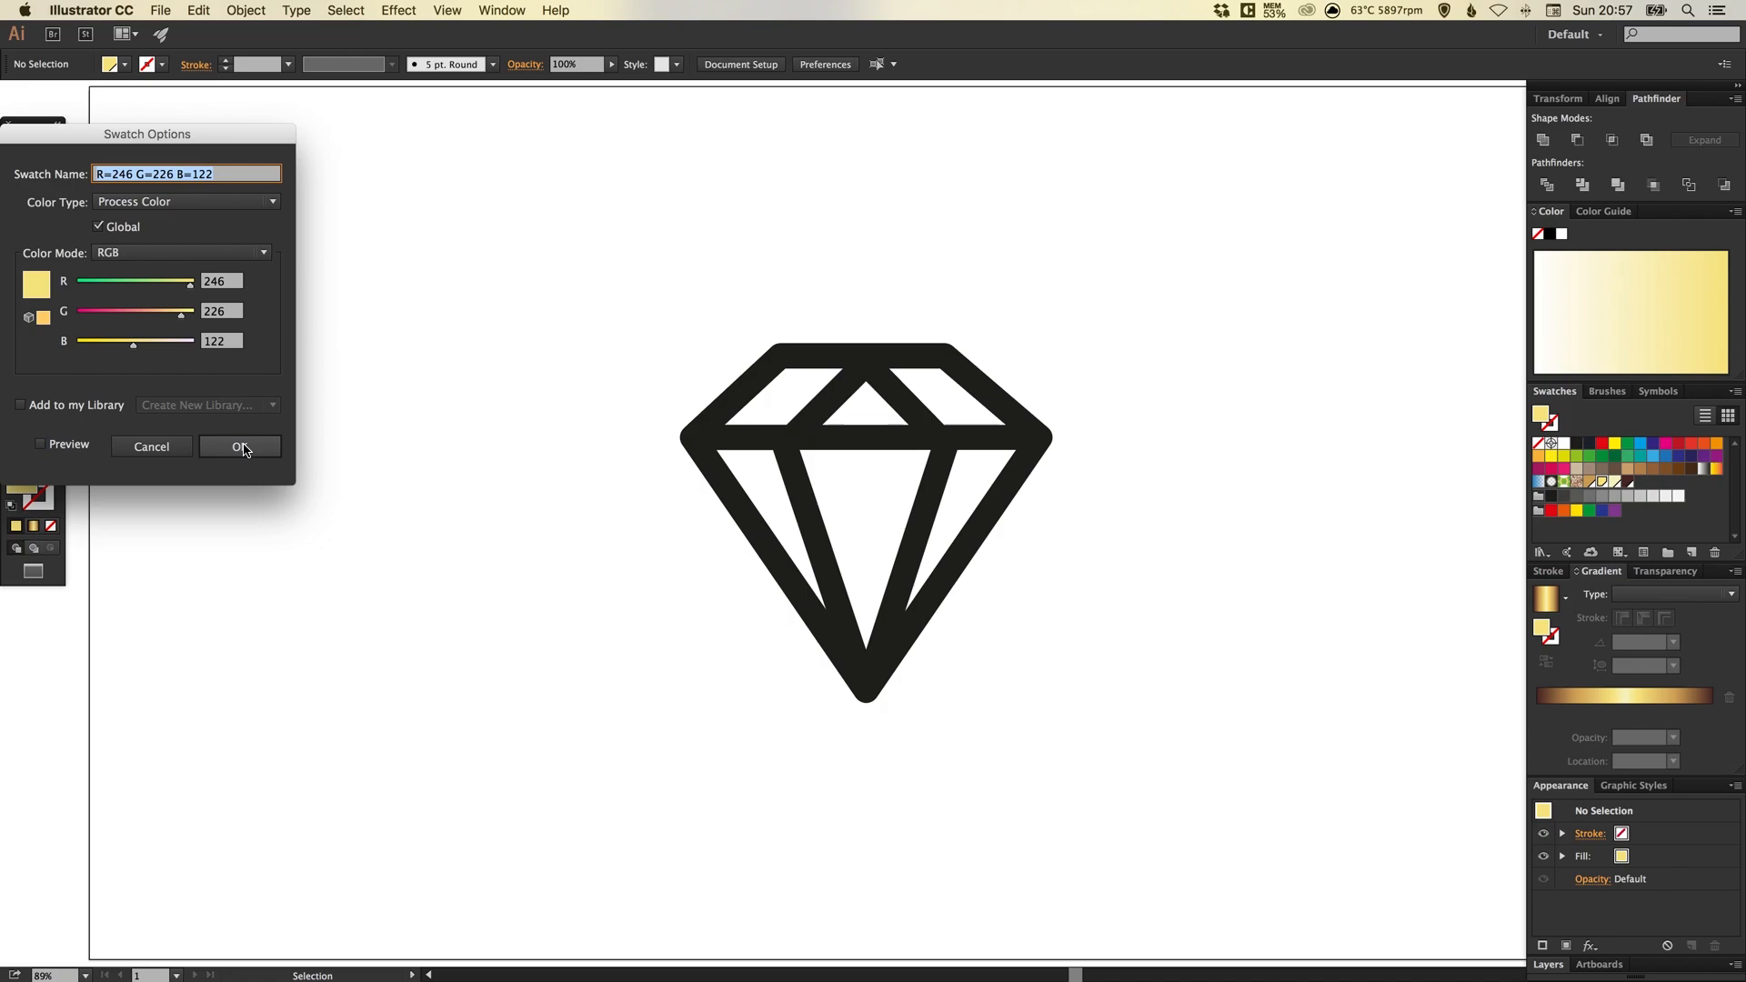
{"action": "left_click", "coordinate": [240, 447]}
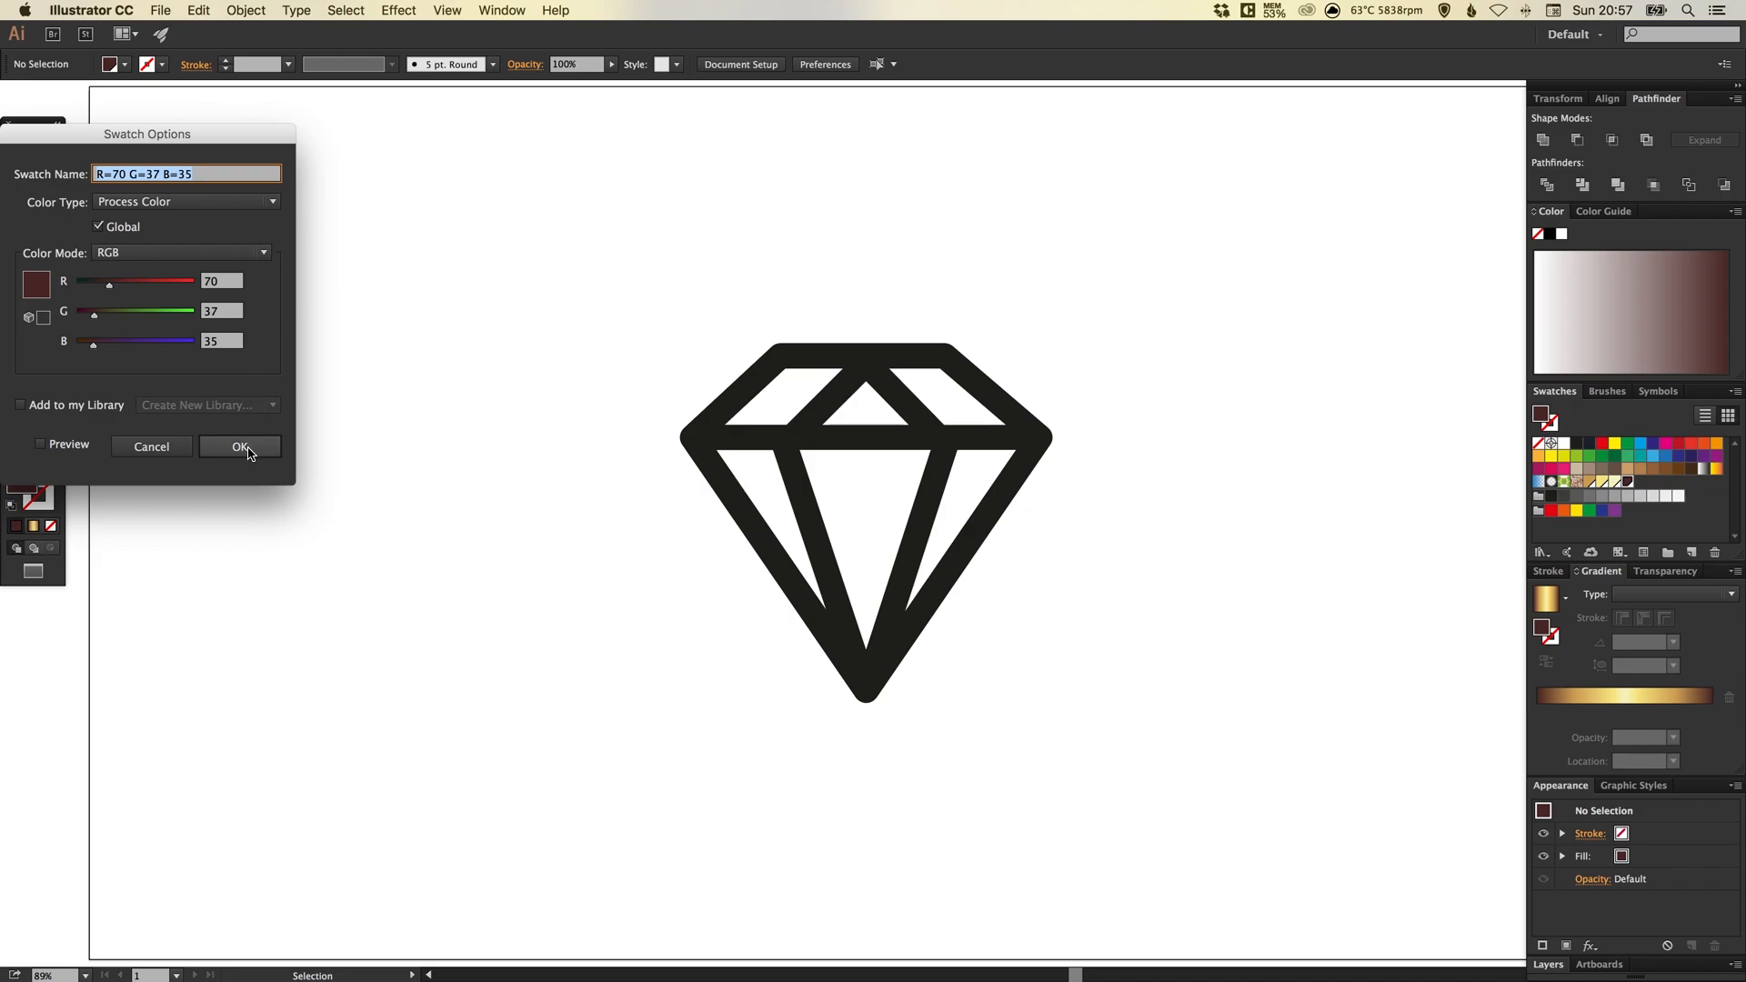
{"action": "left_click", "coordinate": [240, 447]}
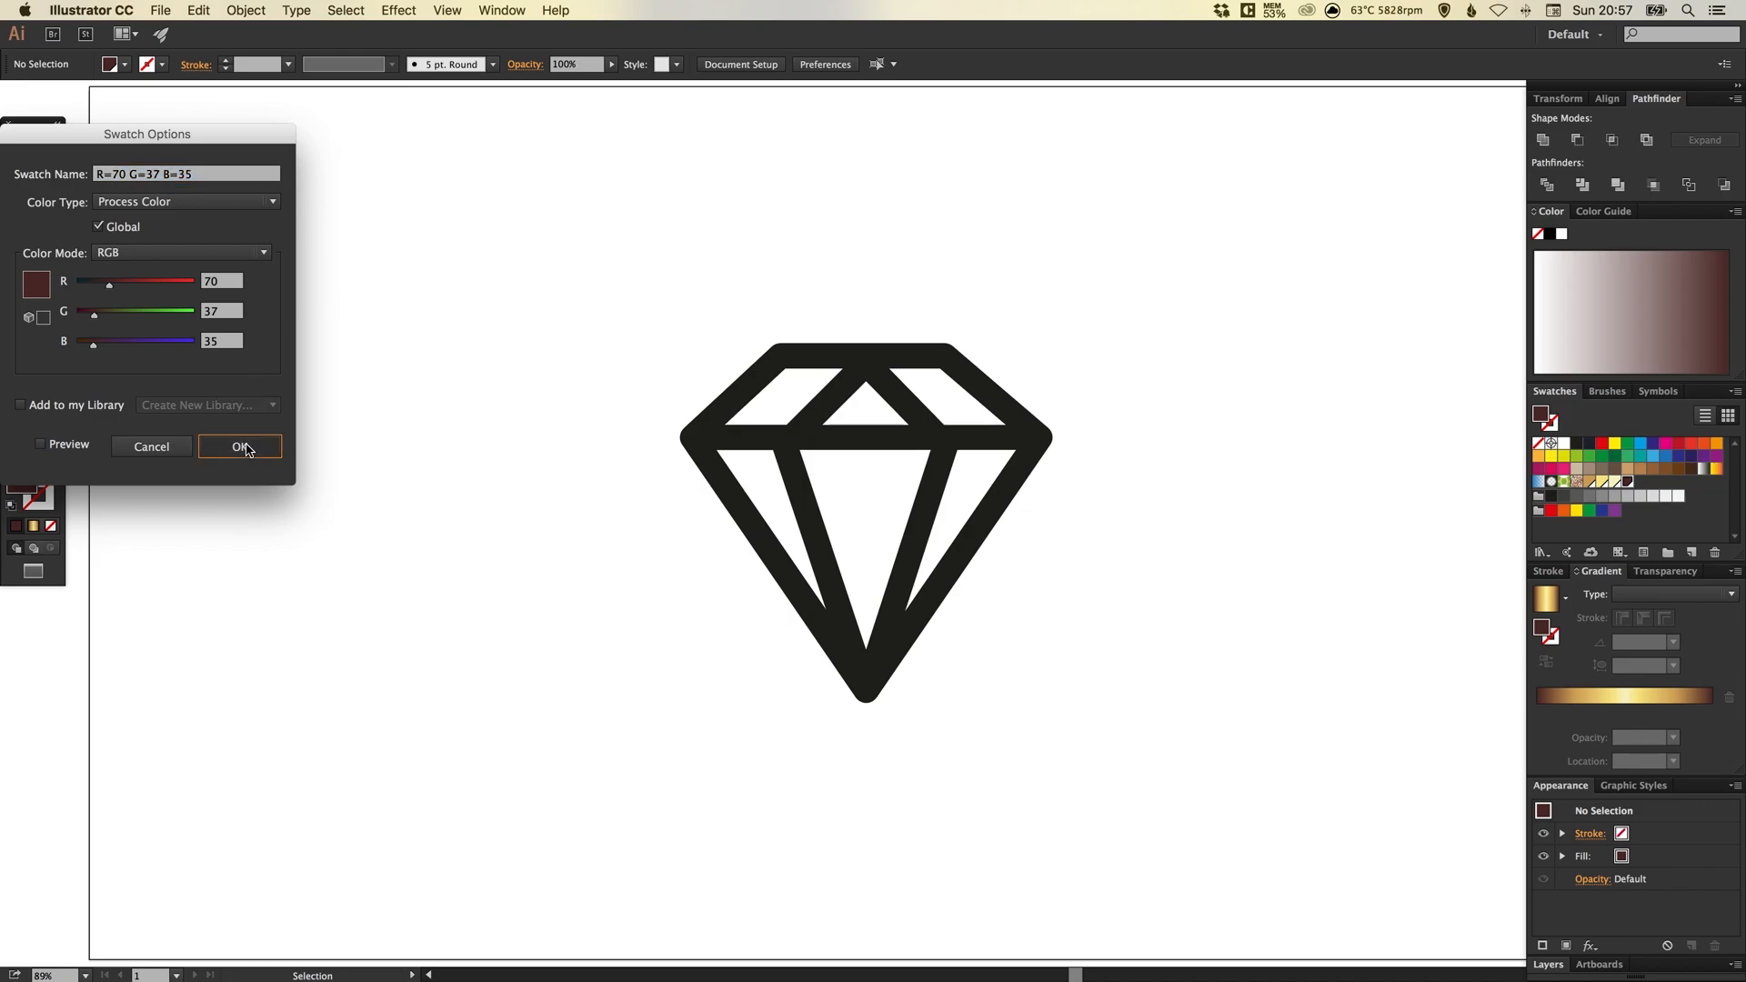
{"action": "left_click", "coordinate": [238, 447]}
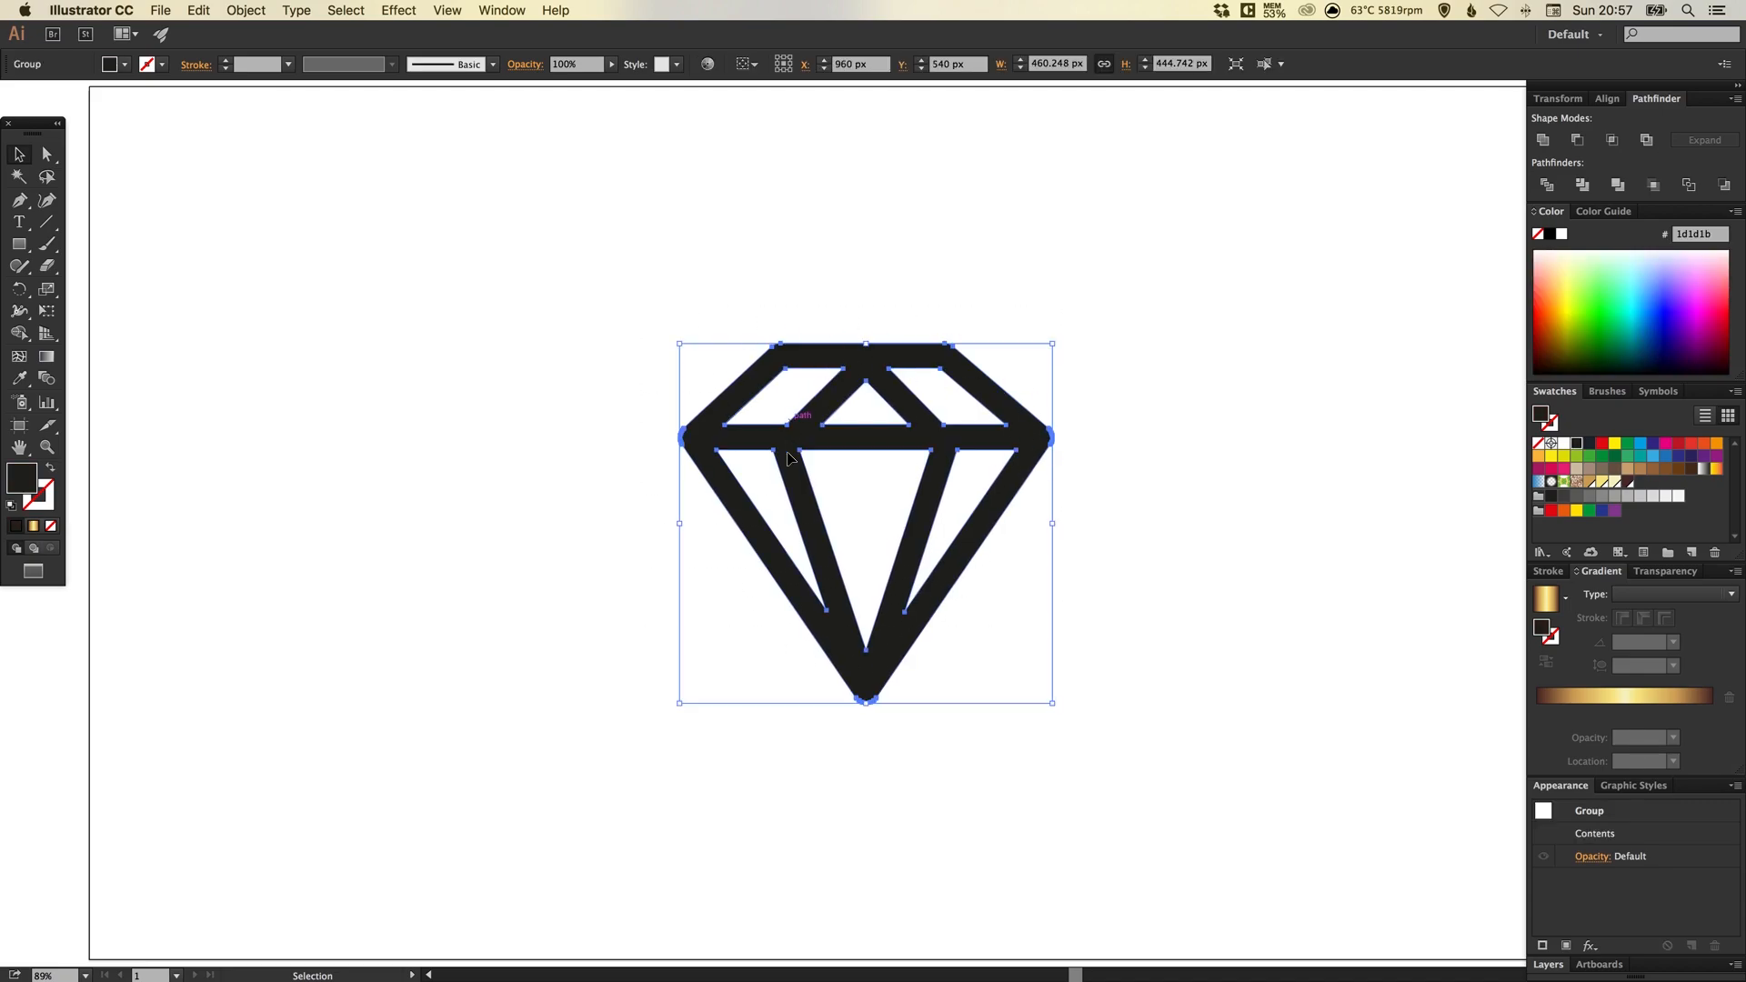
{"action": "mouse_move", "coordinate": [1325, 447]}
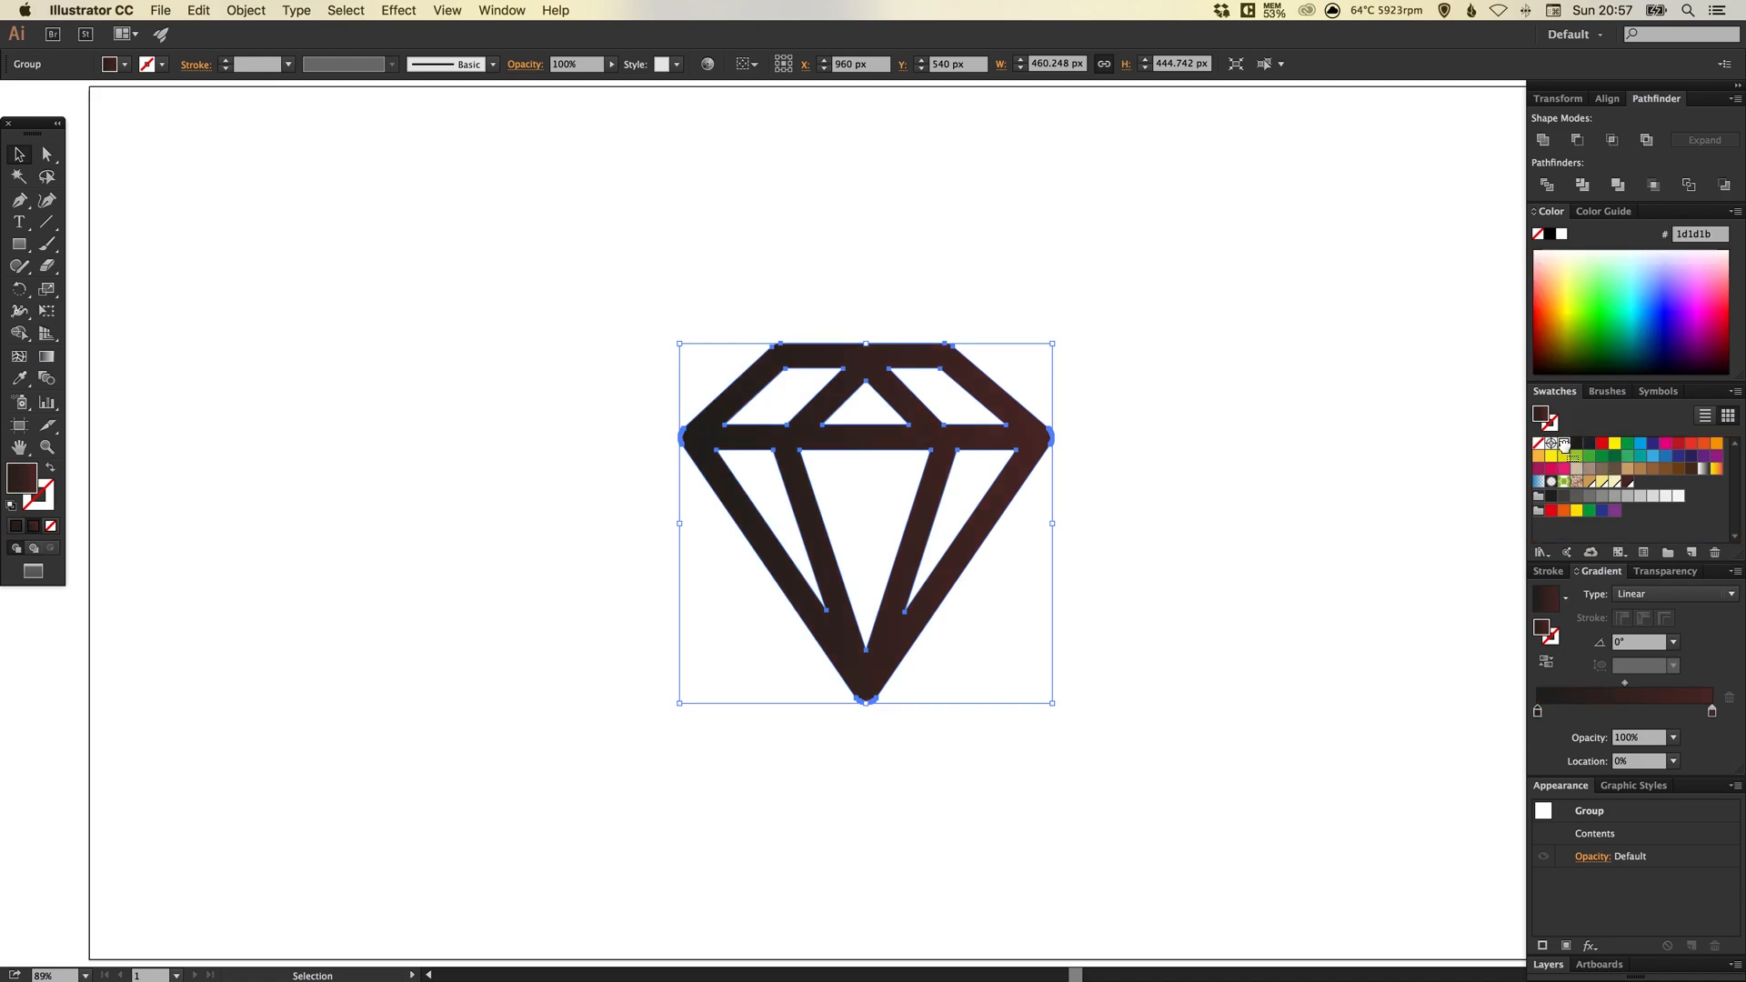
- Fill the selected diamond group with the default black-to-white linear gradient
{"action": "left_click", "coordinate": [1713, 711]}
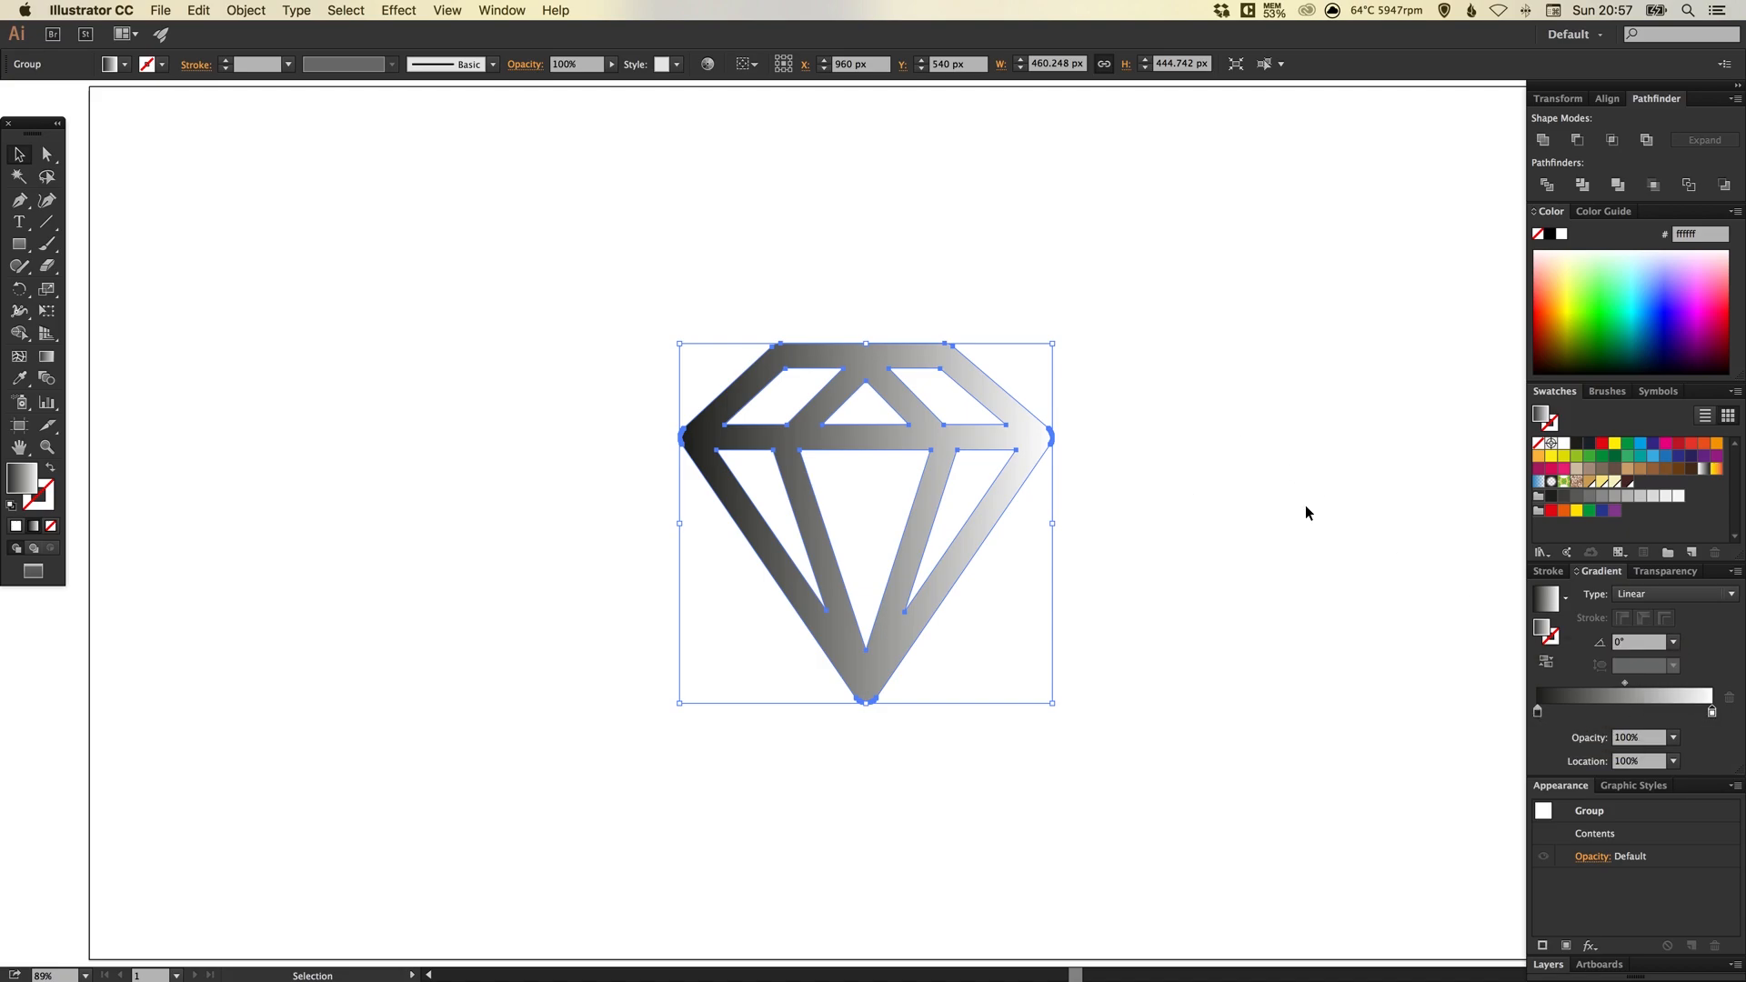
{"action": "mouse_move", "coordinate": [1630, 488]}
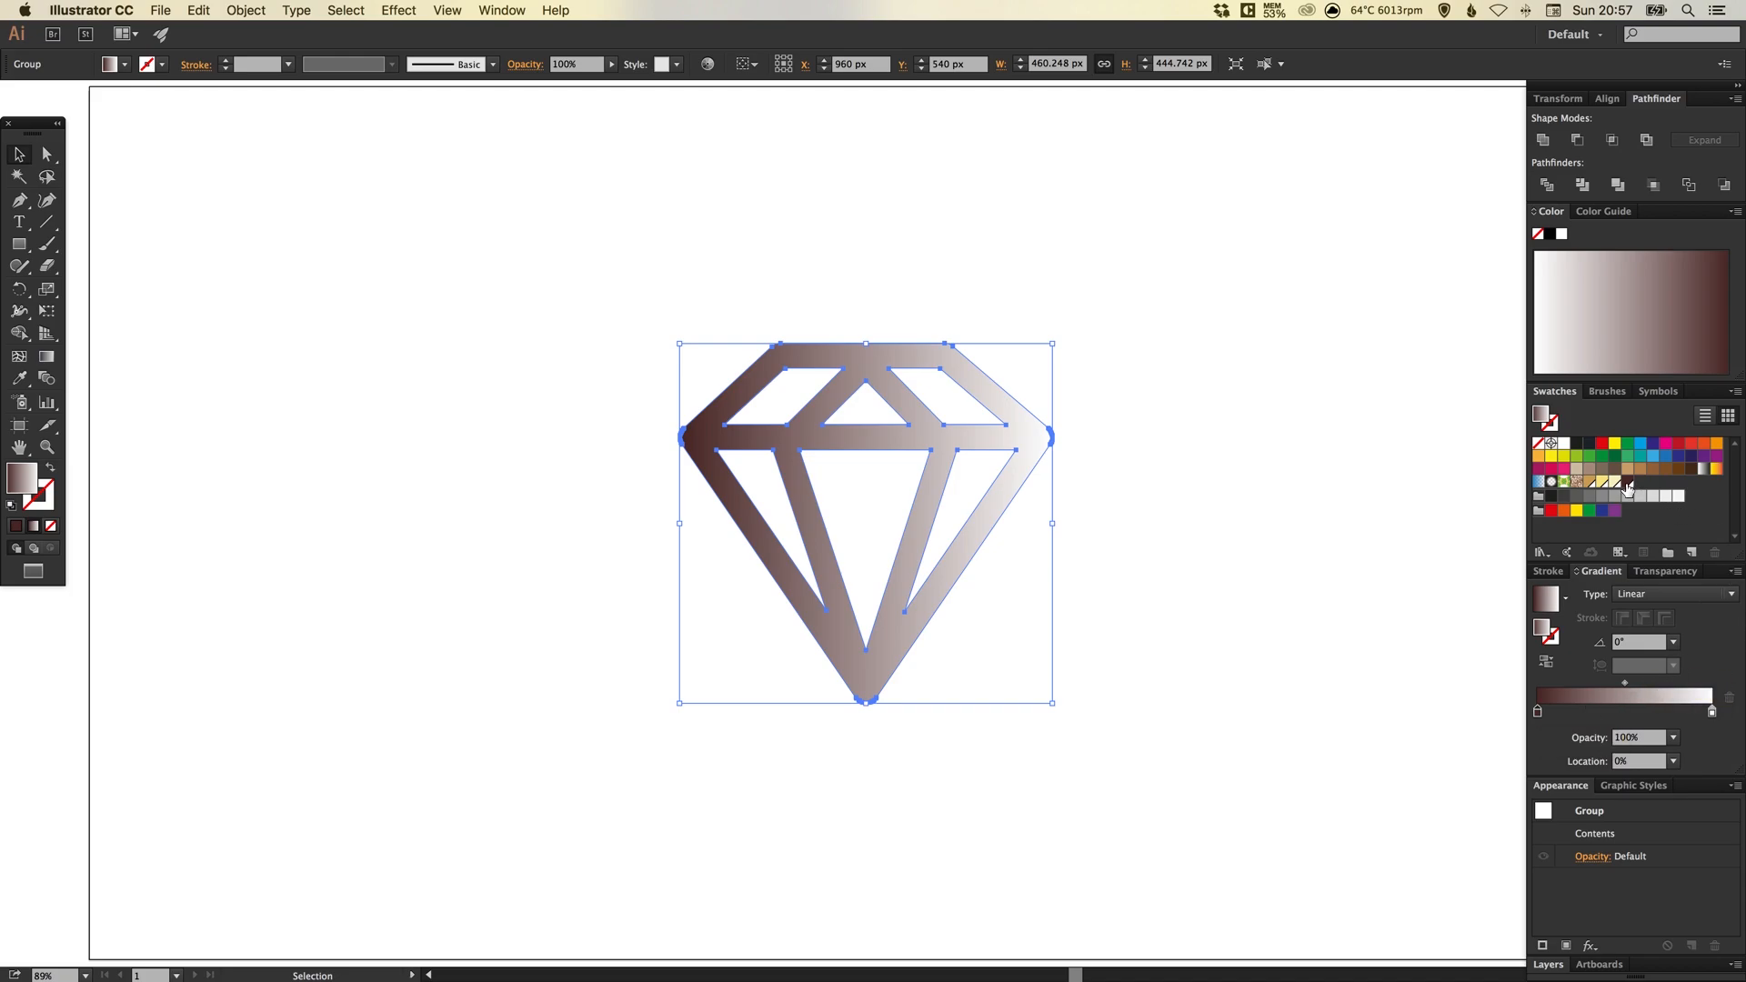
{"action": "mouse_move", "coordinate": [1689, 646]}
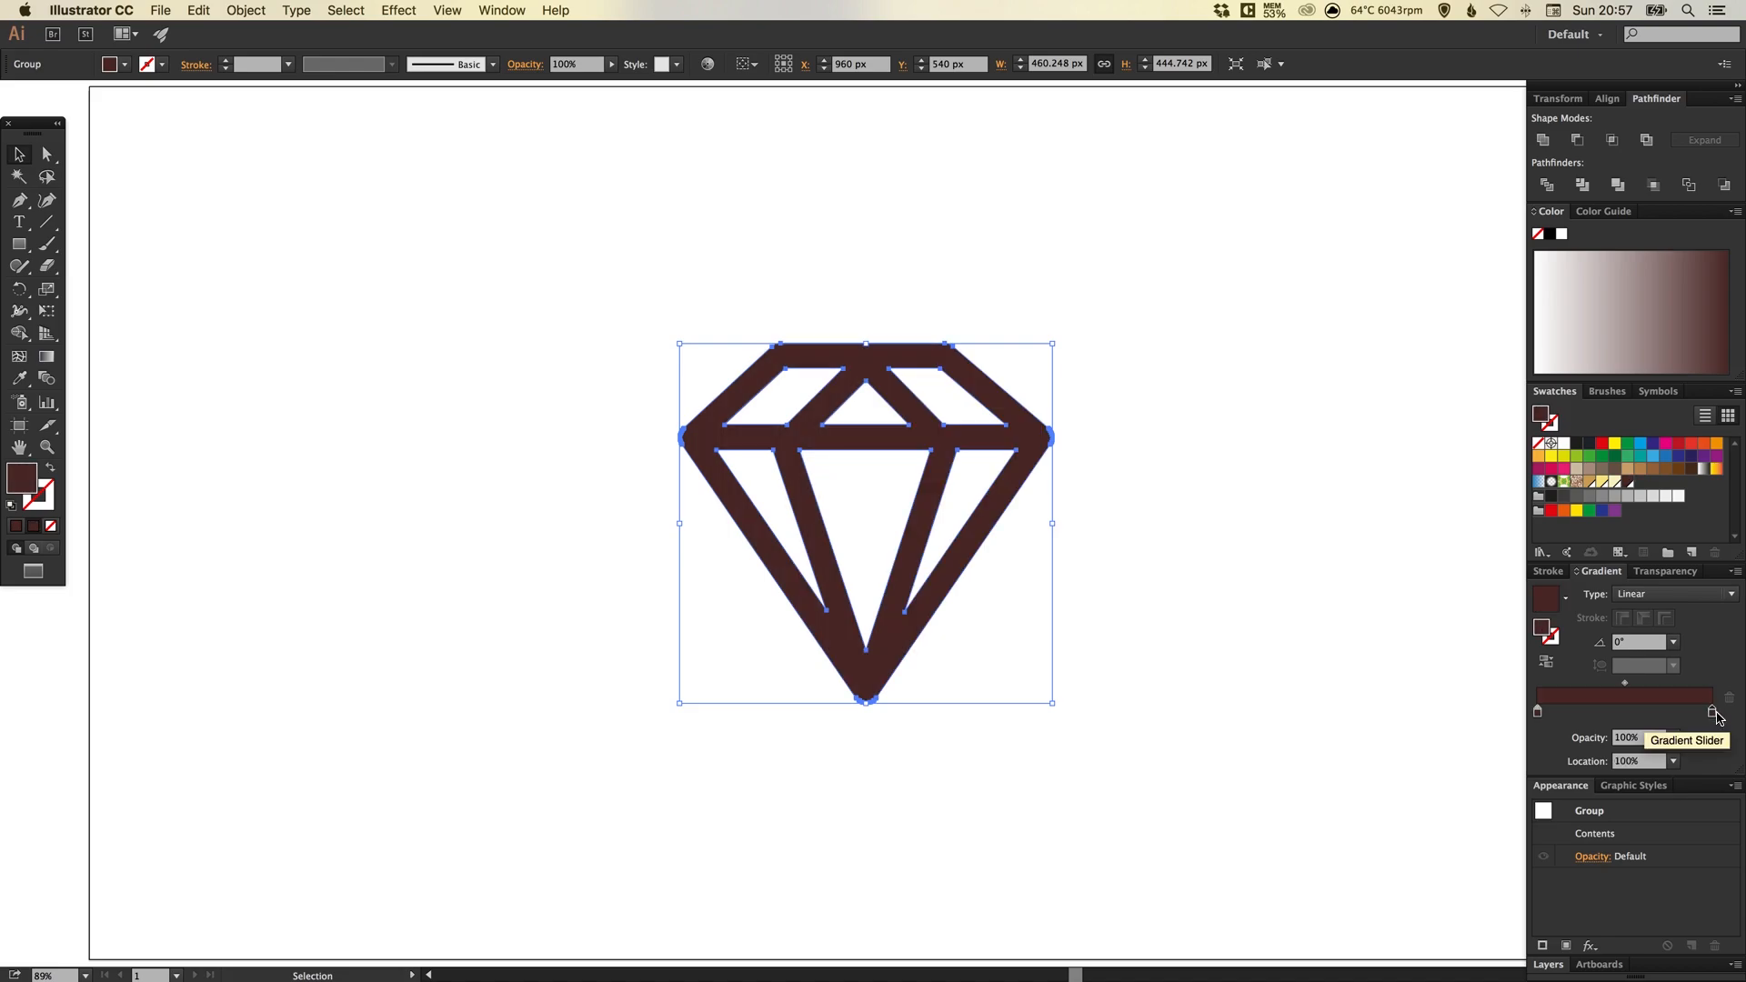
{"action": "mouse_move", "coordinate": [1613, 484]}
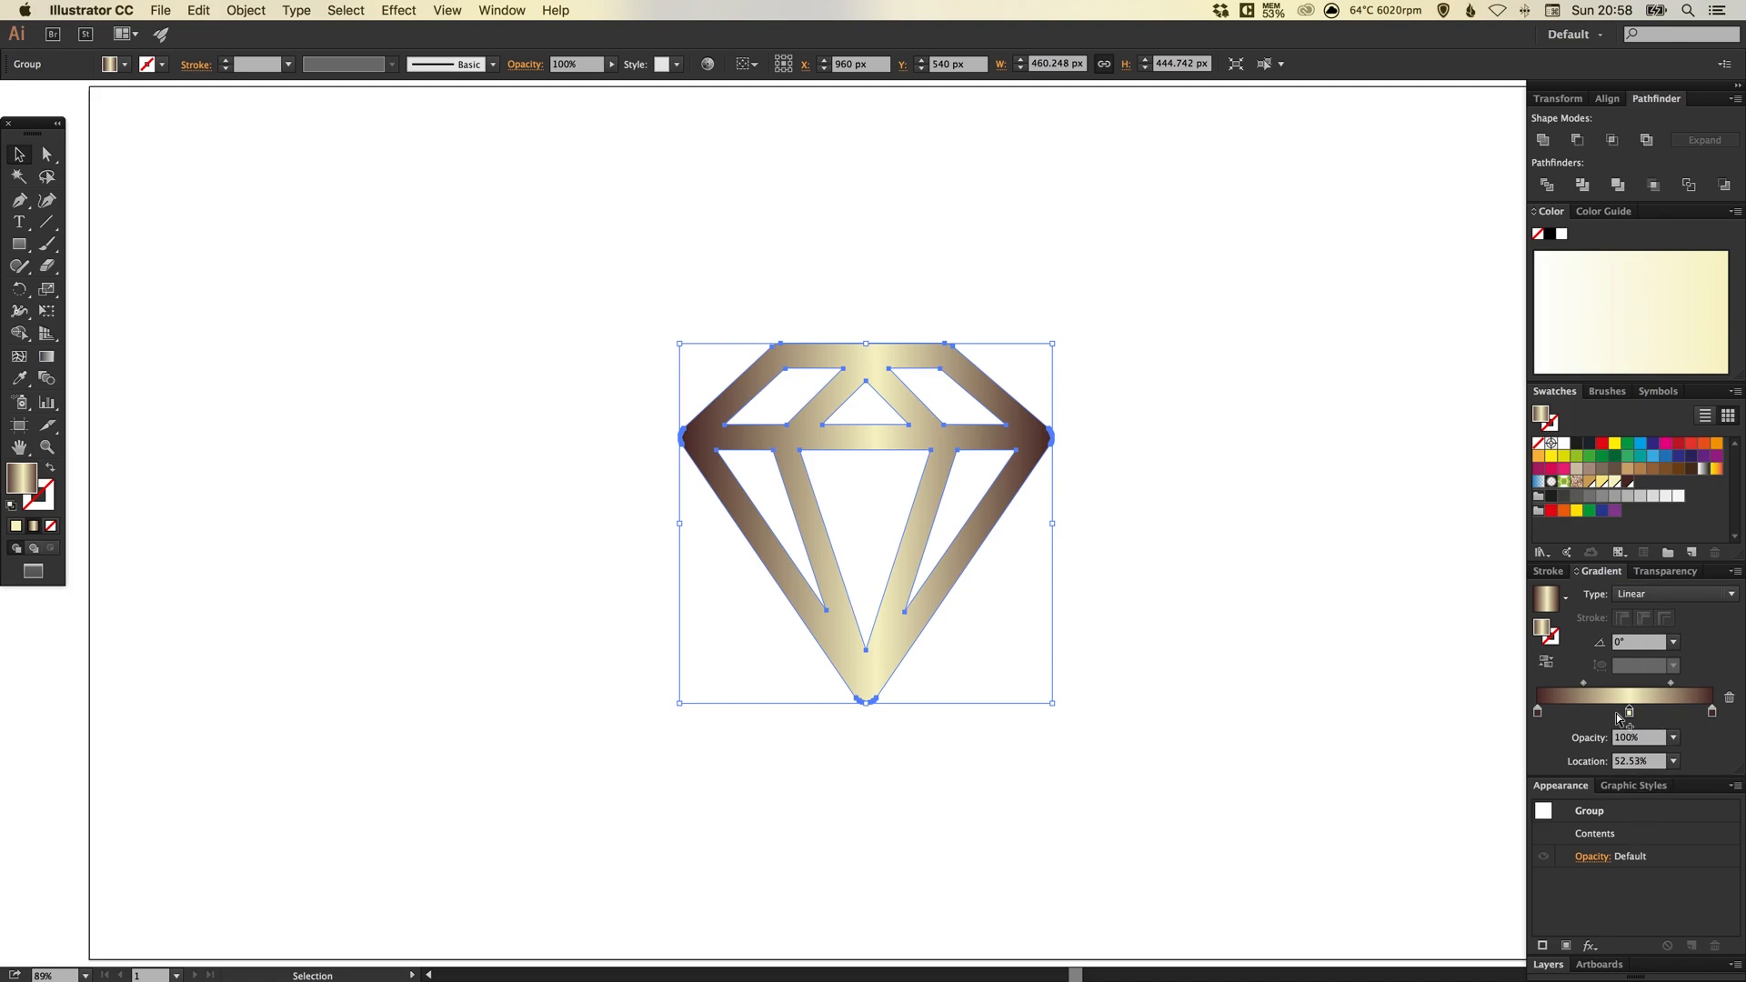
{"action": "mouse_move", "coordinate": [1627, 713]}
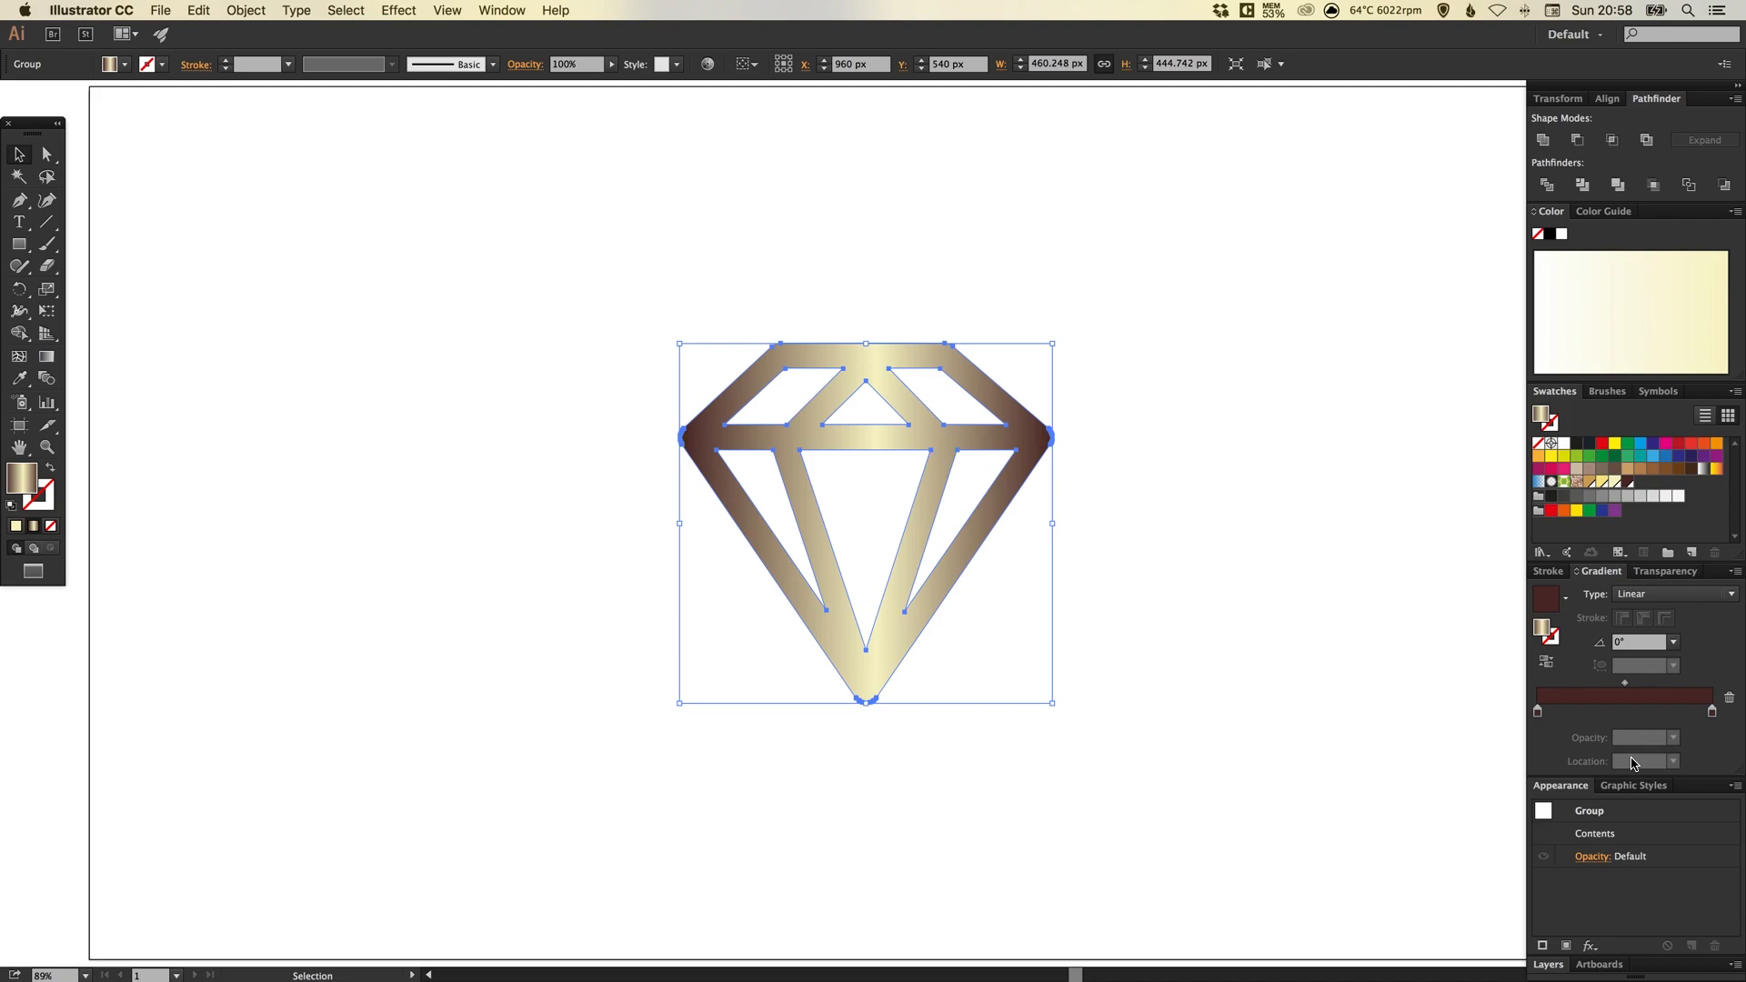
- Centre the pale gold middle stop of the diamond's gradient at 50% location
{"action": "left_click", "coordinate": [1624, 696]}
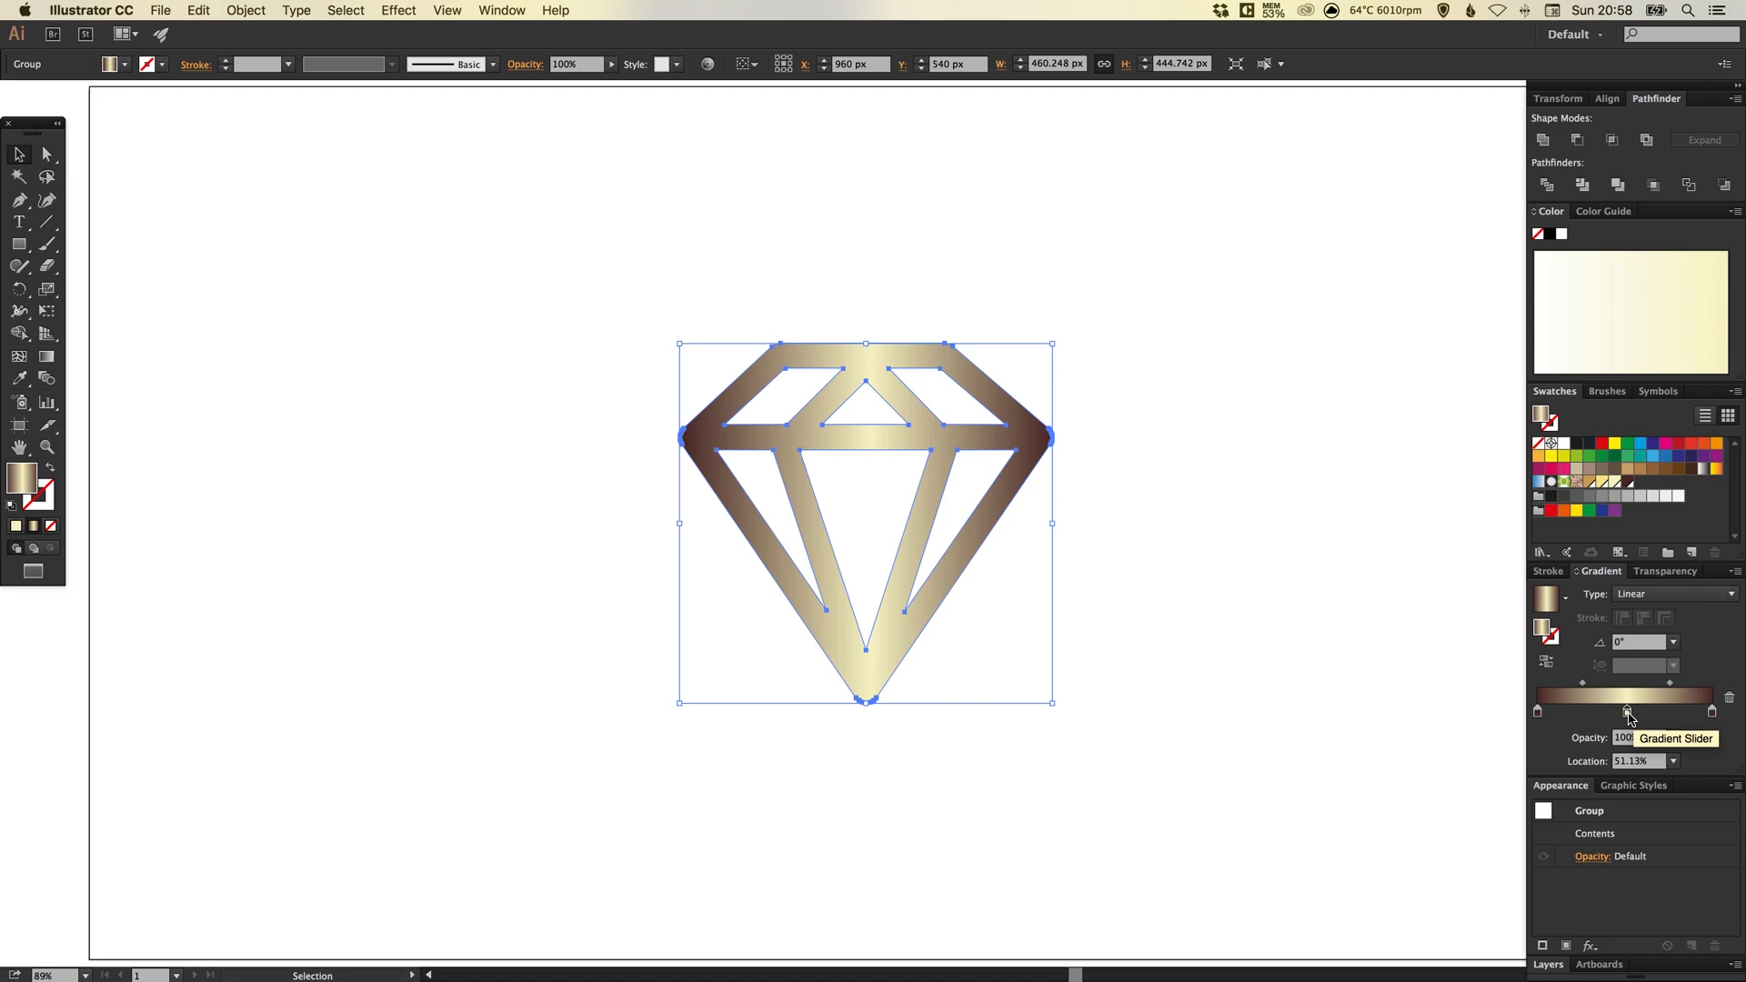
{"action": "left_click", "coordinate": [1639, 760]}
{"action": "type", "text": "50"}
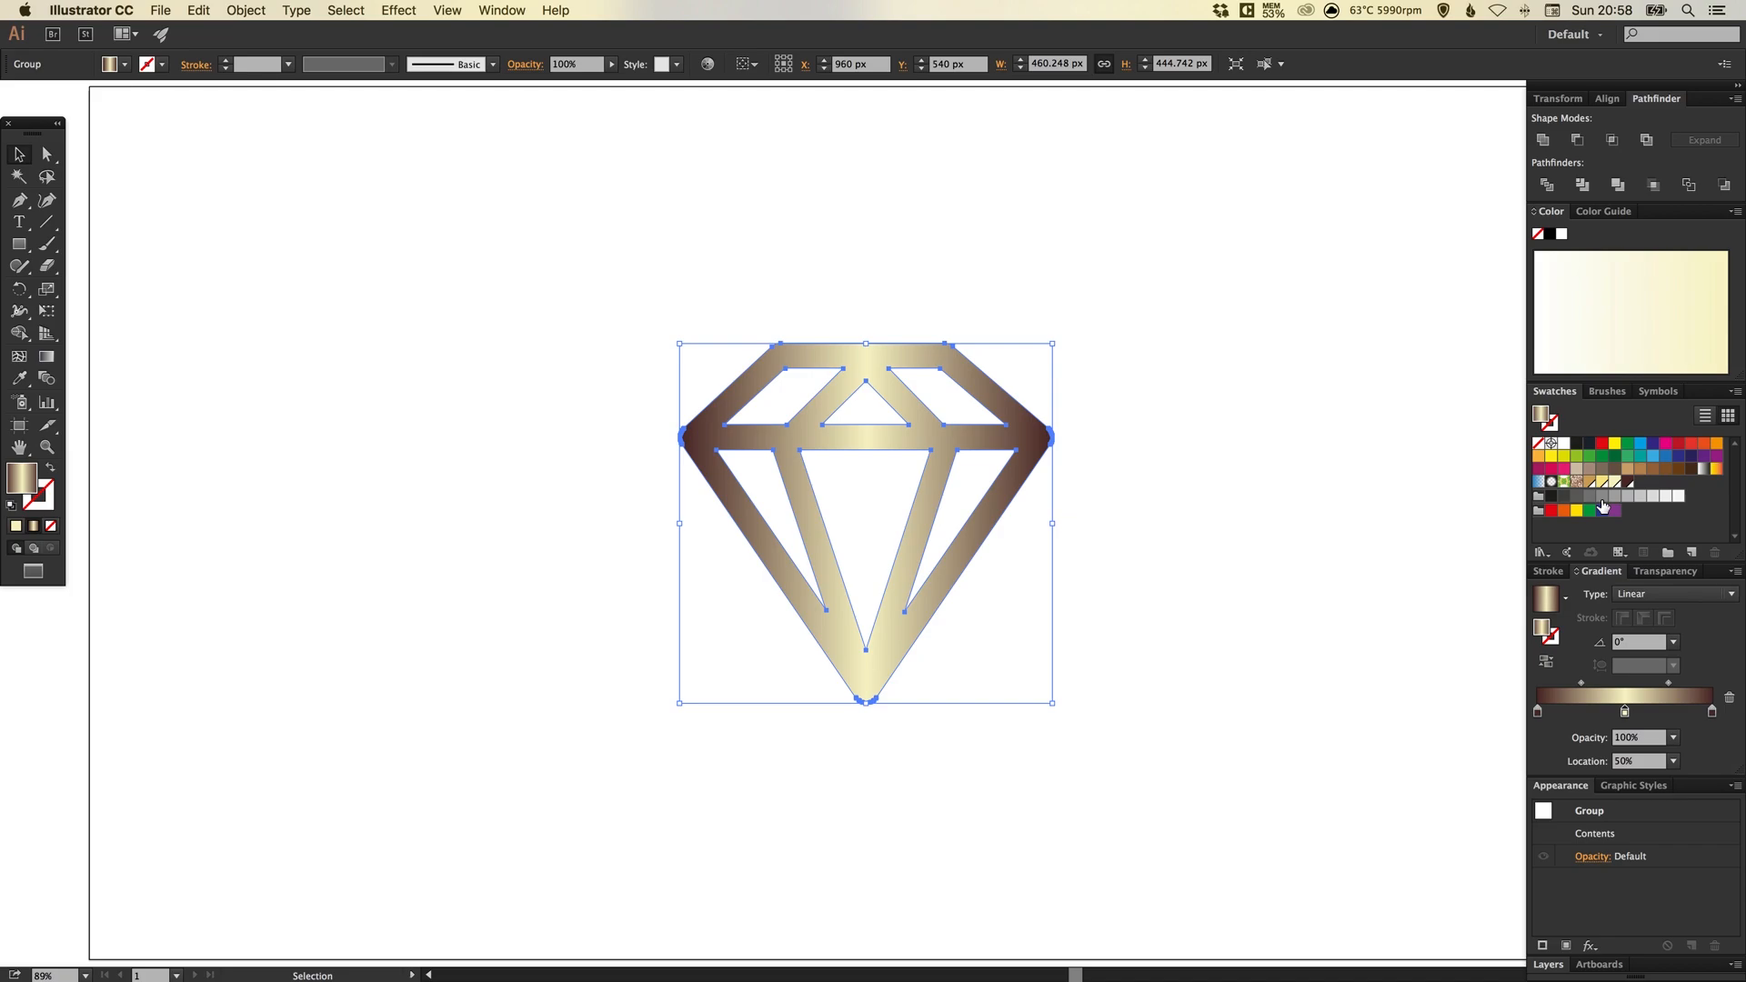
{"action": "mouse_move", "coordinate": [1595, 482]}
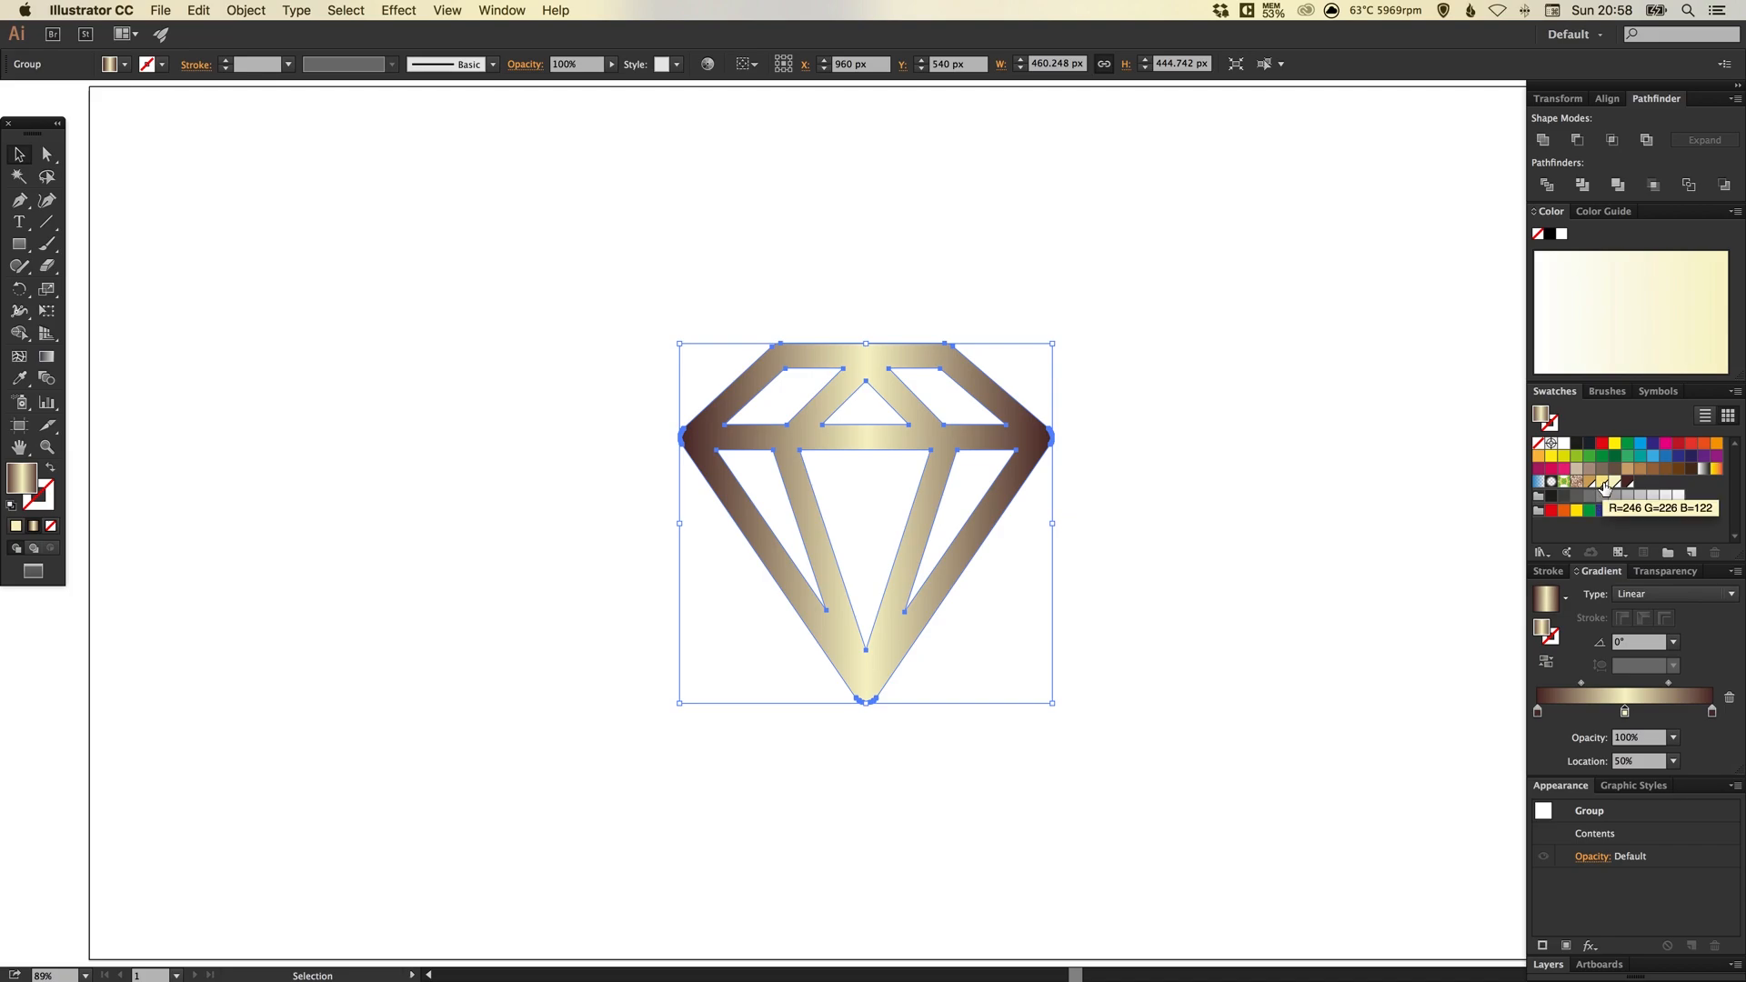
{"action": "mouse_move", "coordinate": [1604, 489]}
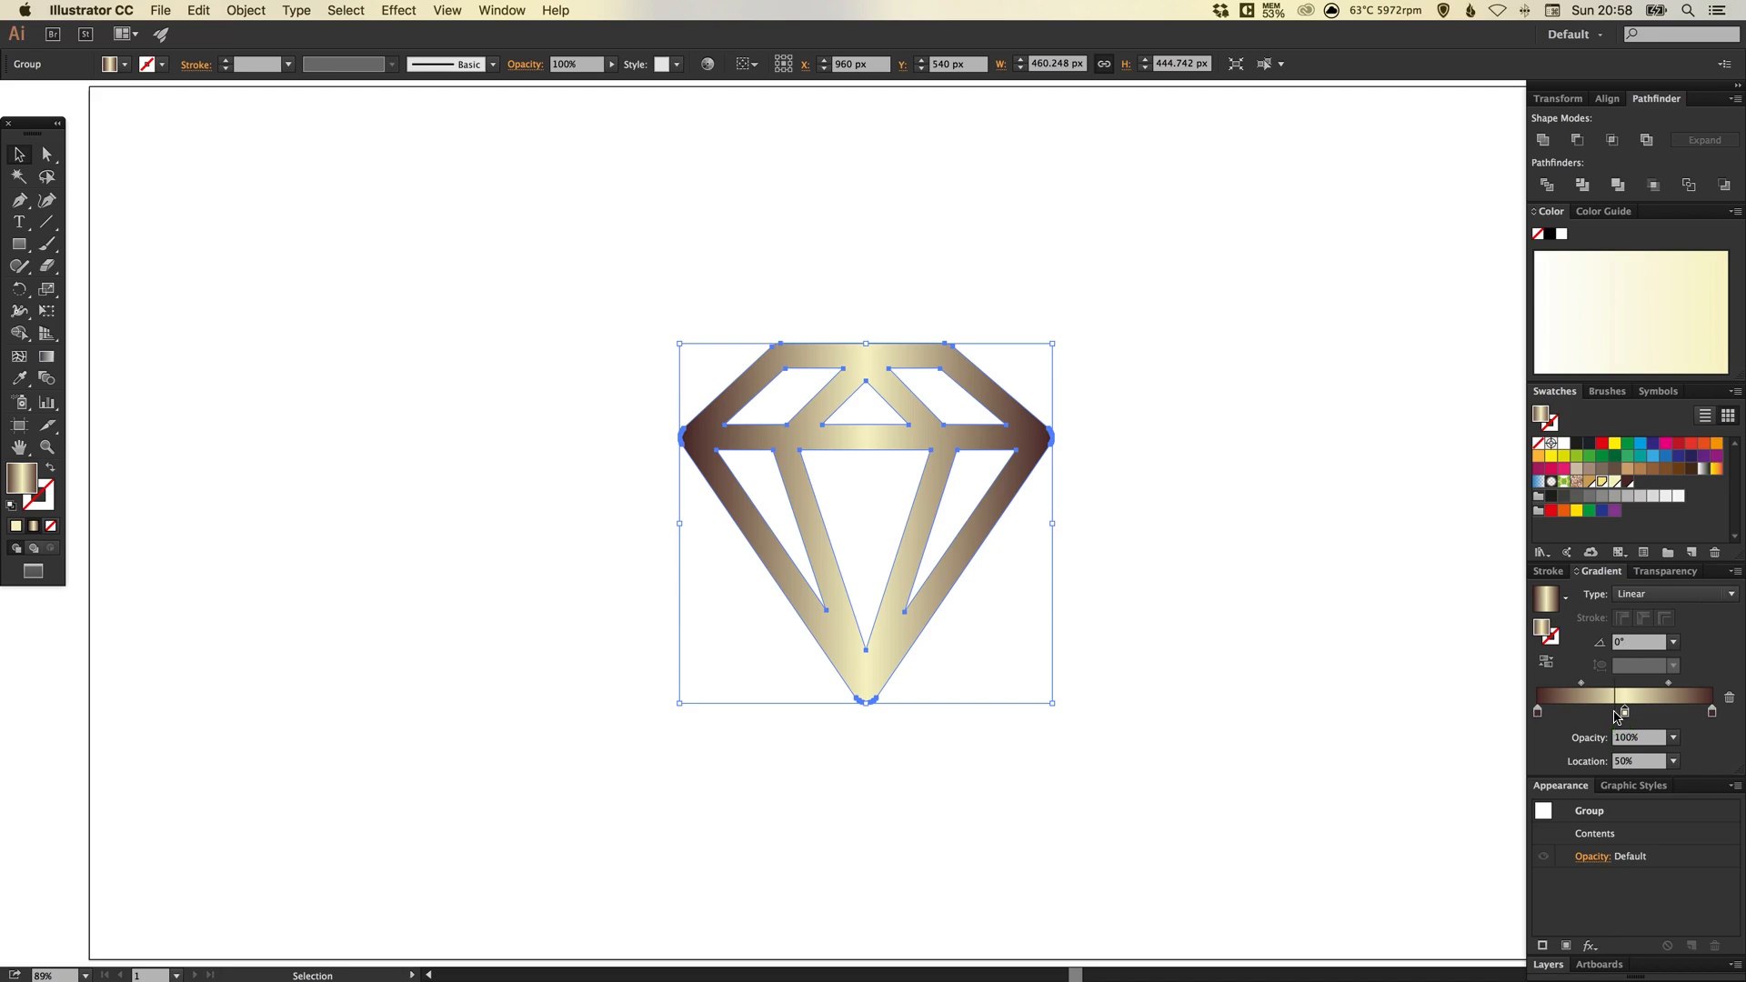
- Add another pale gold stop and nudge the middle stops to about 55% location
{"action": "left_click_drag", "start_coordinate": [1624, 711], "coordinate": [1617, 711]}
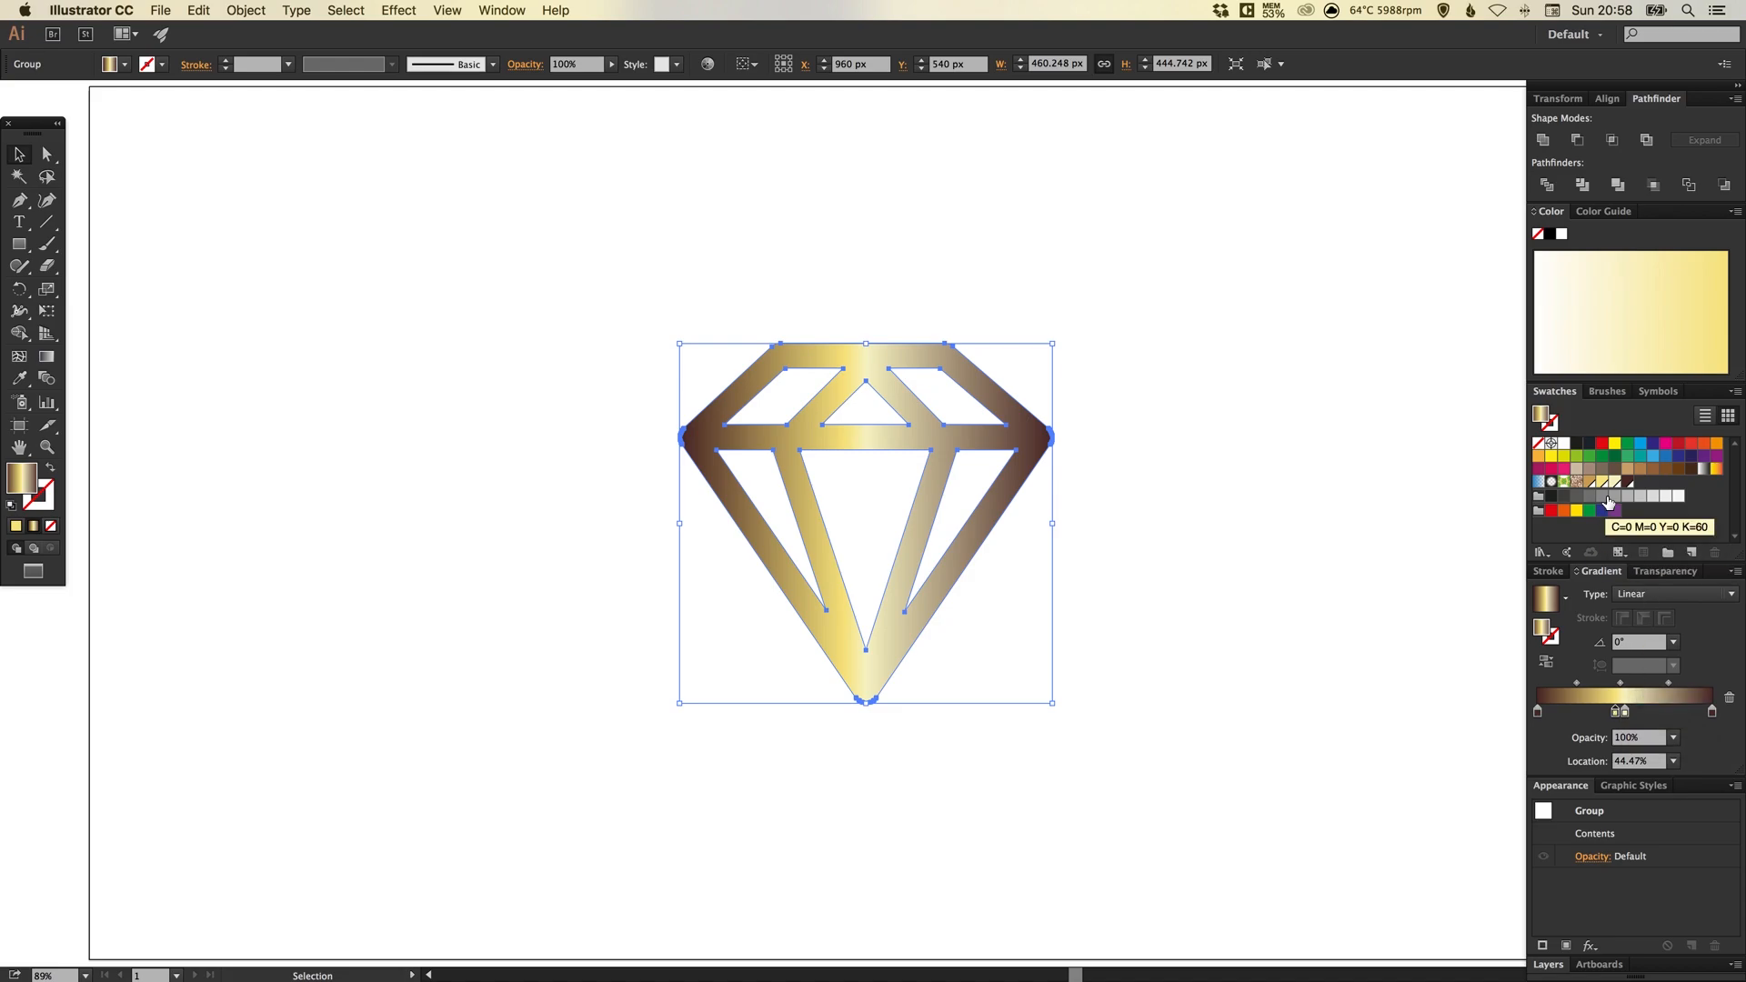
{"action": "left_click_drag", "start_coordinate": [1624, 697], "coordinate": [1636, 696]}
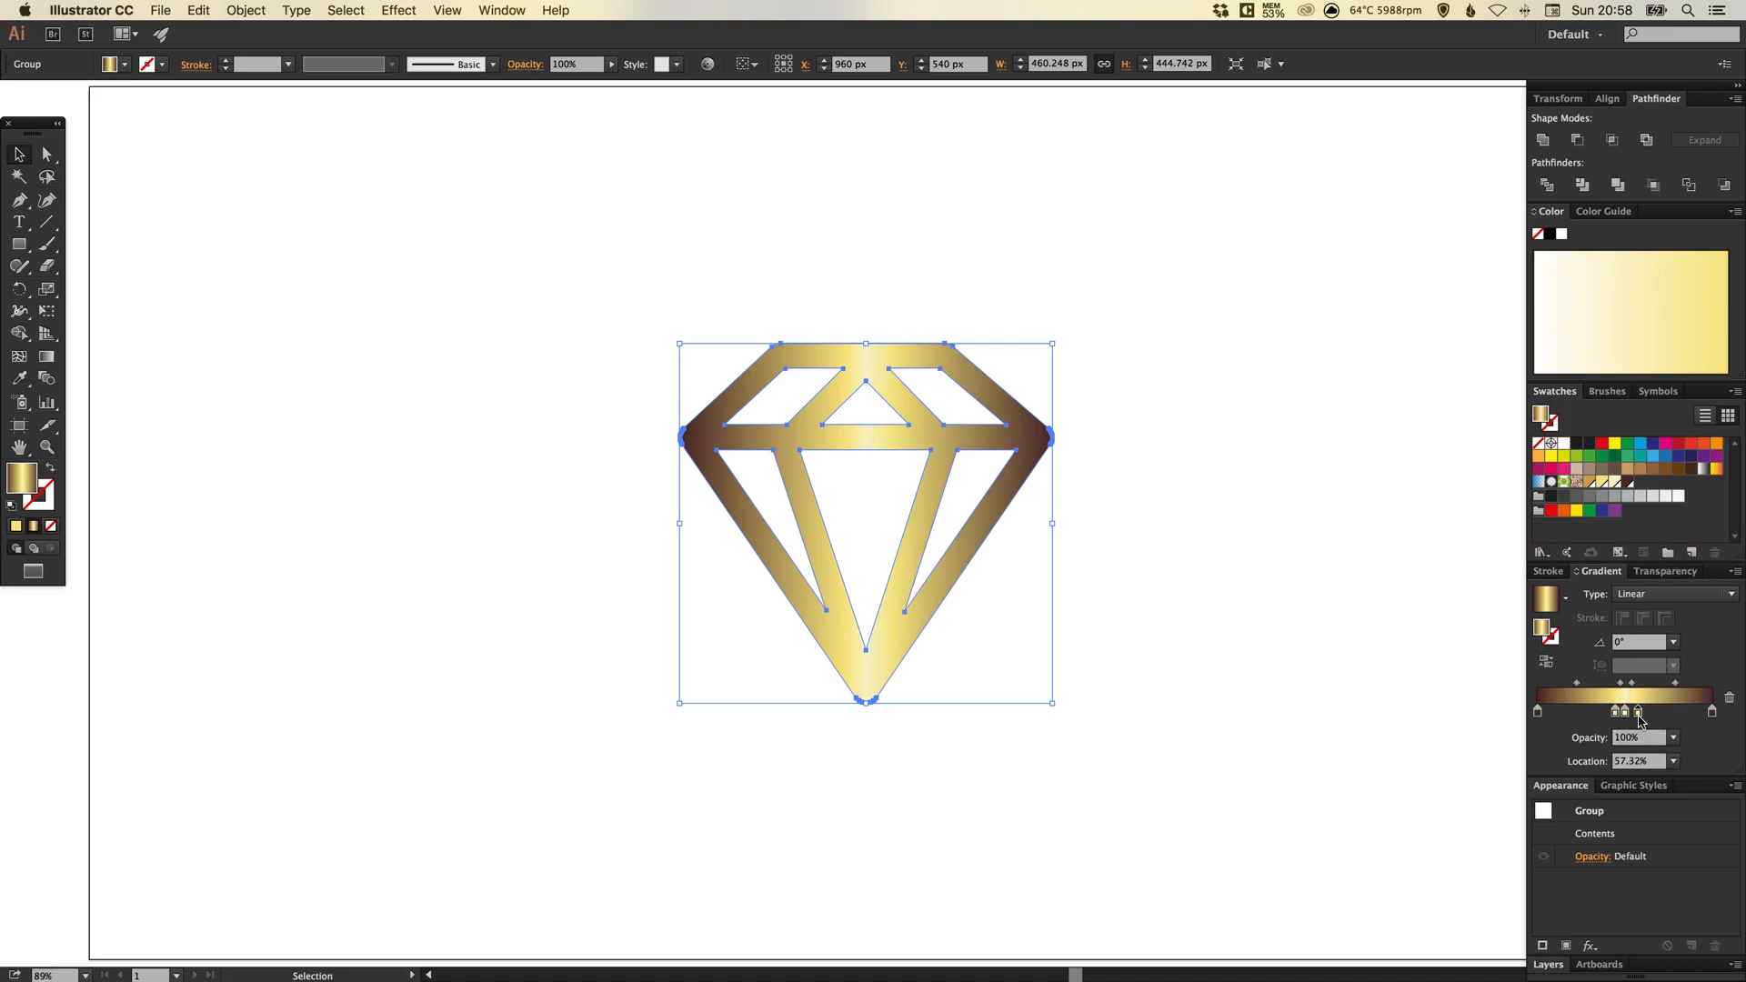
{"action": "left_click_drag", "start_coordinate": [1639, 711], "coordinate": [1635, 711]}
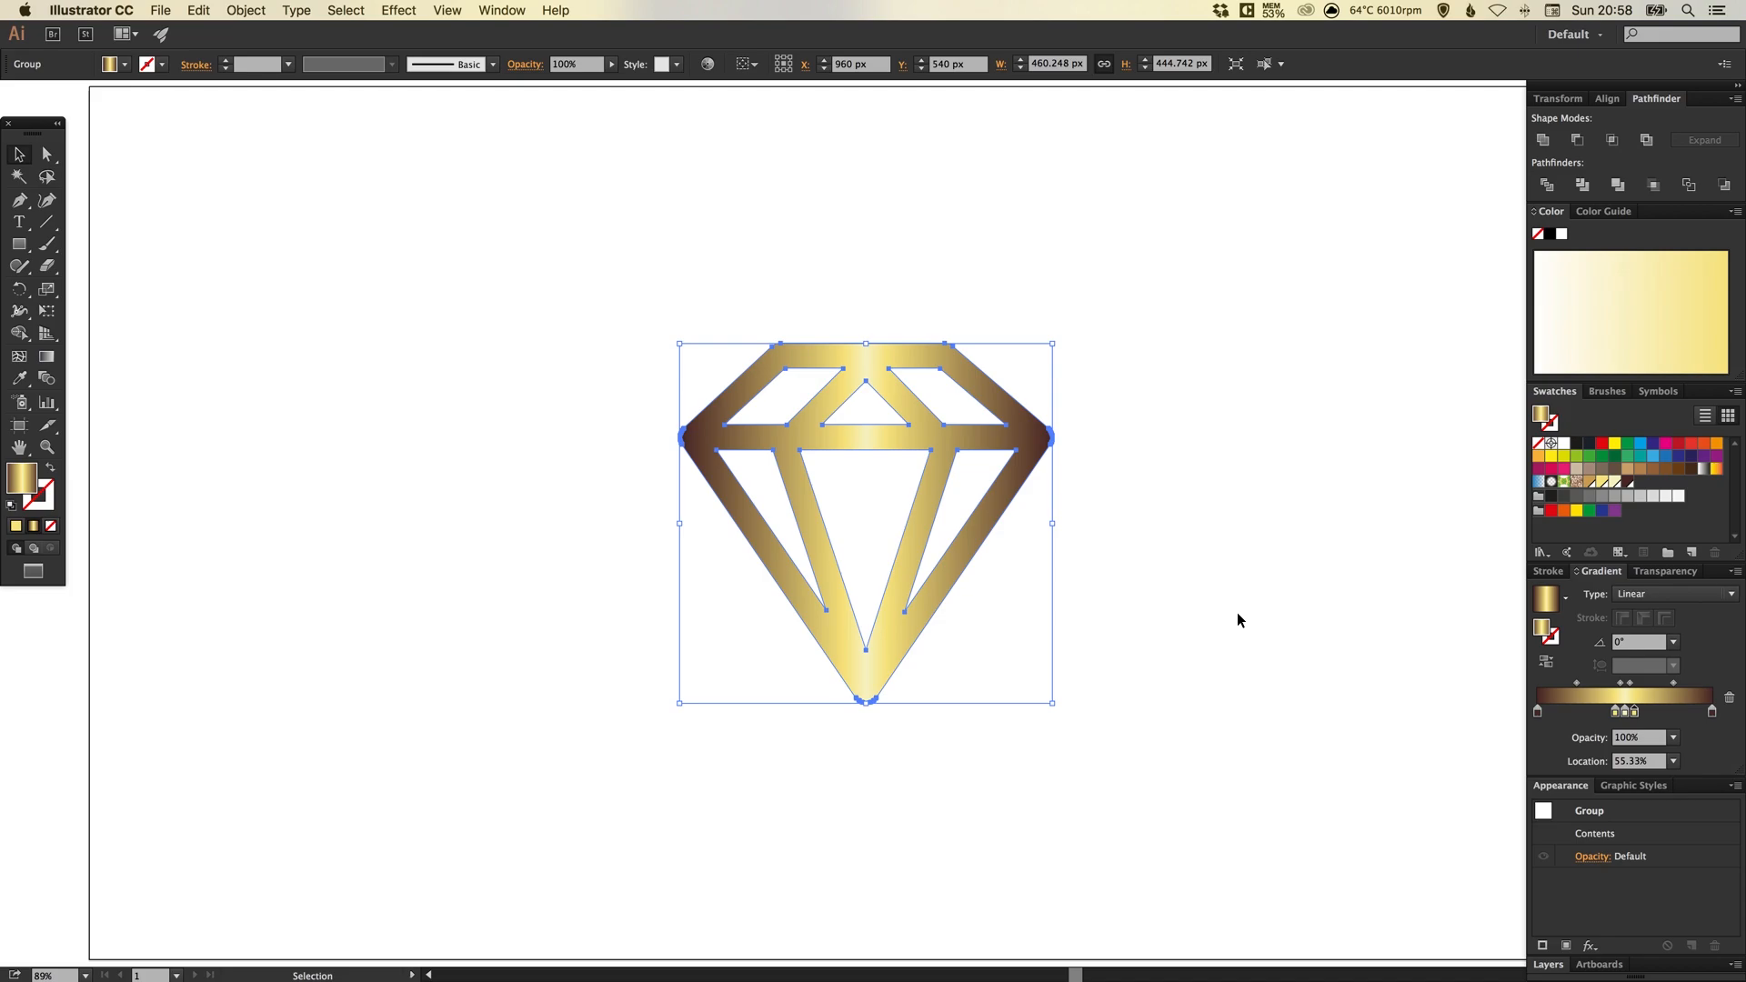
{"action": "mouse_move", "coordinate": [880, 735]}
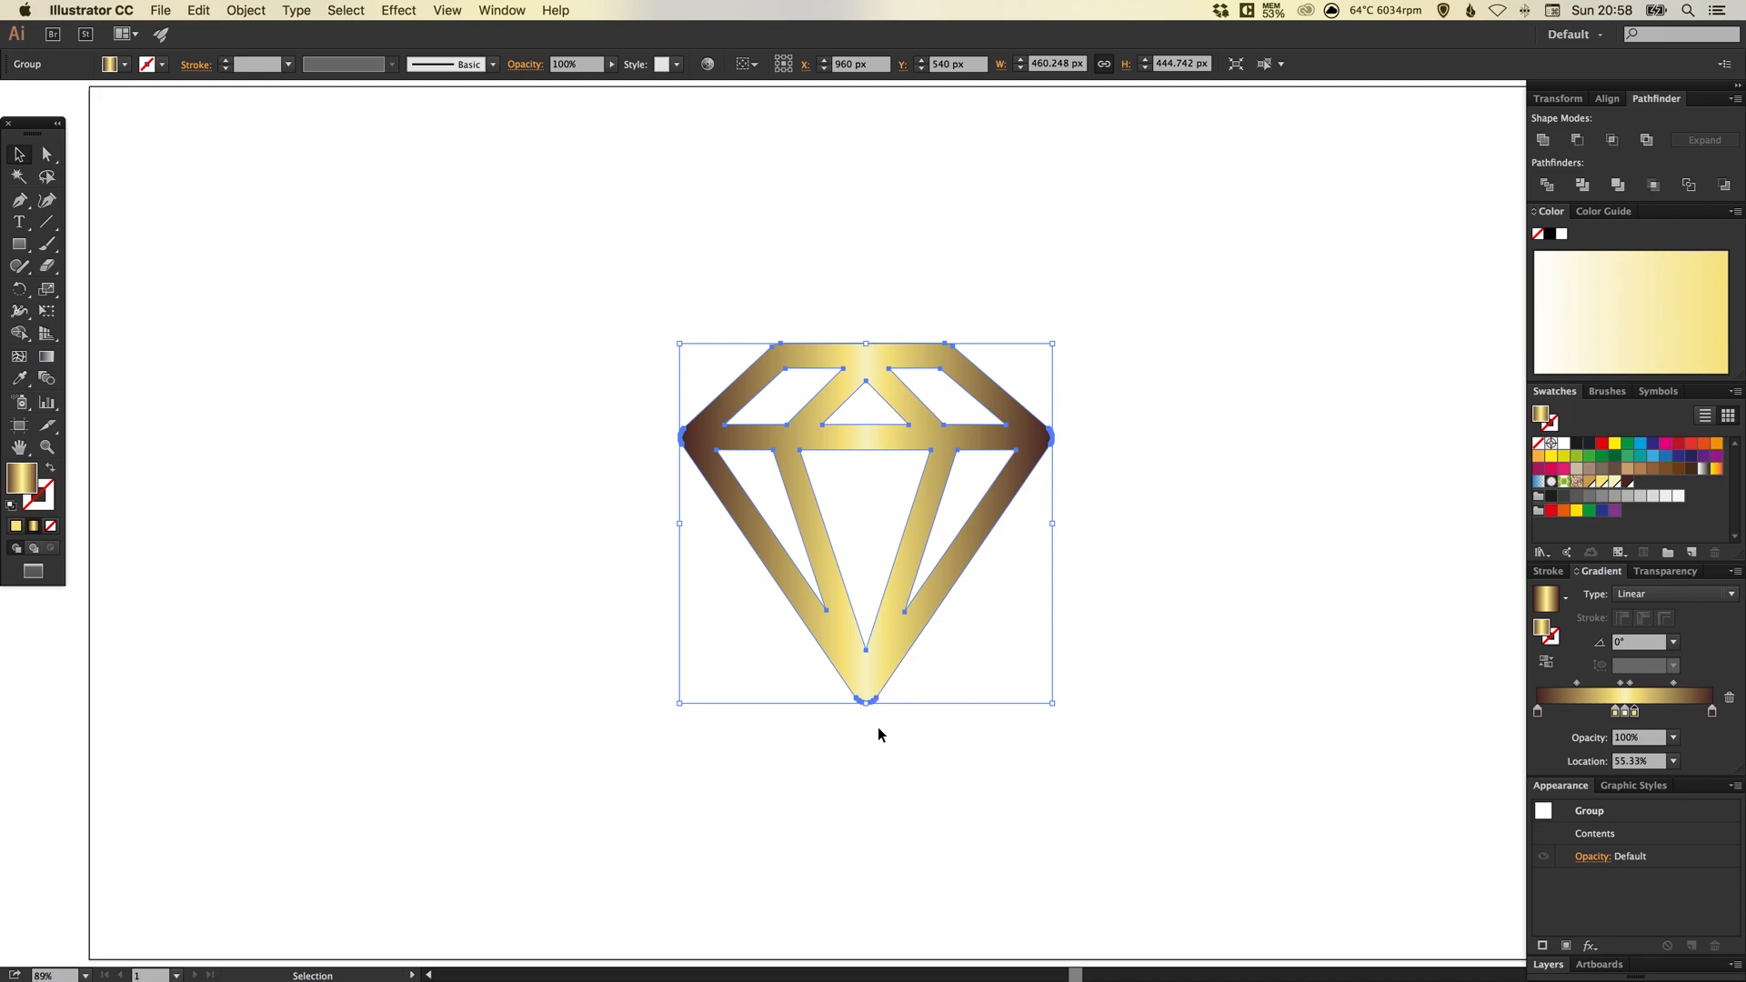
{"action": "mouse_move", "coordinate": [868, 420]}
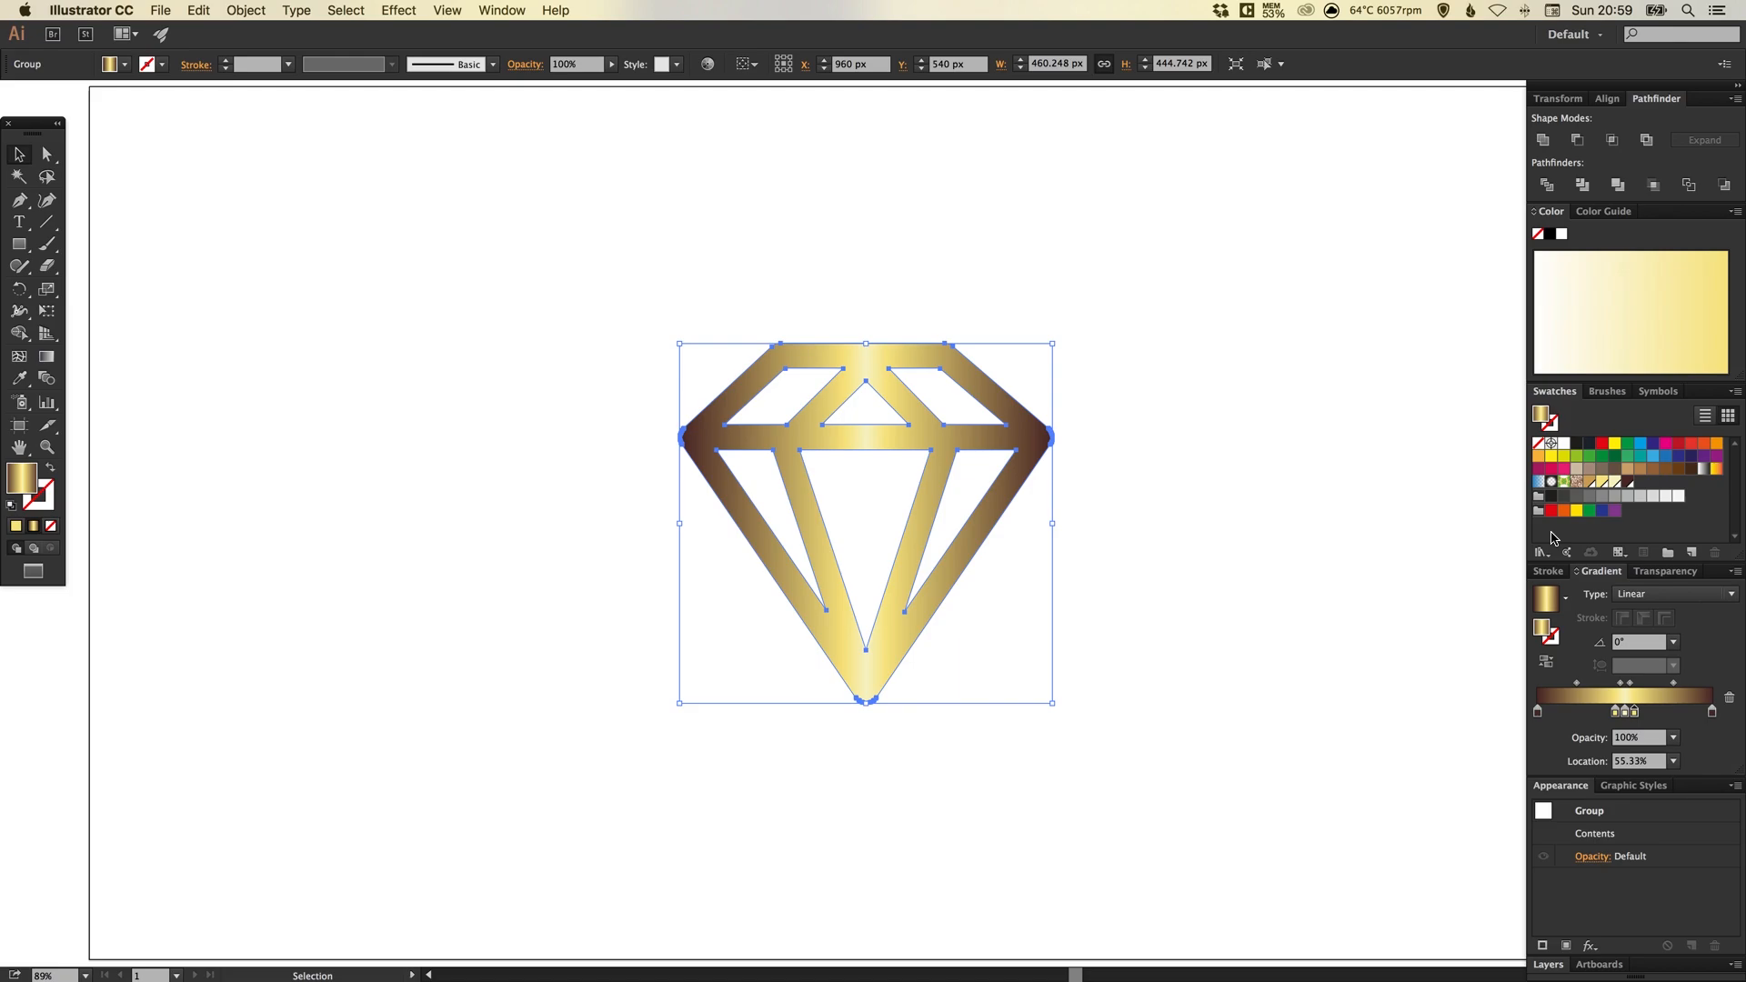
{"action": "mouse_move", "coordinate": [1004, 509]}
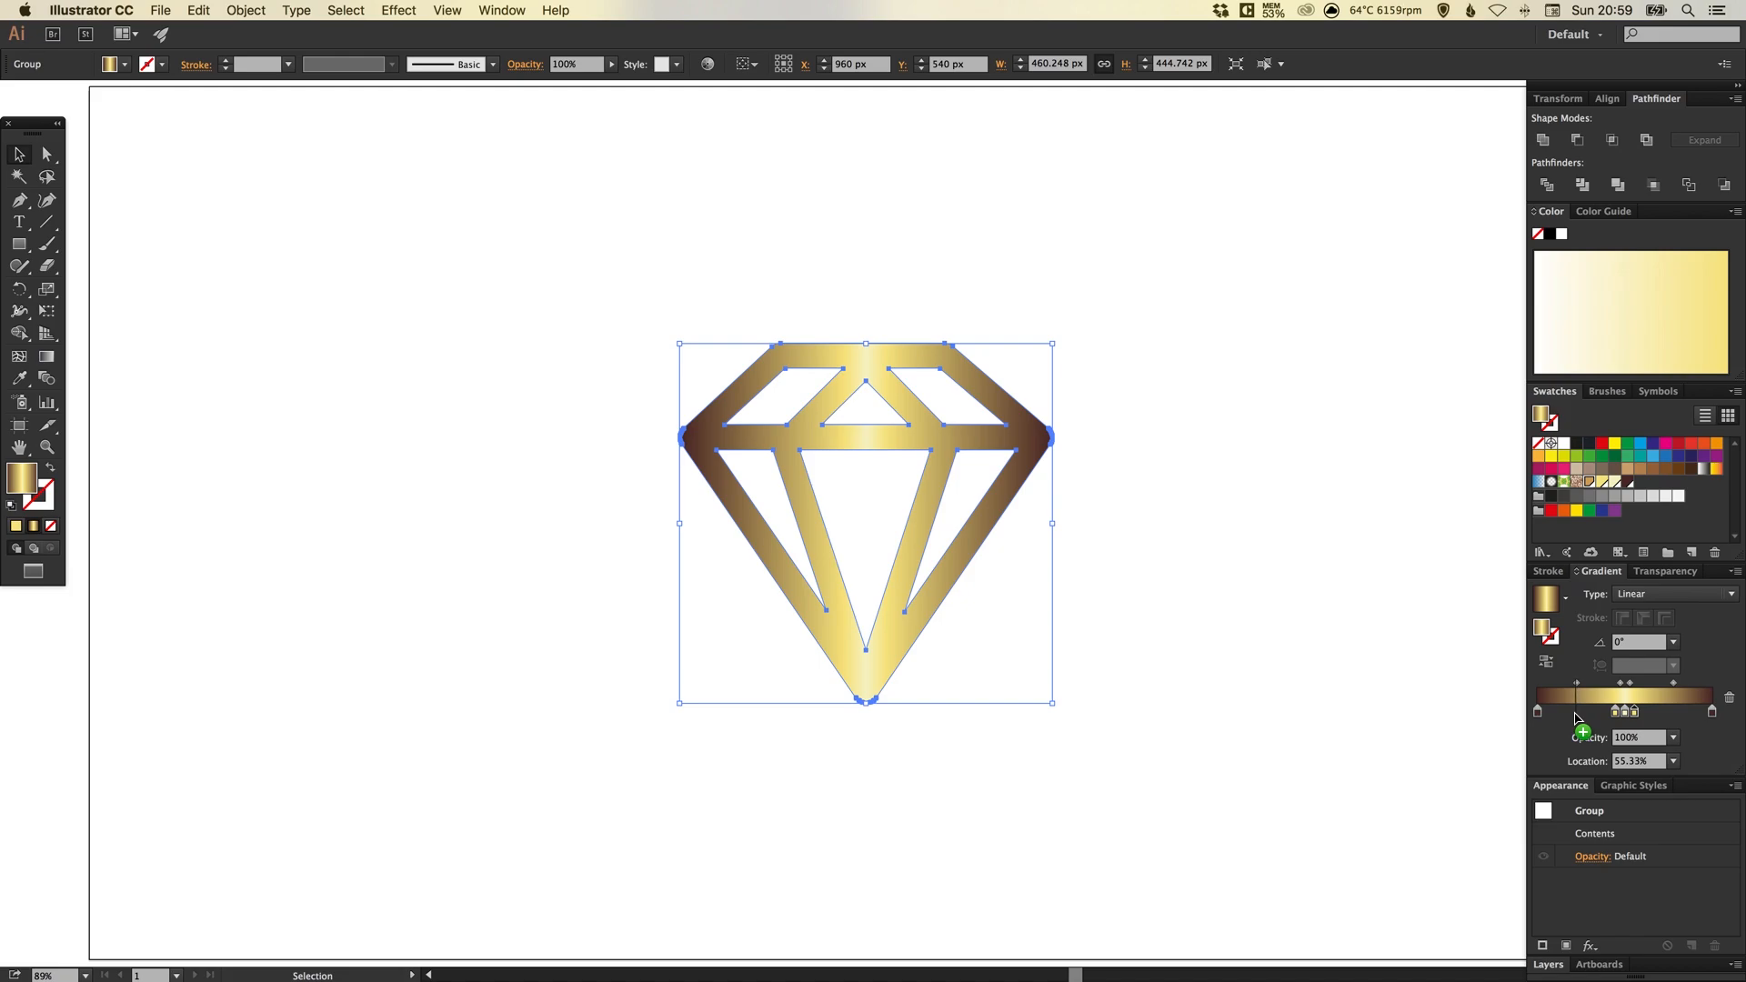
- Add a deeper bronze stop and place it near 78% on the gradient's right side
{"action": "left_click_drag", "start_coordinate": [1624, 711], "coordinate": [1579, 711]}
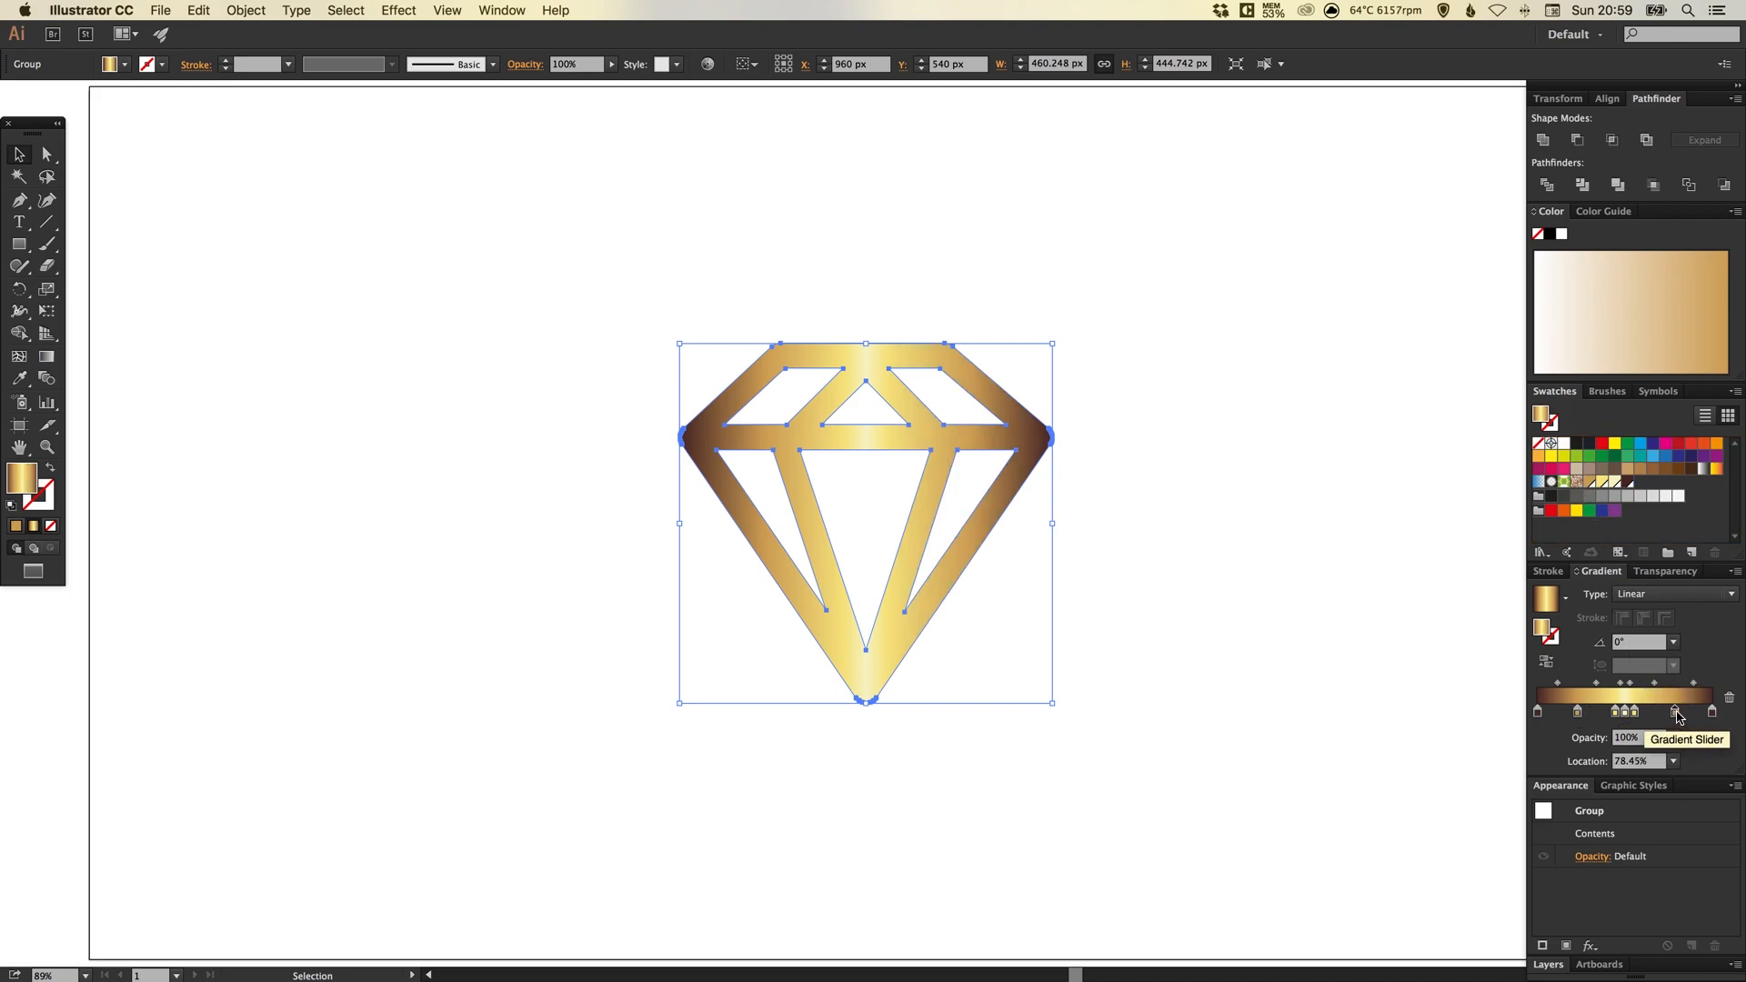
{"action": "left_click_drag", "start_coordinate": [1677, 718], "coordinate": [1659, 711]}
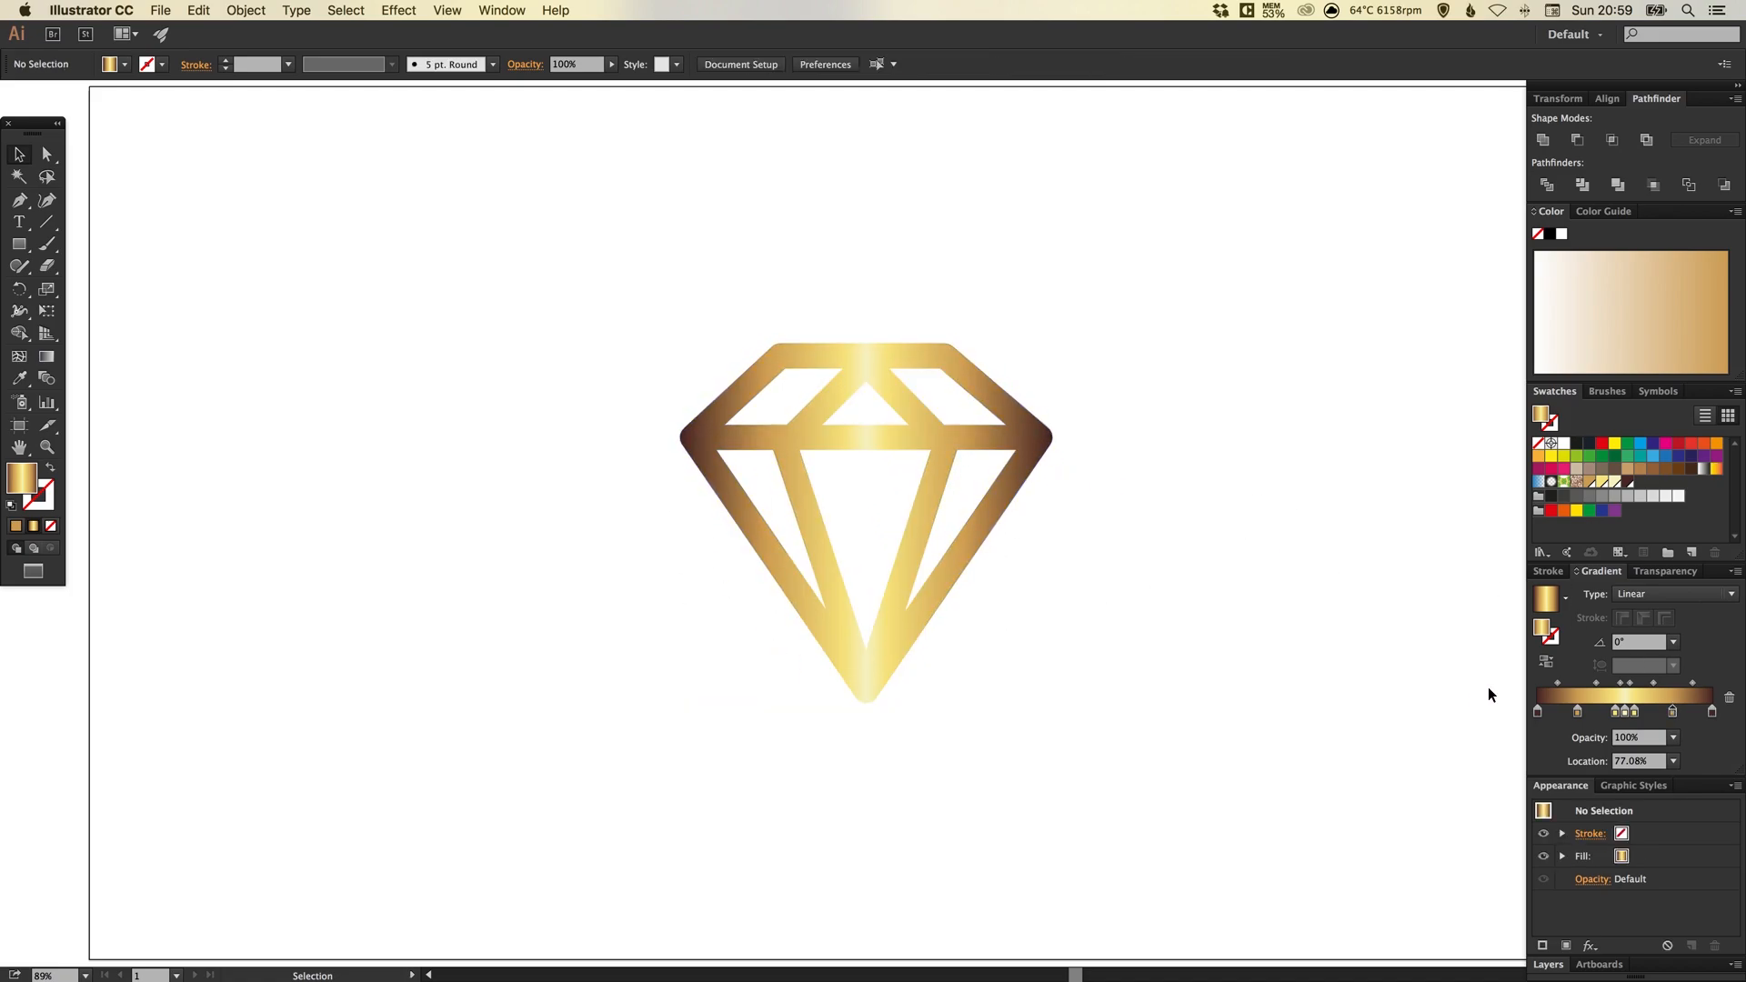
{"action": "mouse_move", "coordinate": [1604, 719]}
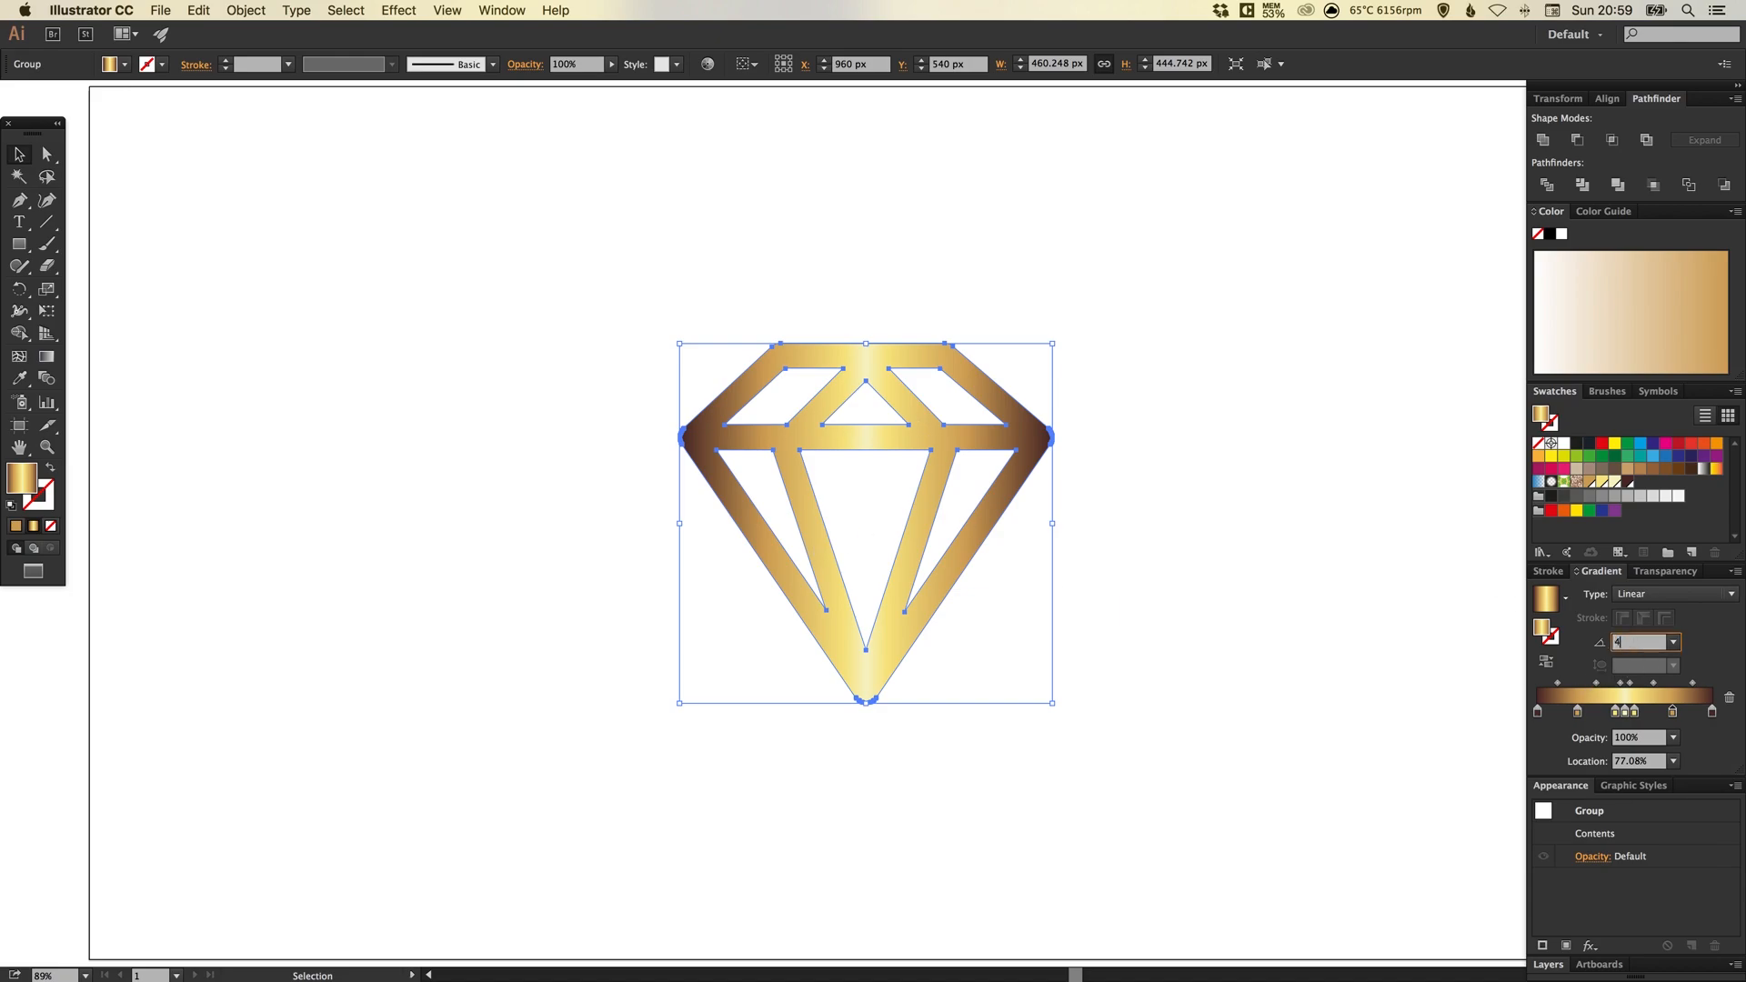
{"action": "type", "text": "45°"}
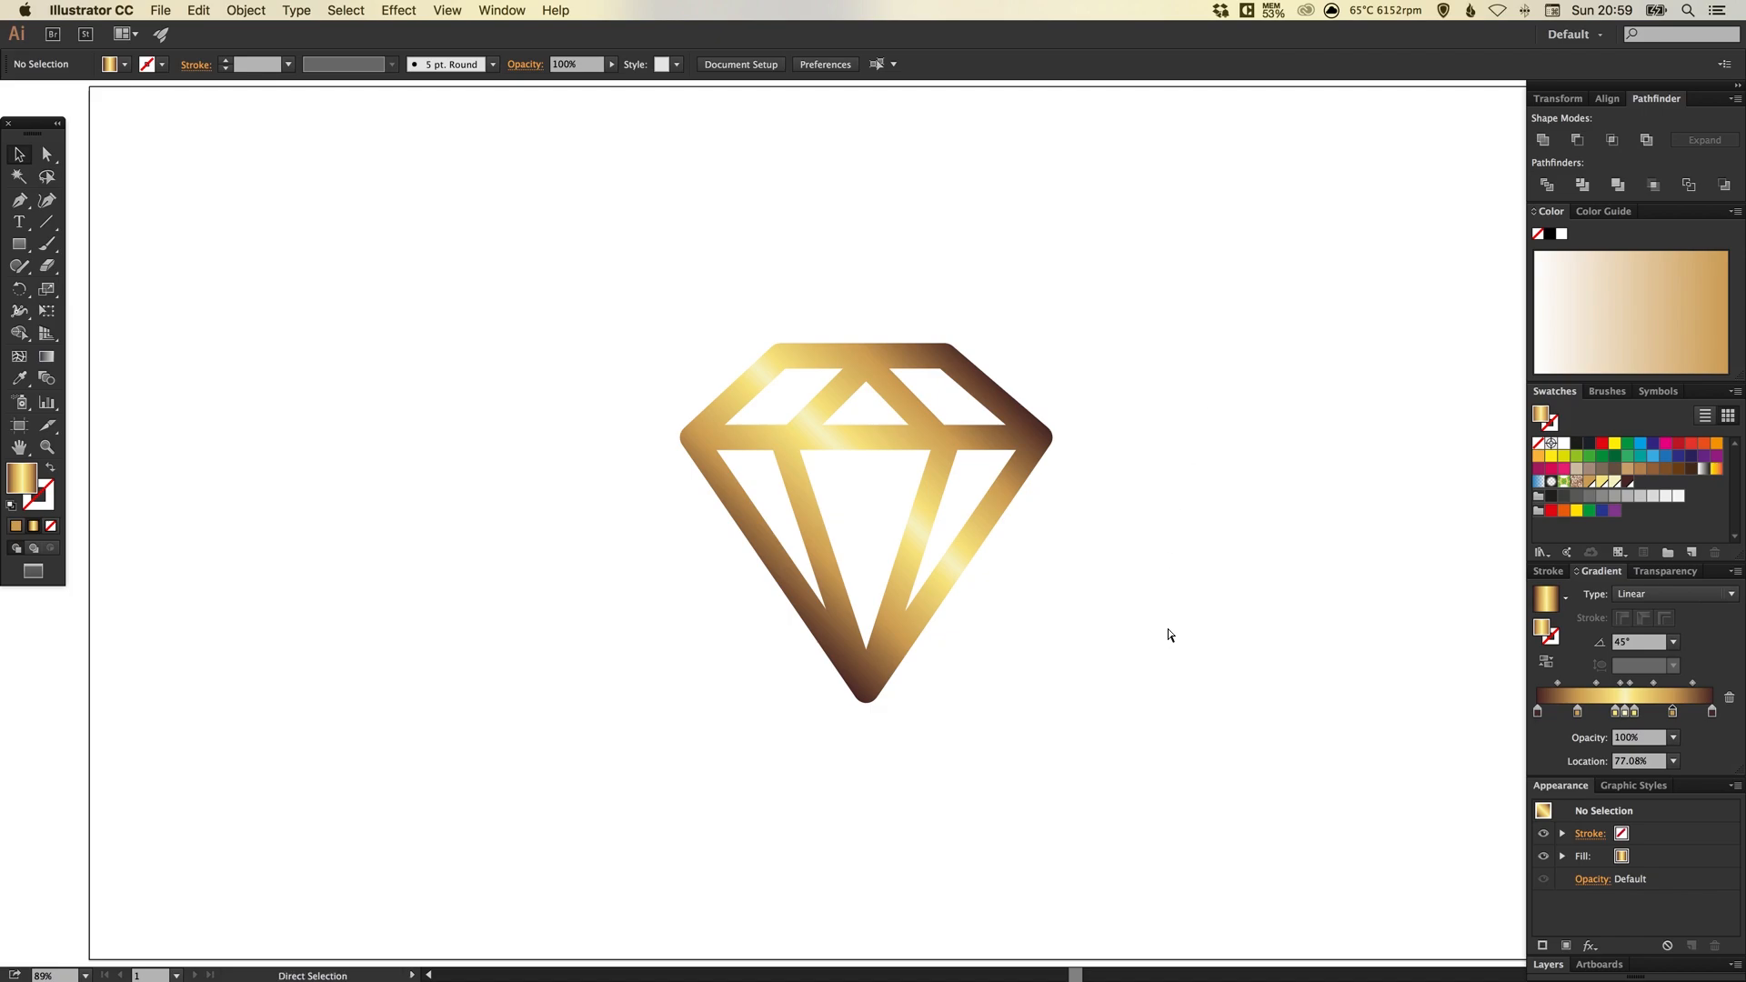
{"action": "left_click", "coordinate": [865, 502]}
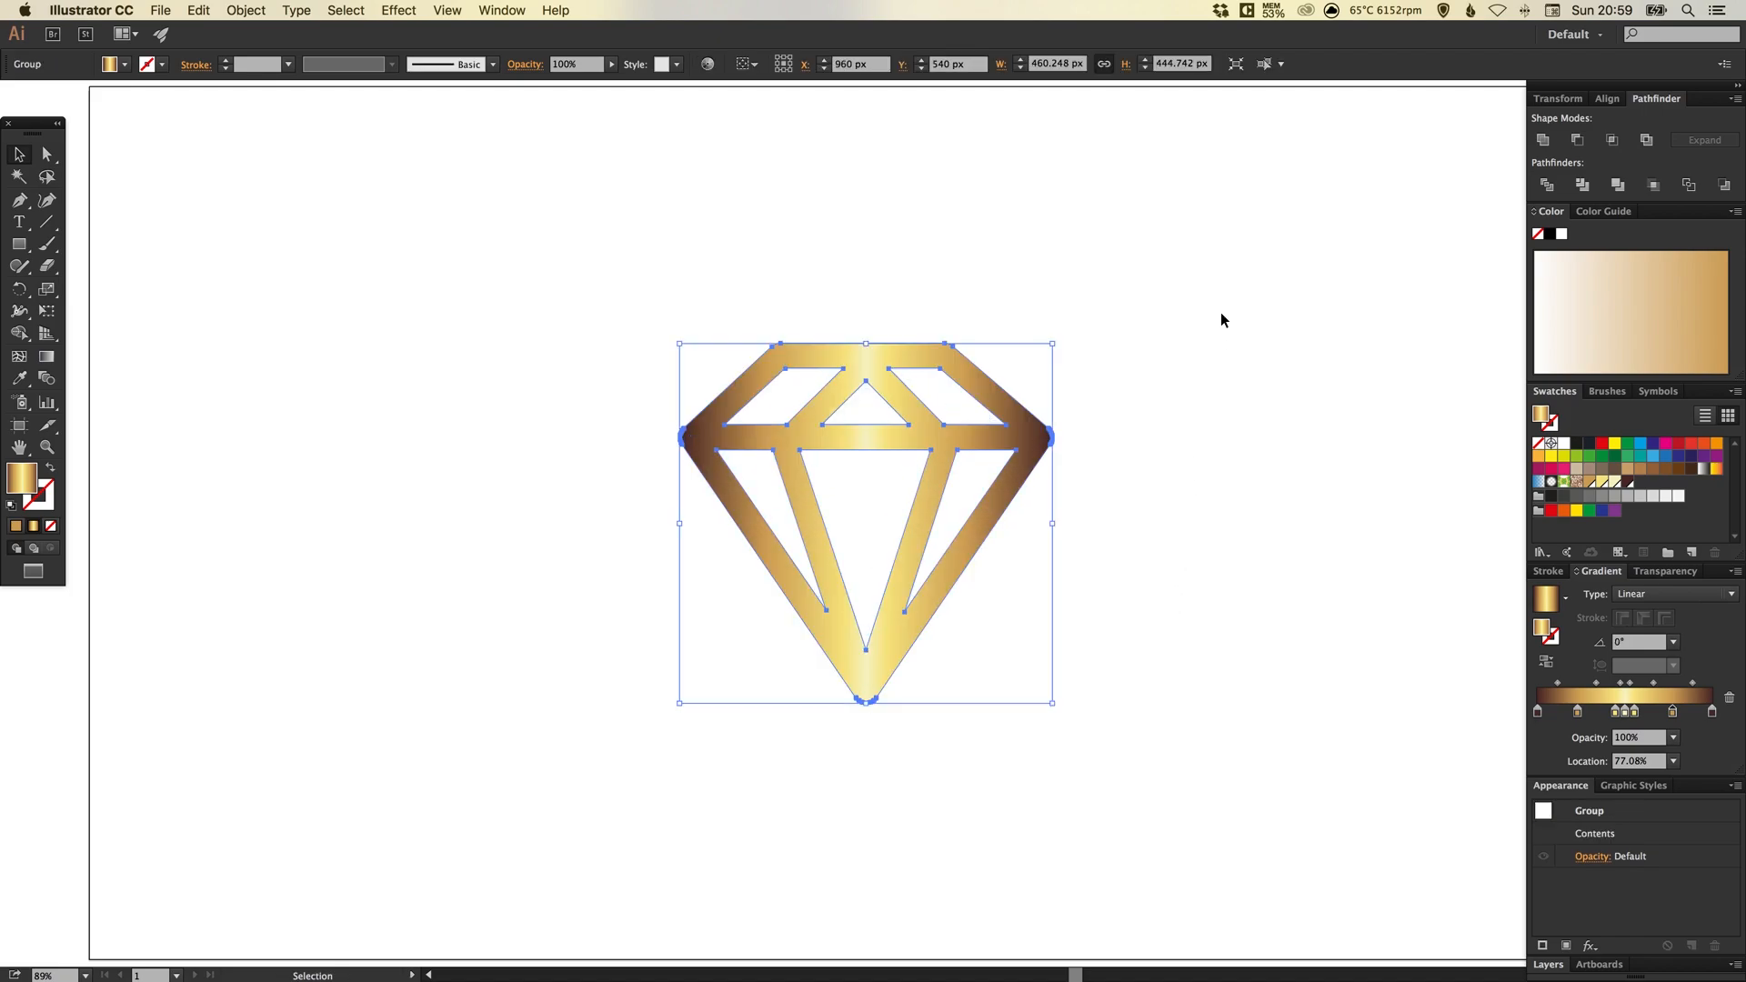
{"action": "left_click", "coordinate": [691, 435]}
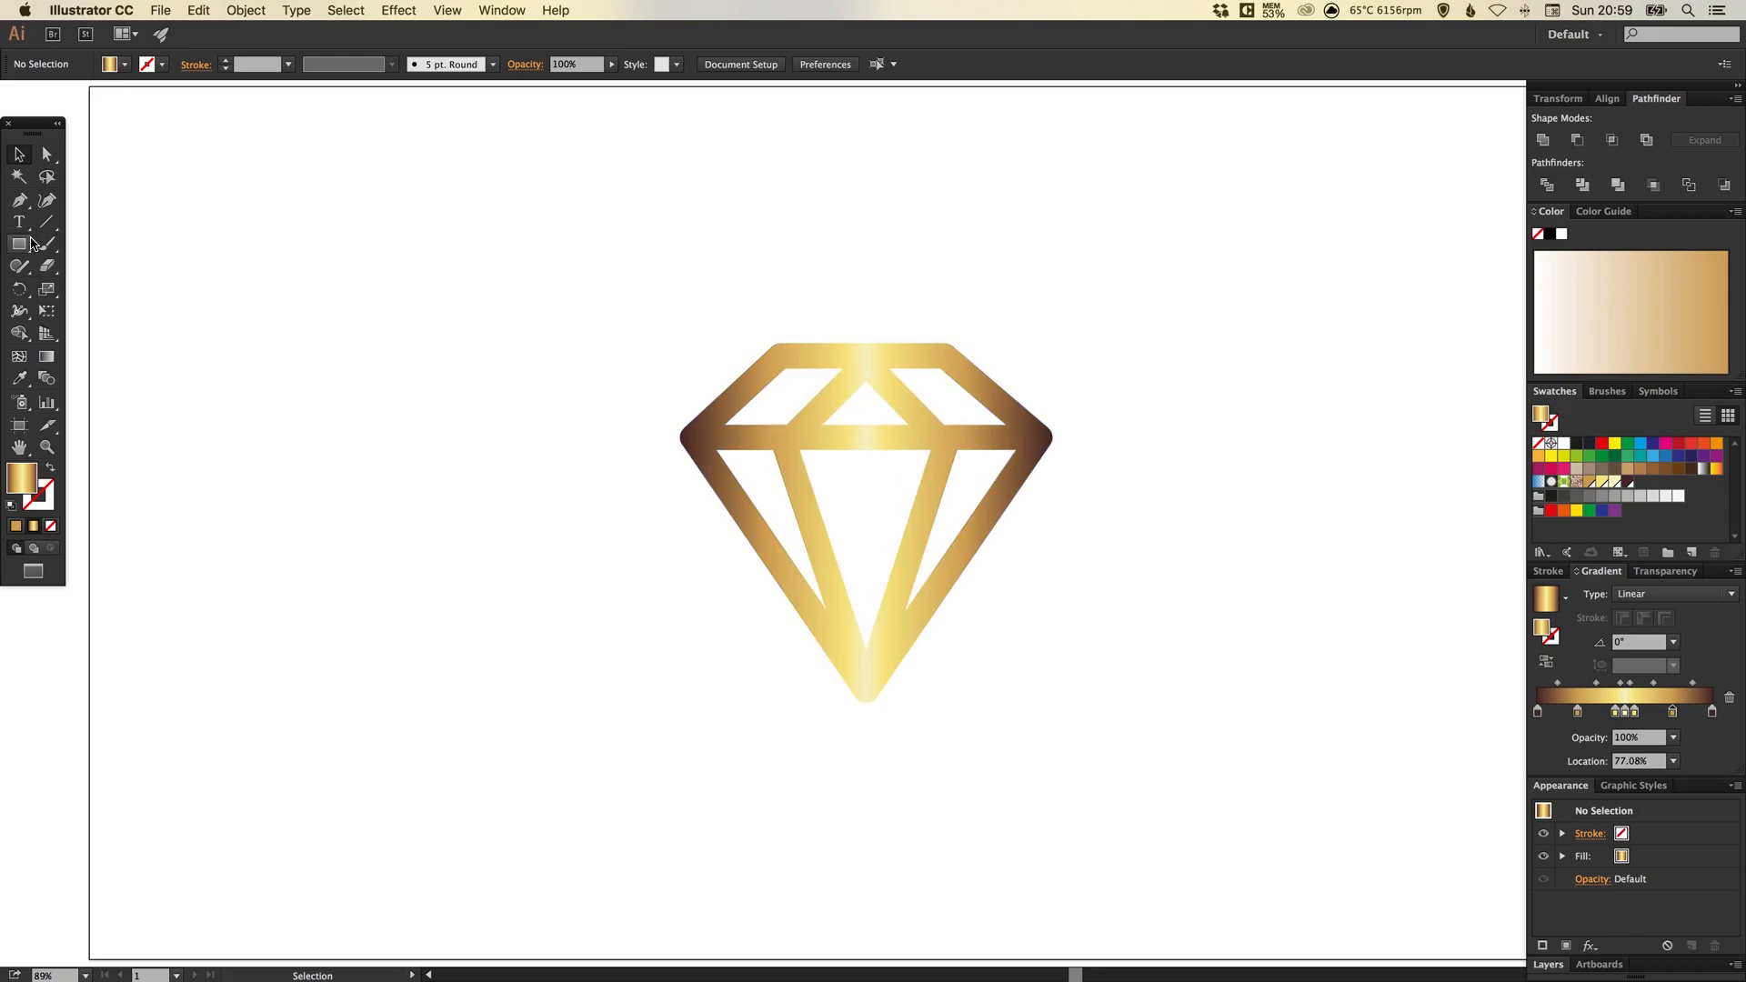
{"action": "mouse_move", "coordinate": [18, 222]}
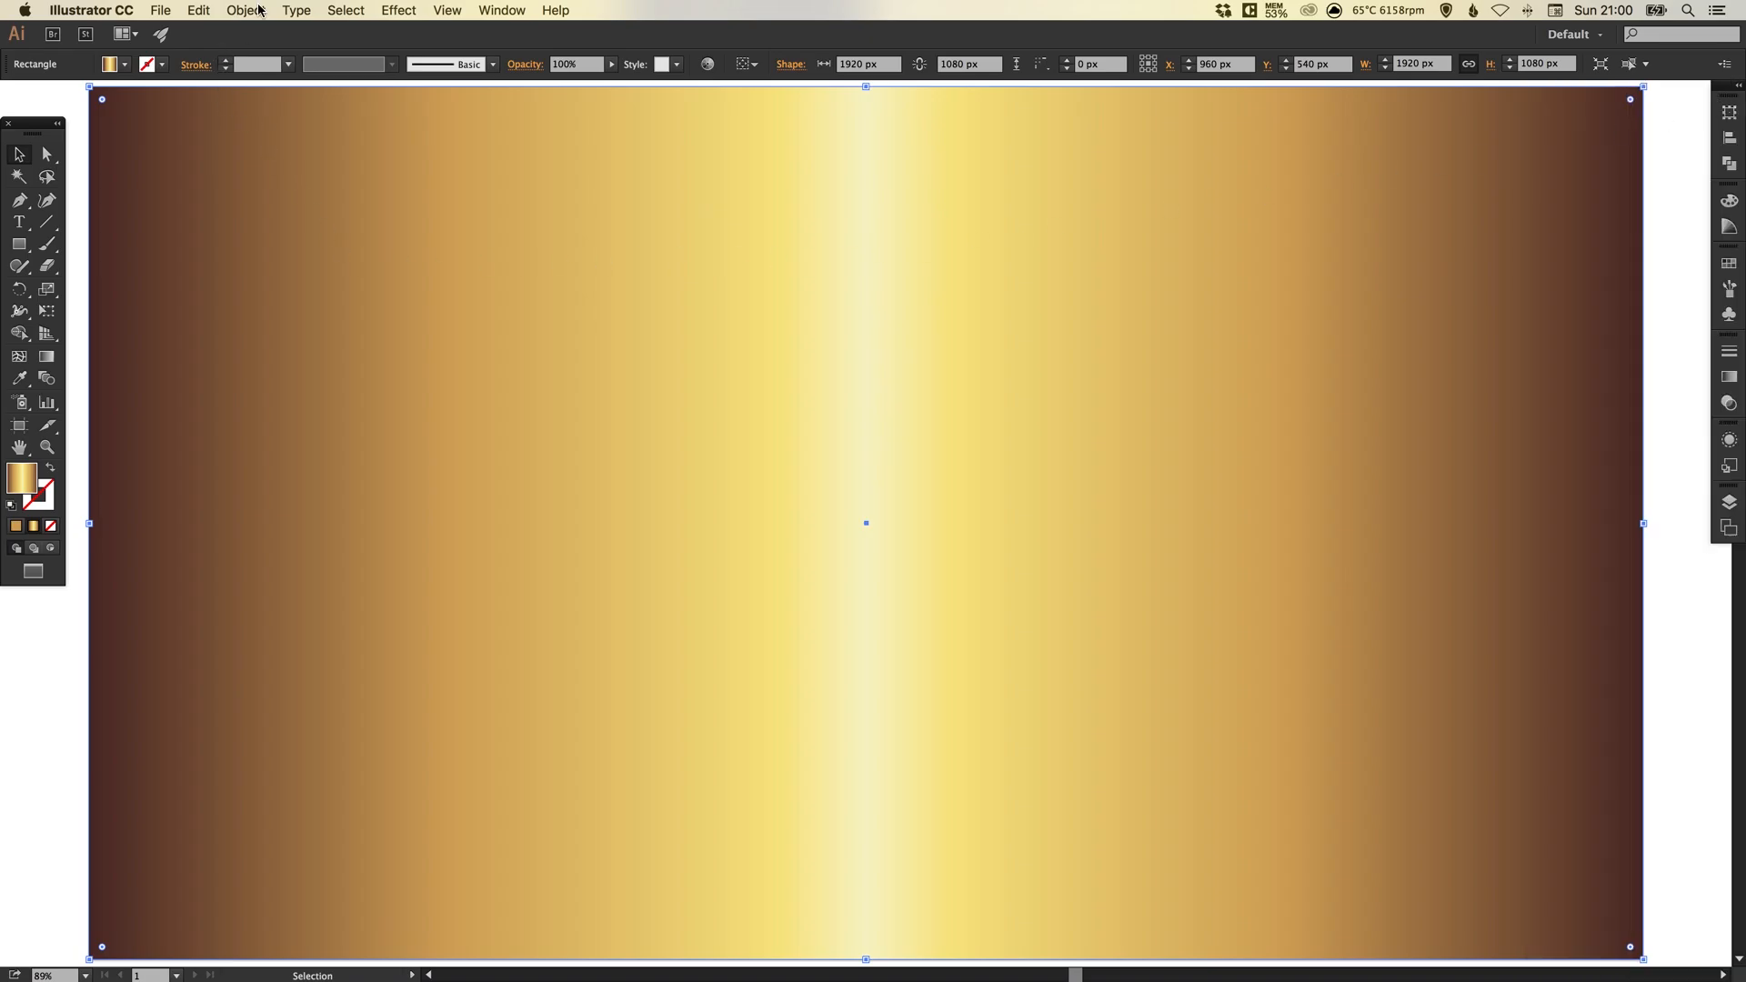
- Send the artboard-sized rectangle behind the diamond via Object > Arrange > Send to Back
{"action": "left_click", "coordinate": [245, 11]}
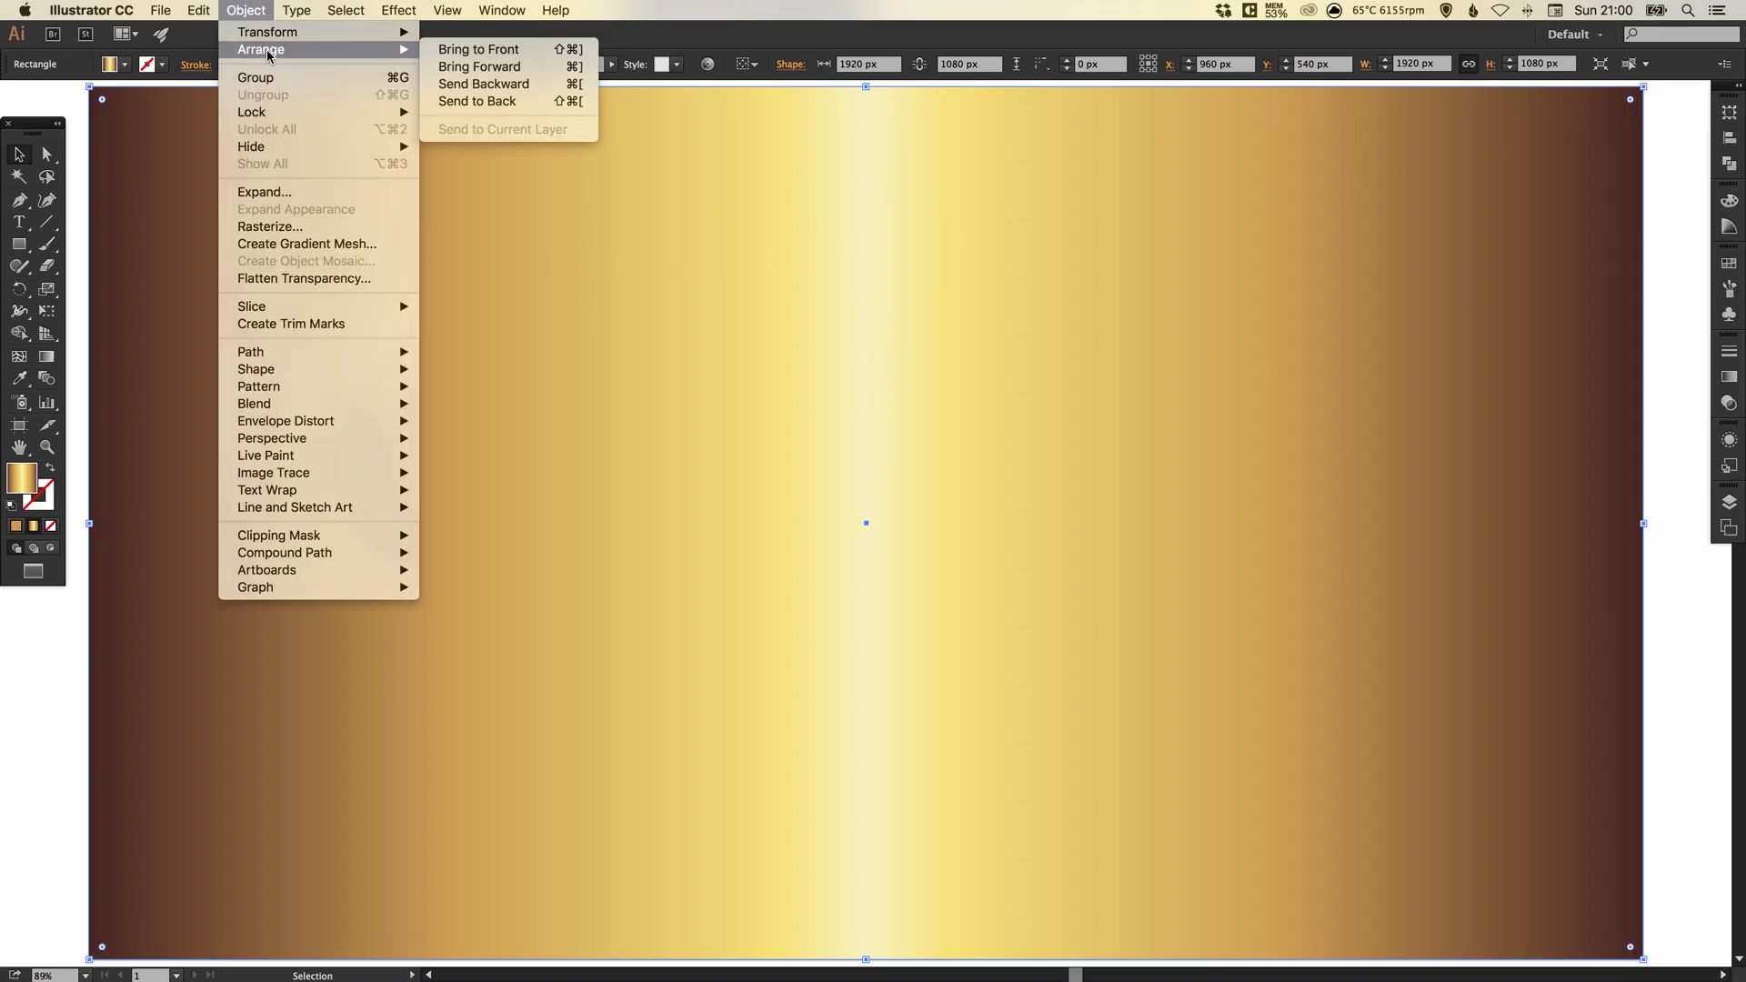
{"action": "left_click", "coordinate": [502, 129]}
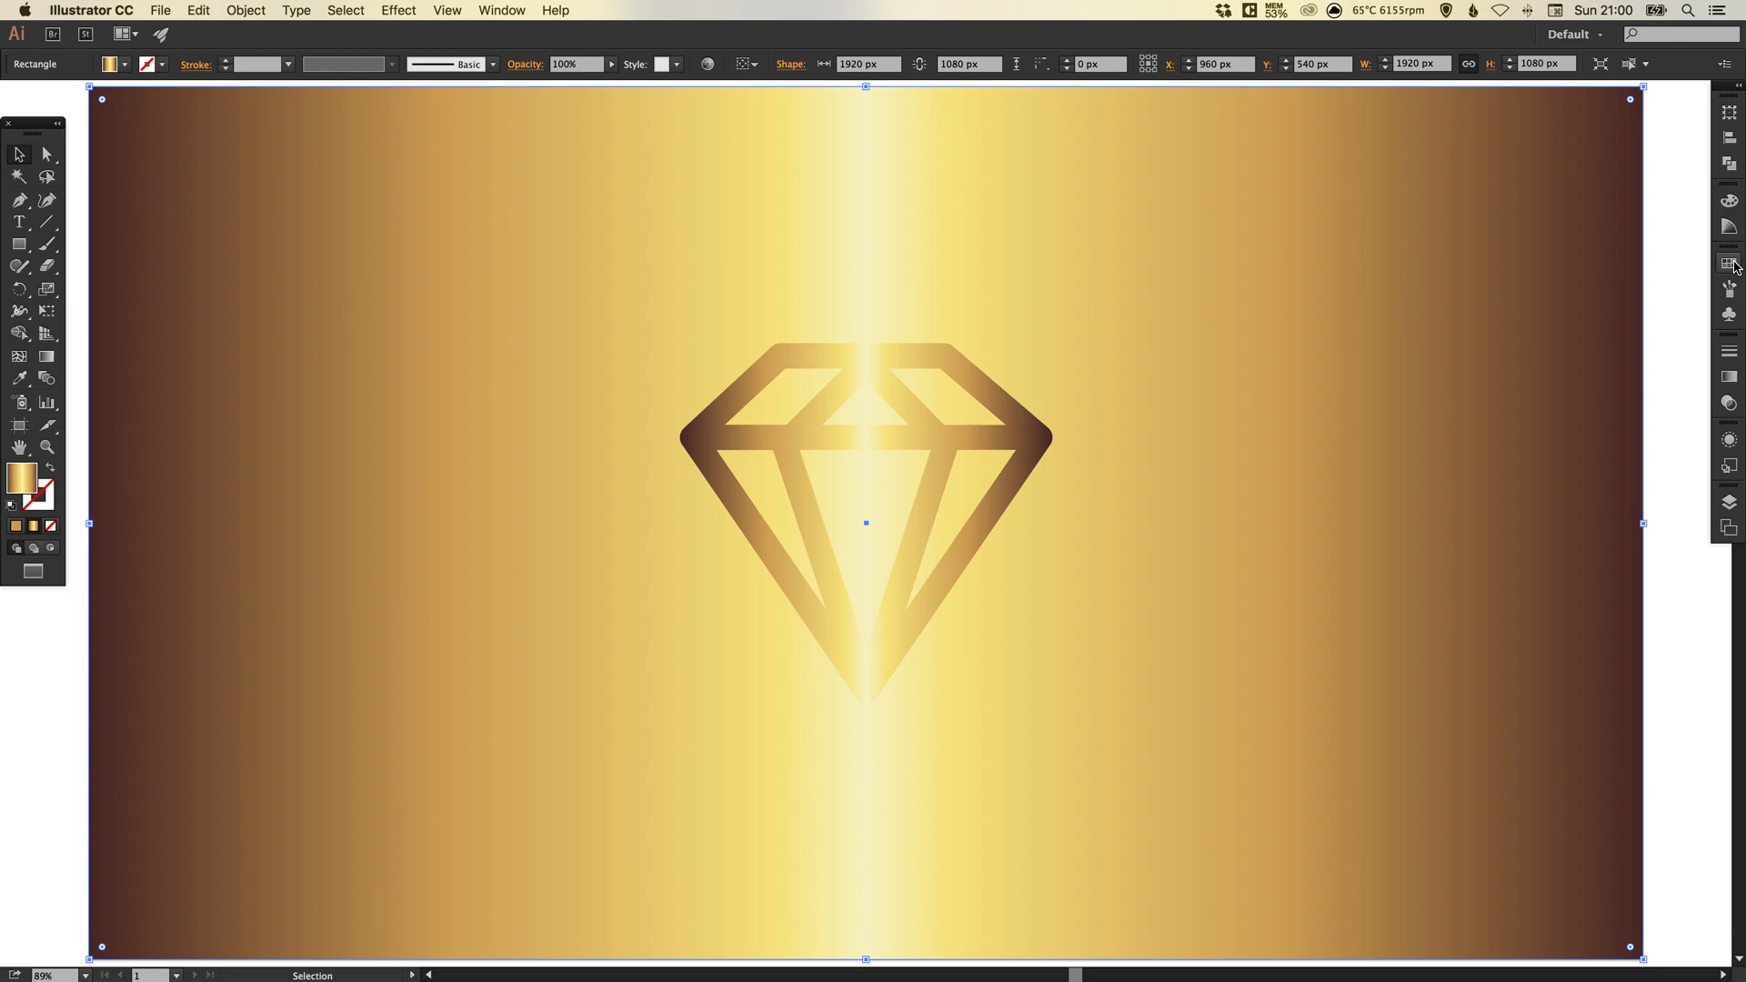
{"action": "left_click", "coordinate": [1729, 266]}
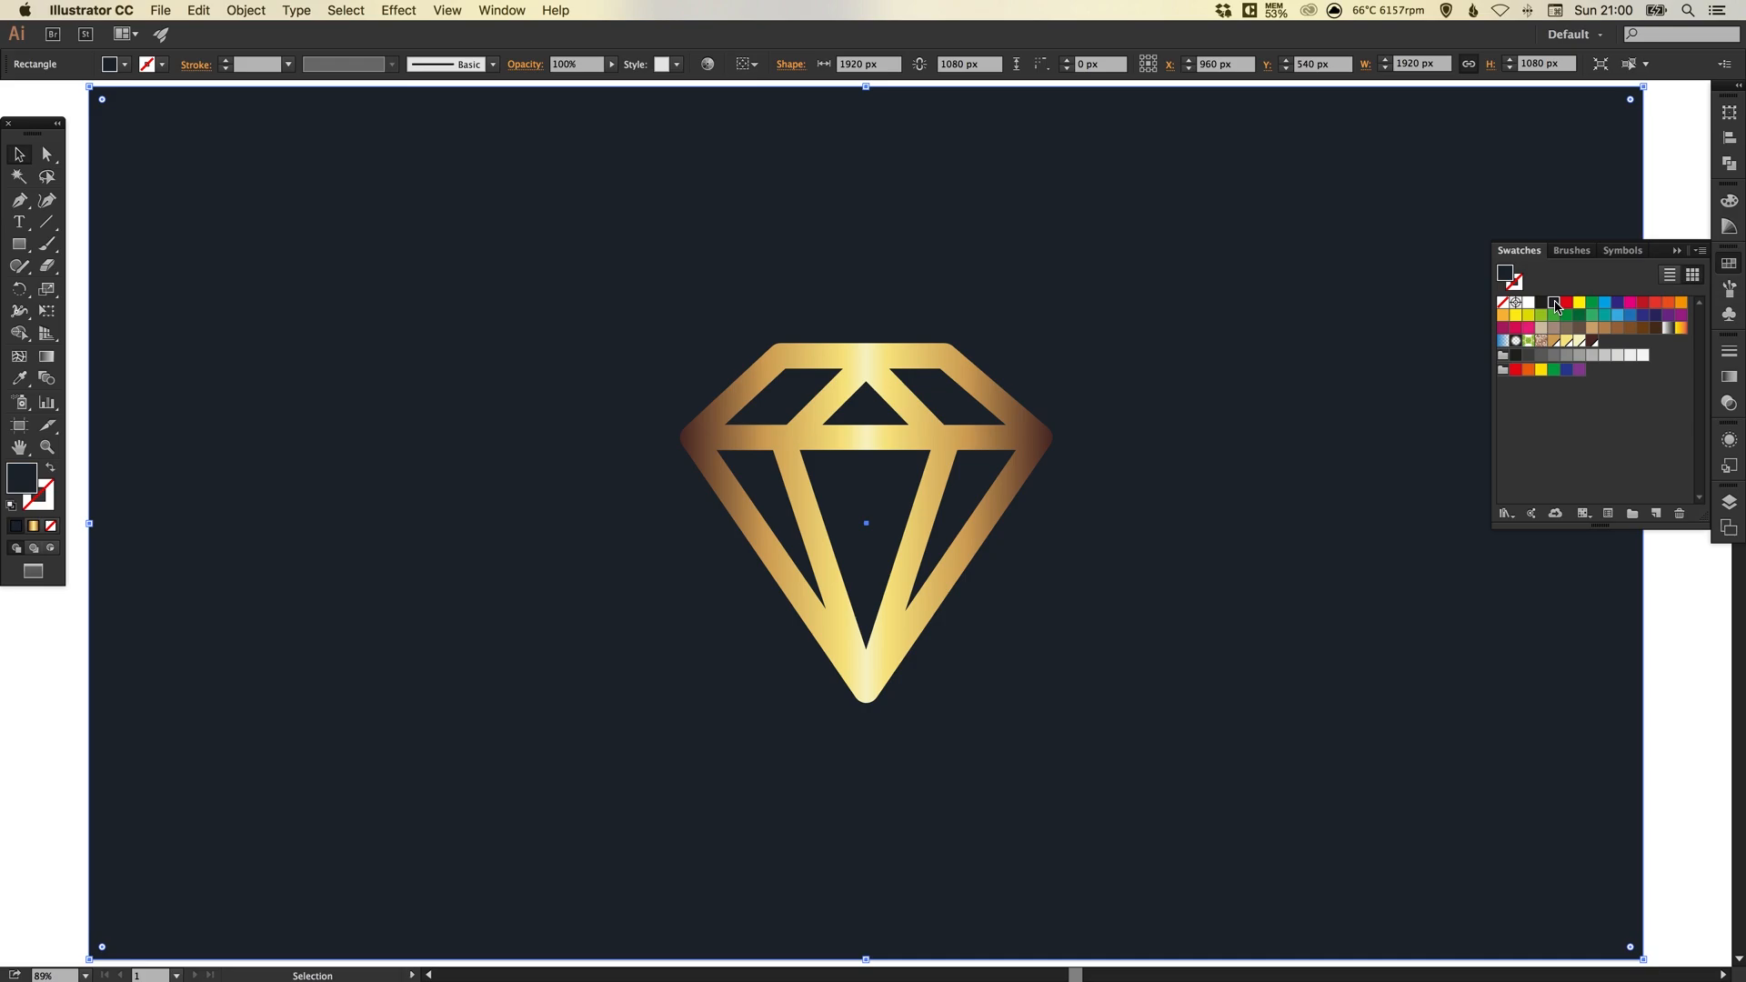
- Confirm the navy background swatch is RGB 26, 33, 40 and close the Swatches panel
{"action": "double_click", "coordinate": [1555, 304]}
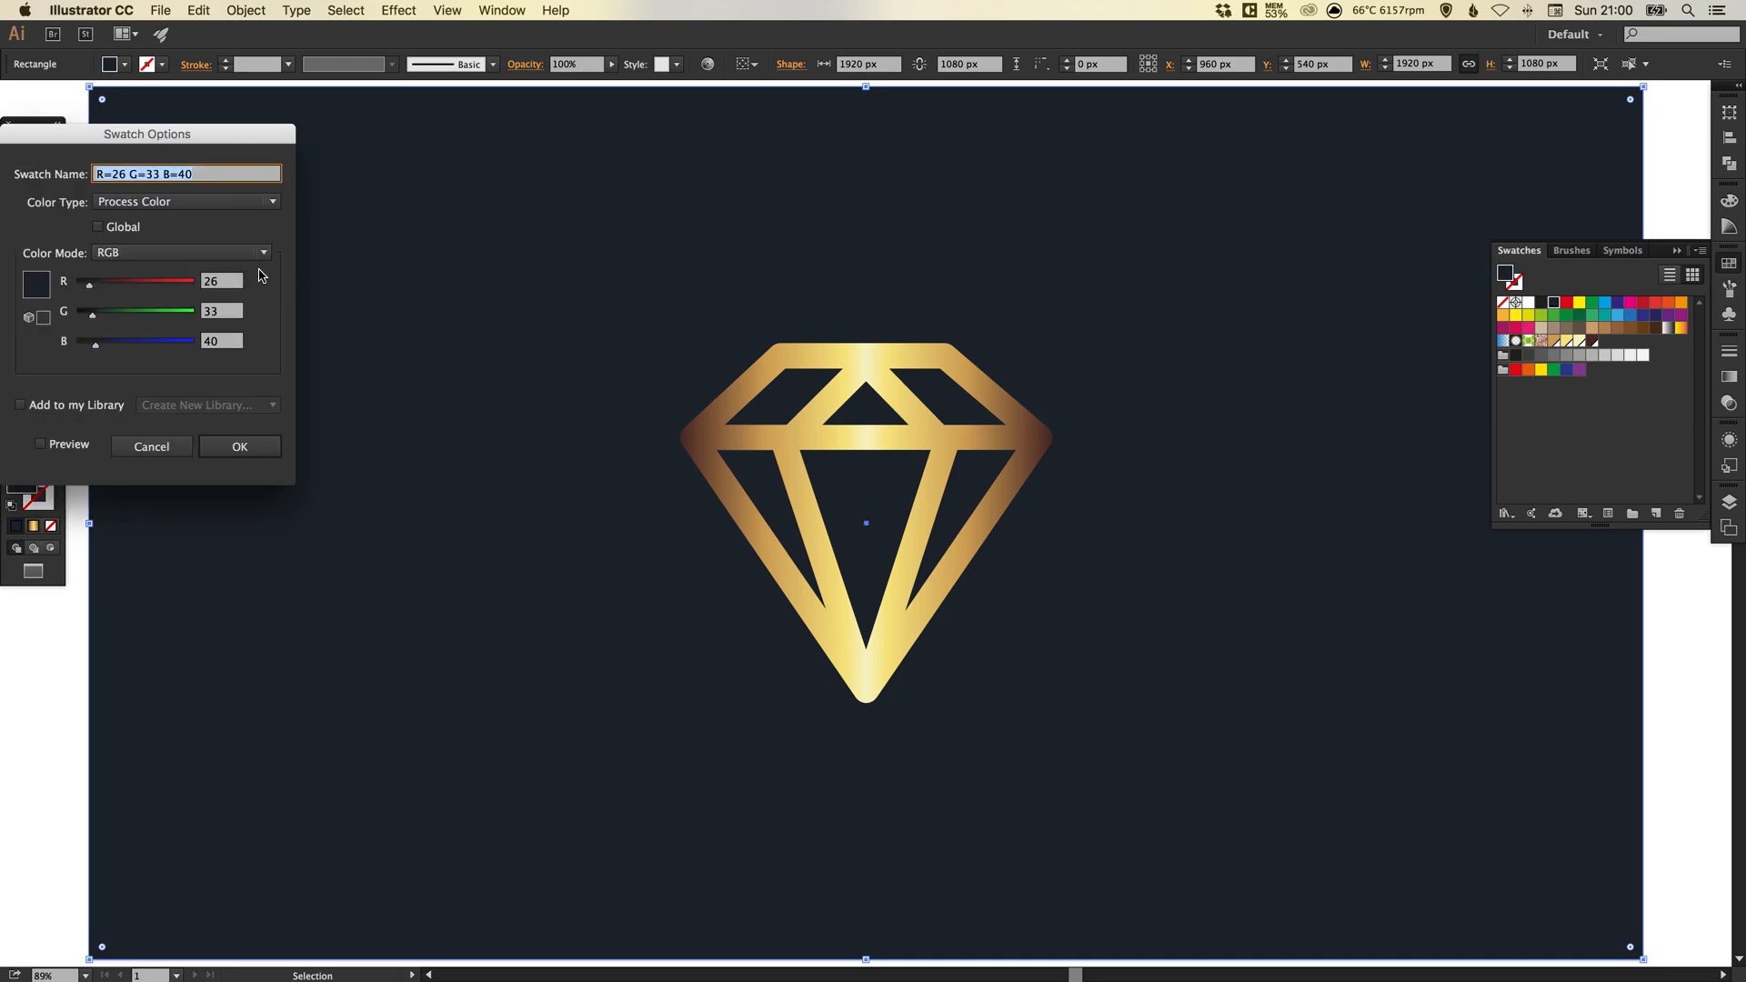
{"action": "mouse_move", "coordinate": [264, 304]}
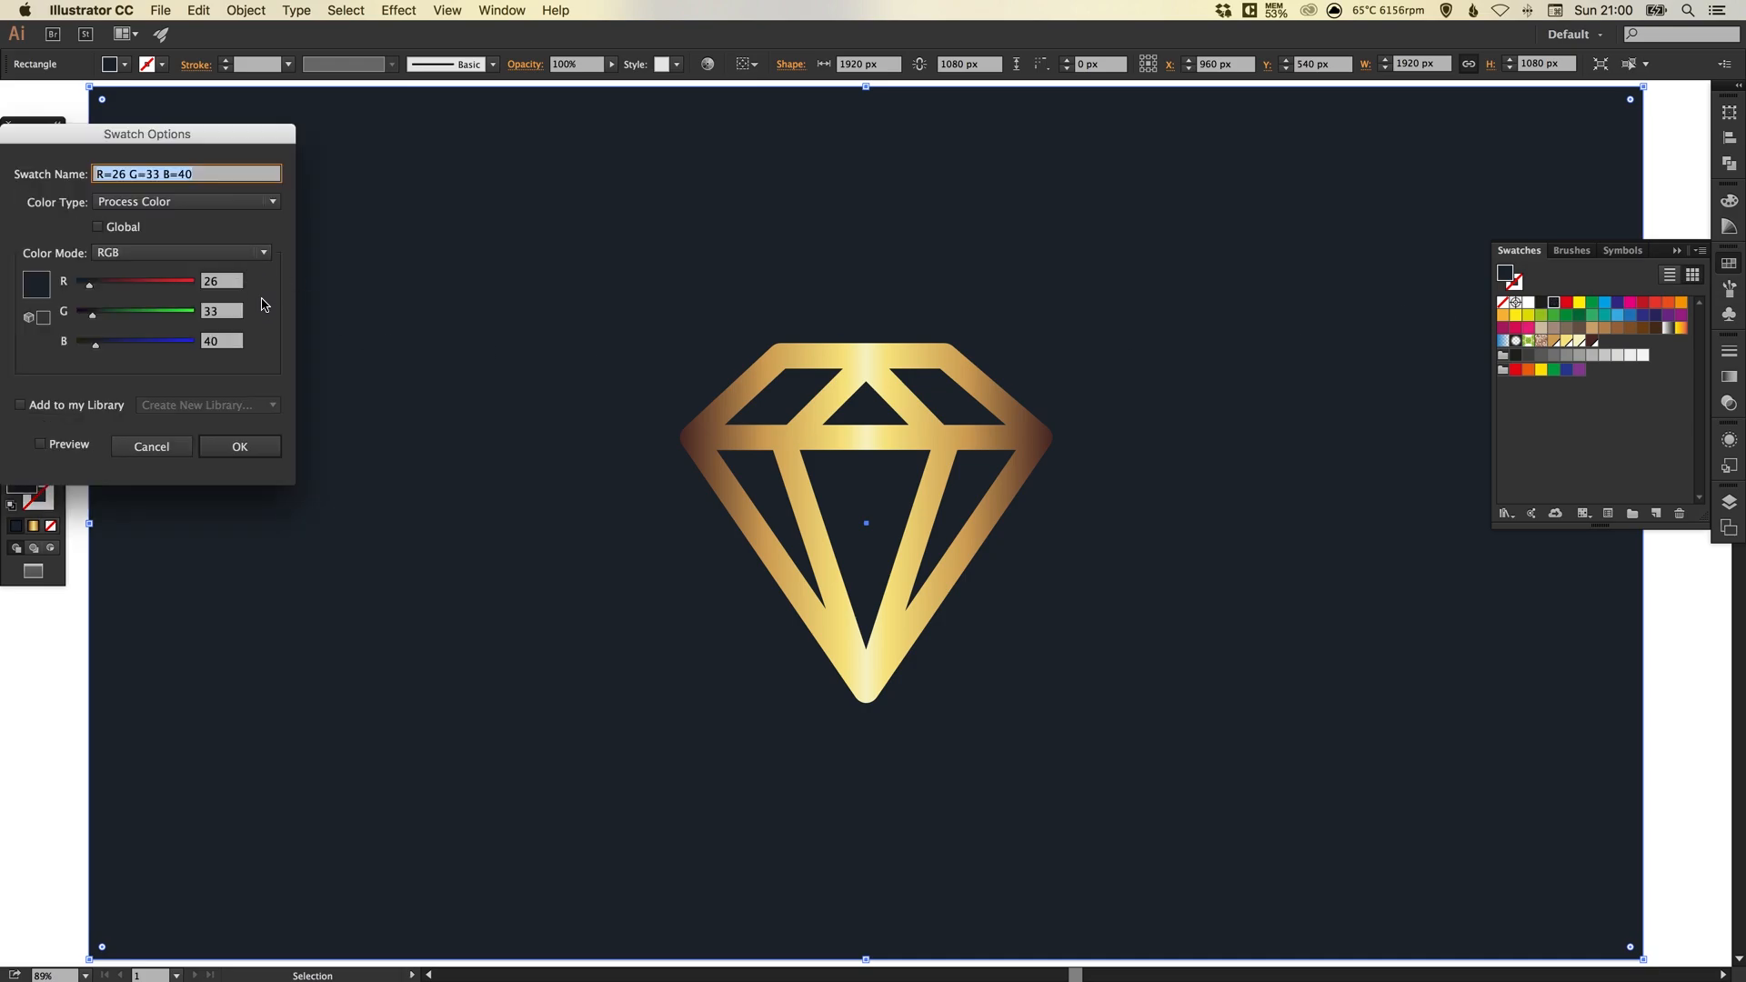
{"action": "left_click", "coordinate": [238, 446]}
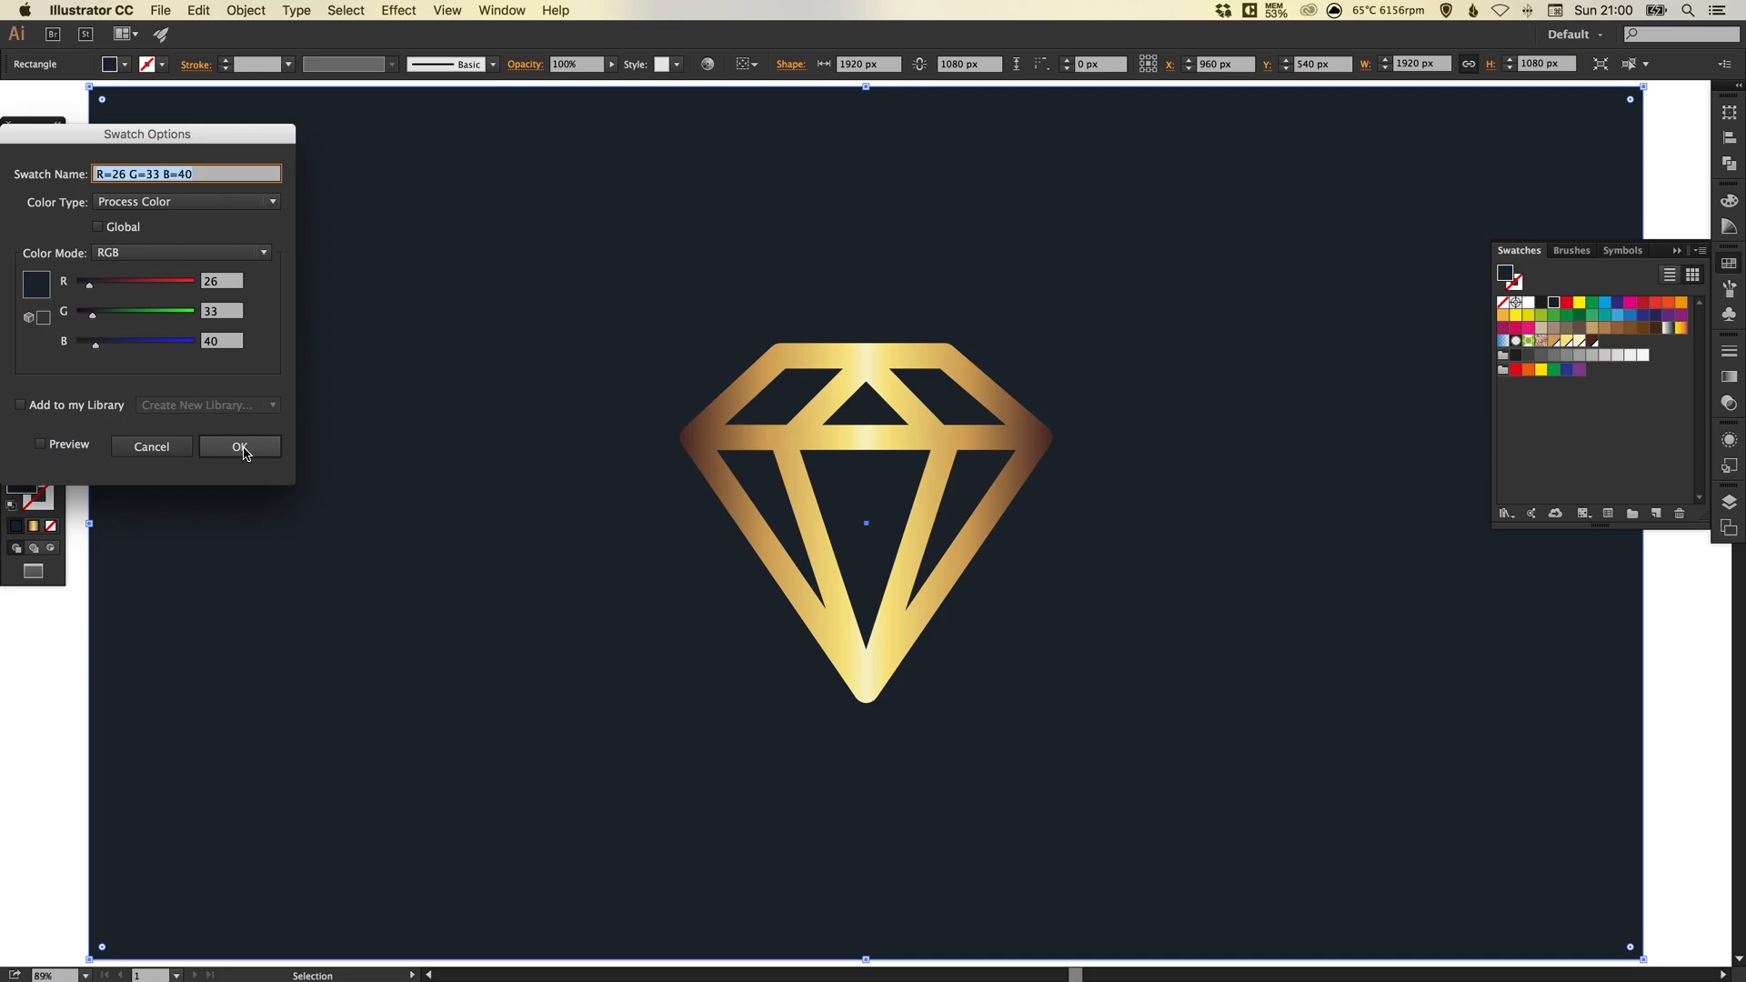
{"action": "left_click", "coordinate": [245, 11]}
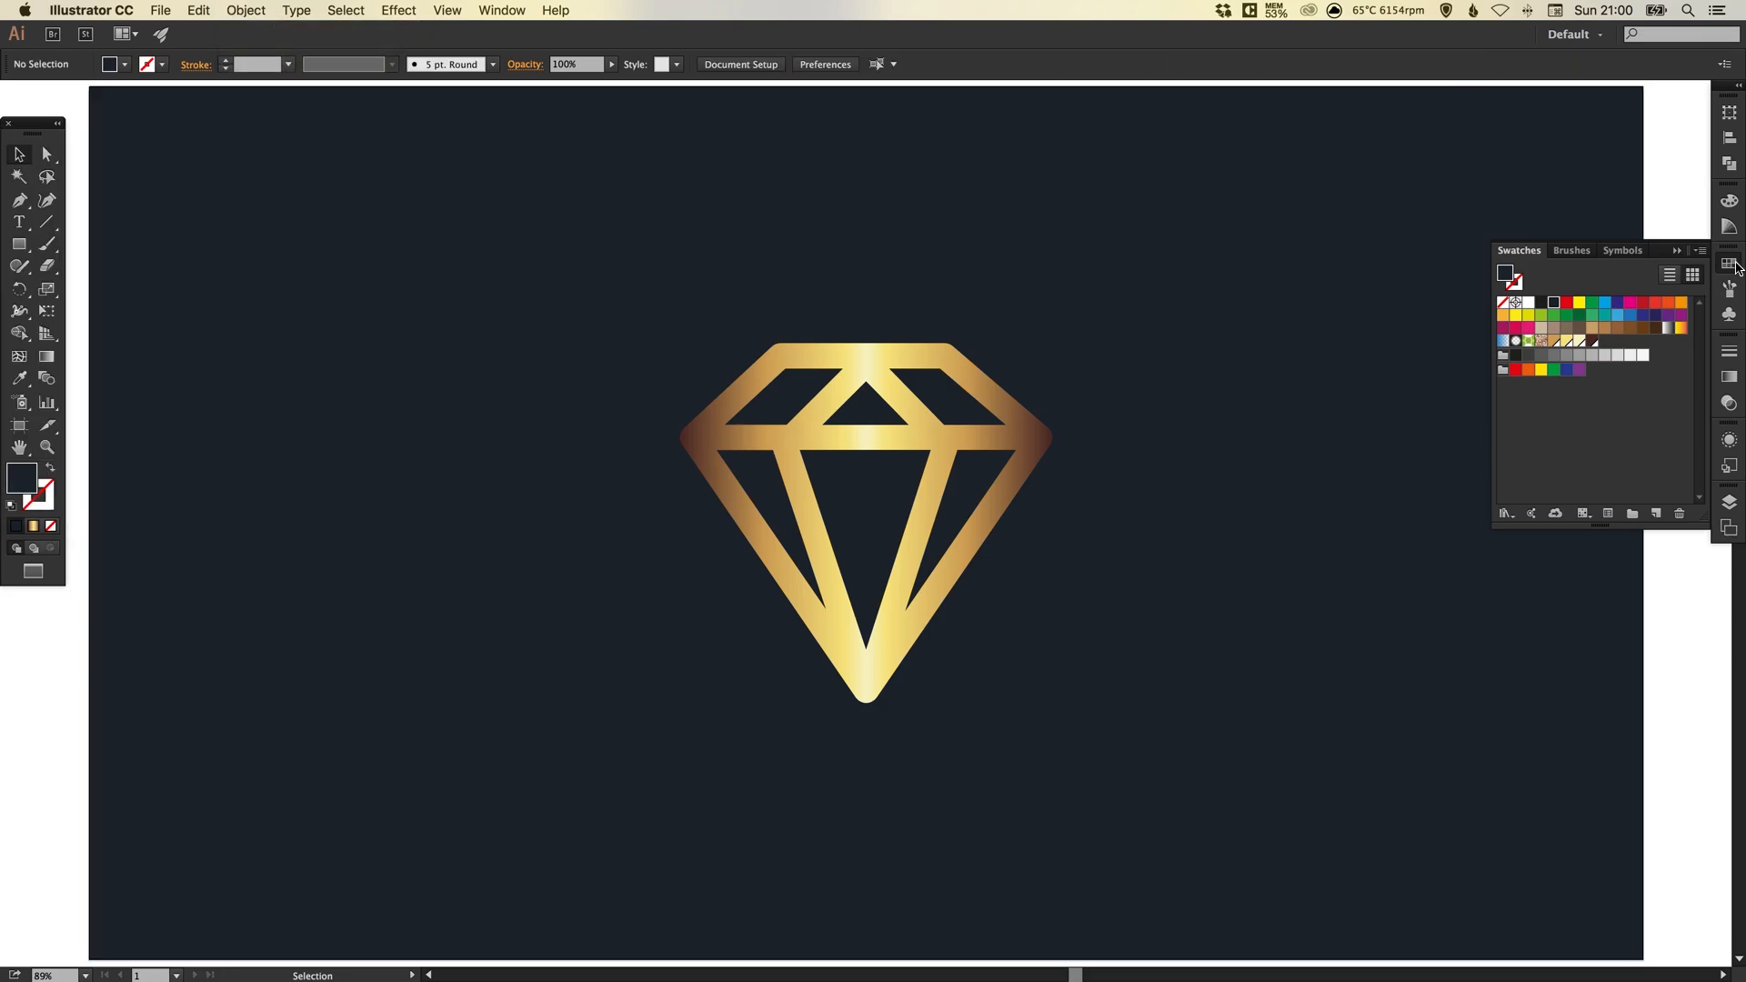
{"action": "left_click", "coordinate": [1733, 264]}
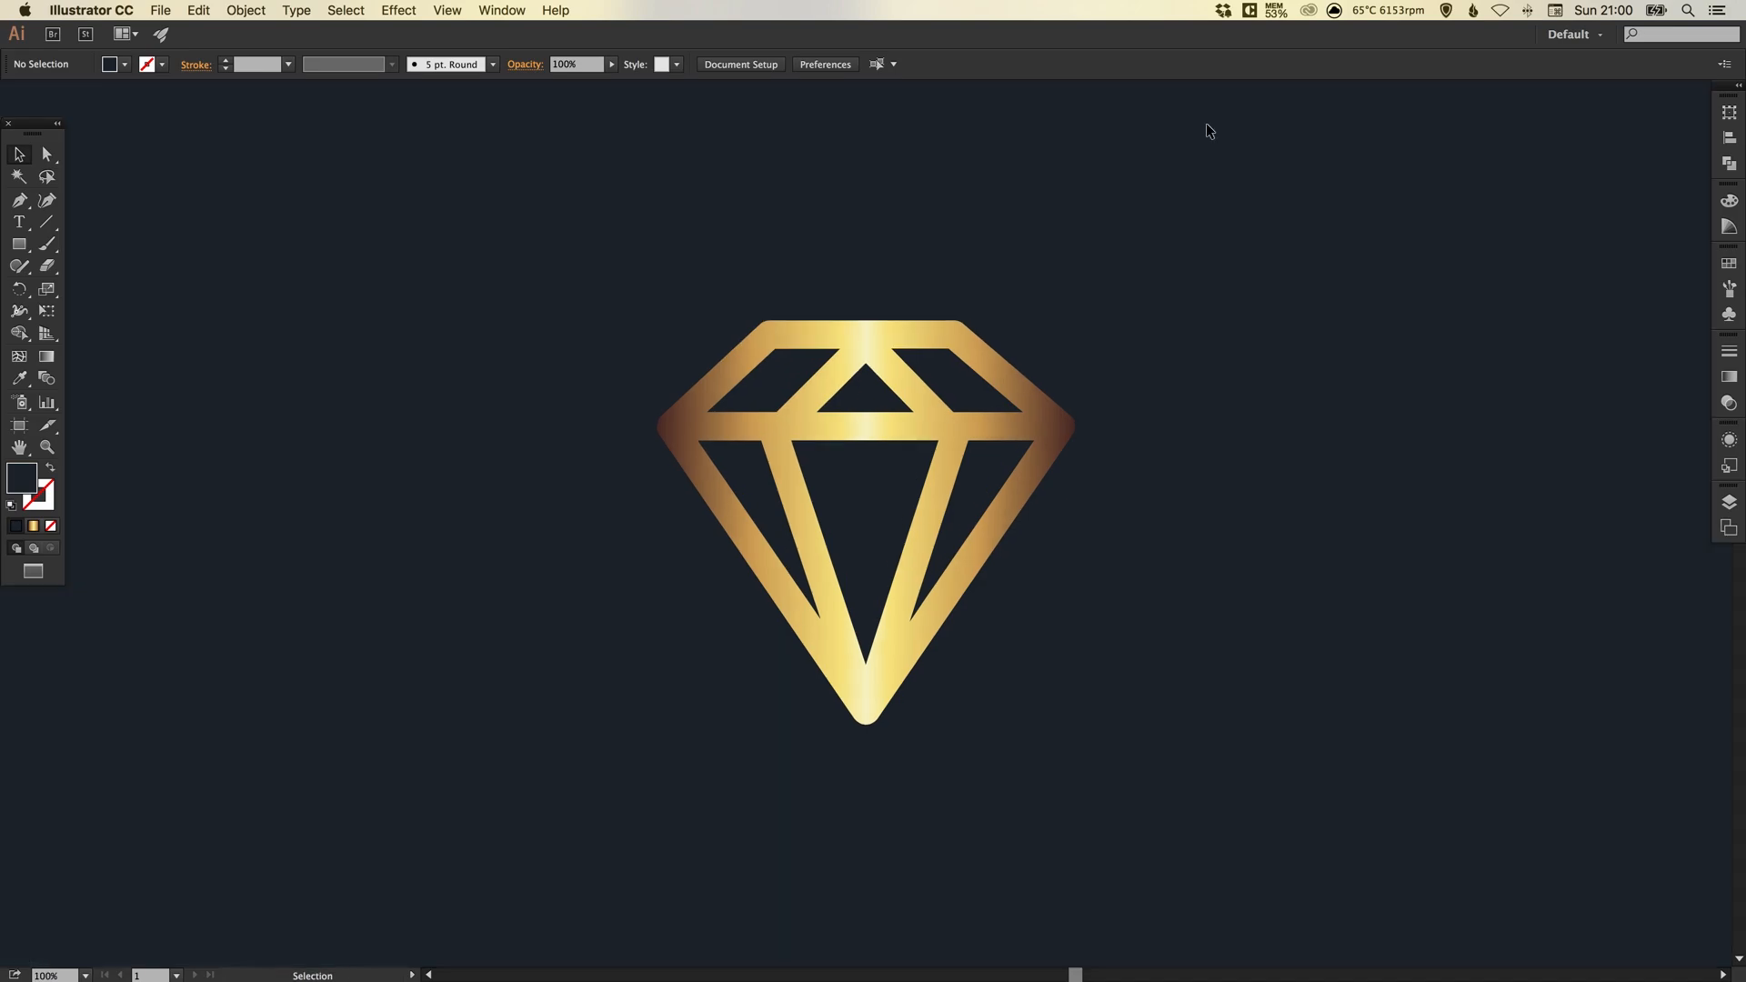
{"action": "mouse_move", "coordinate": [1115, 524]}
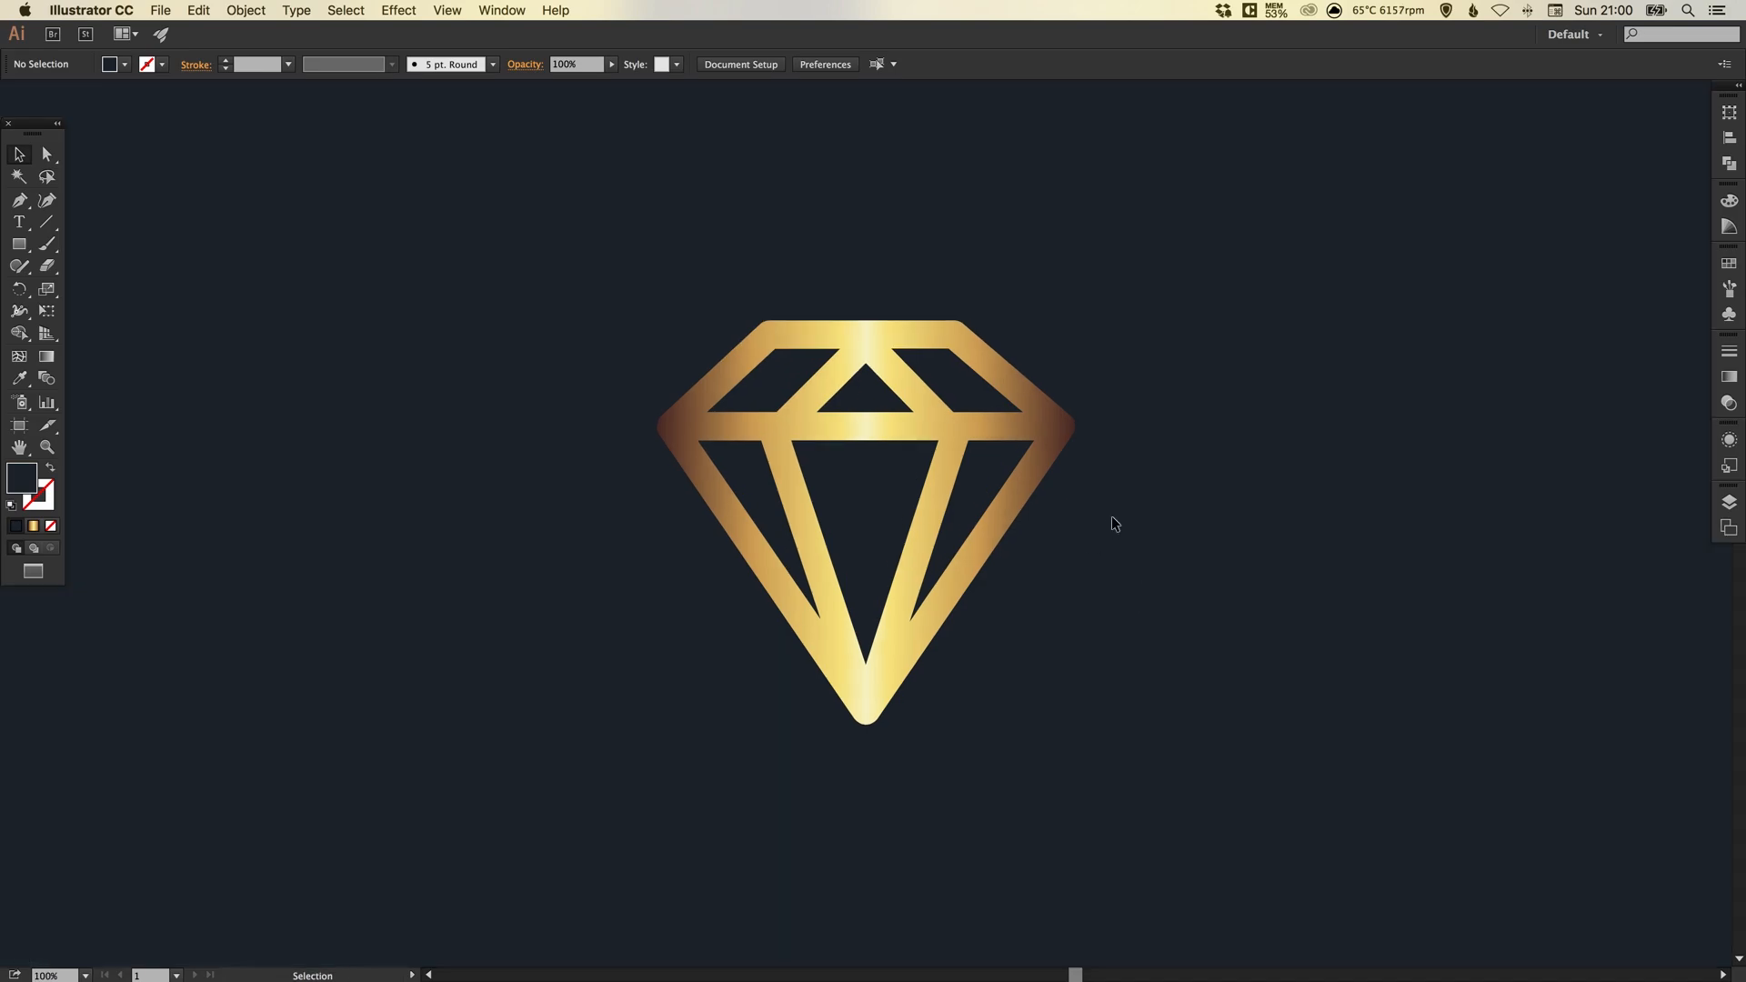